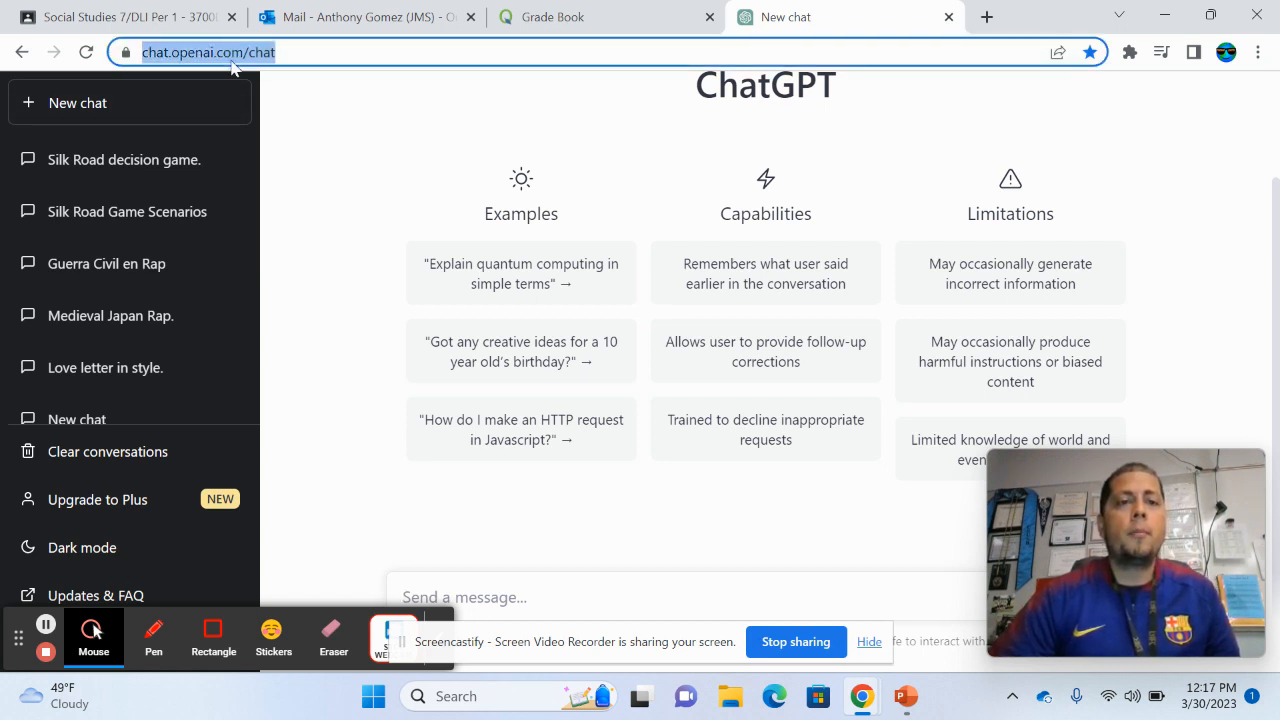
mouse_move(400, 148)
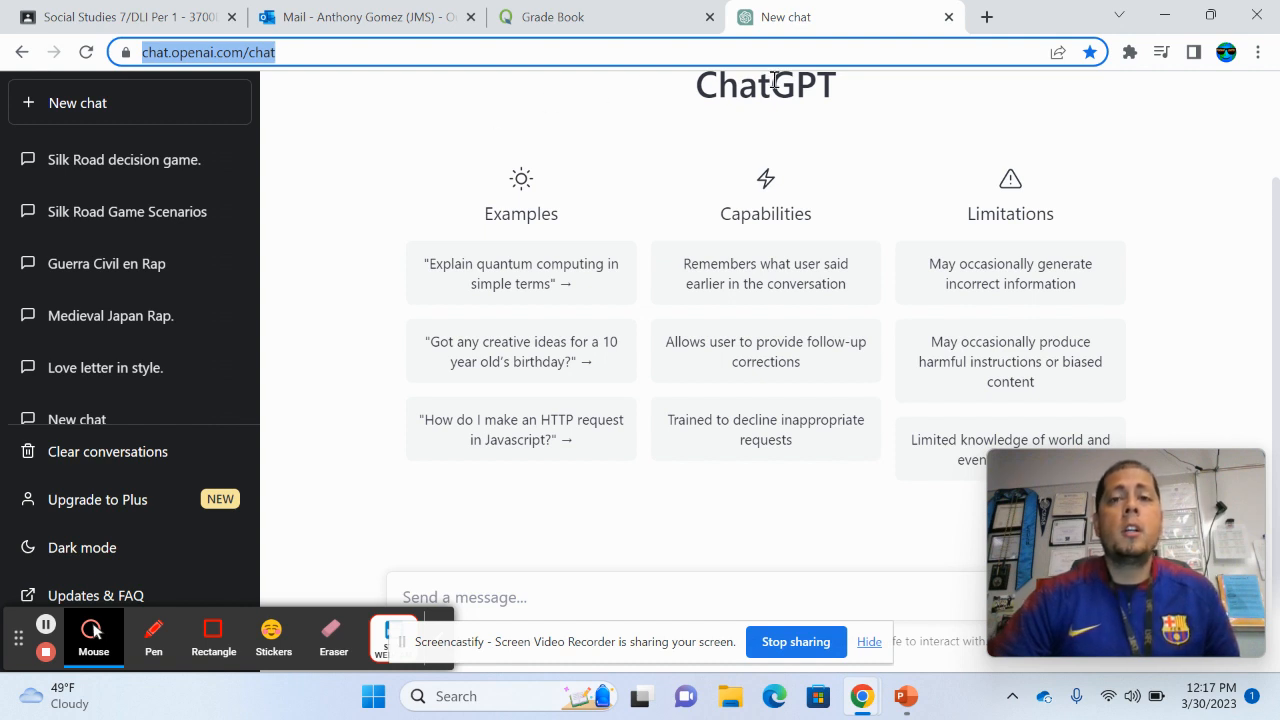
mouse_move(900, 308)
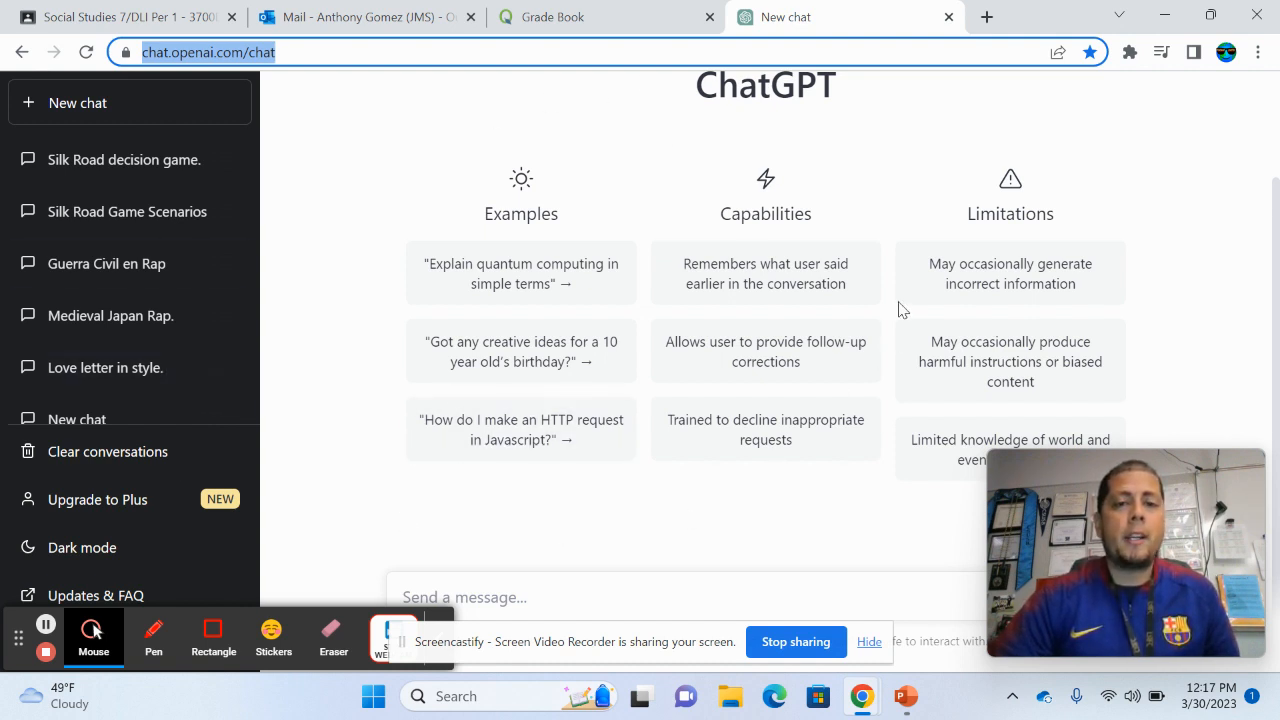
mouse_move(508, 176)
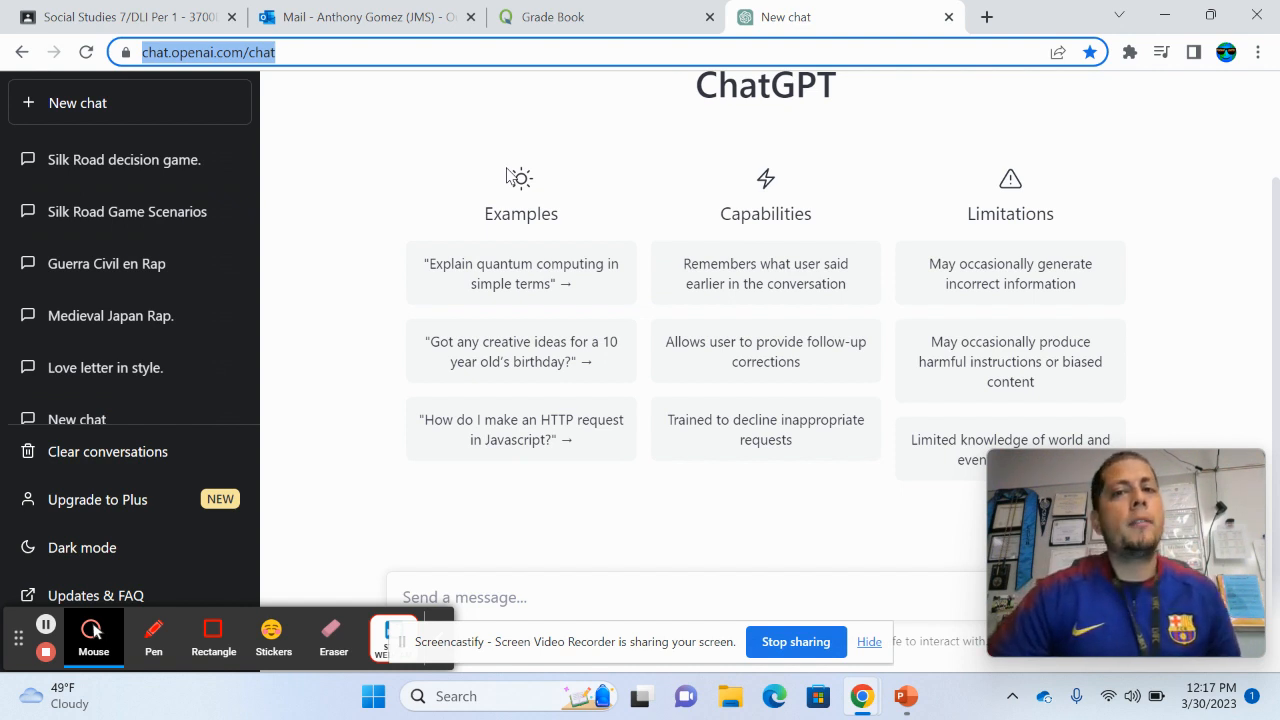
mouse_move(548, 578)
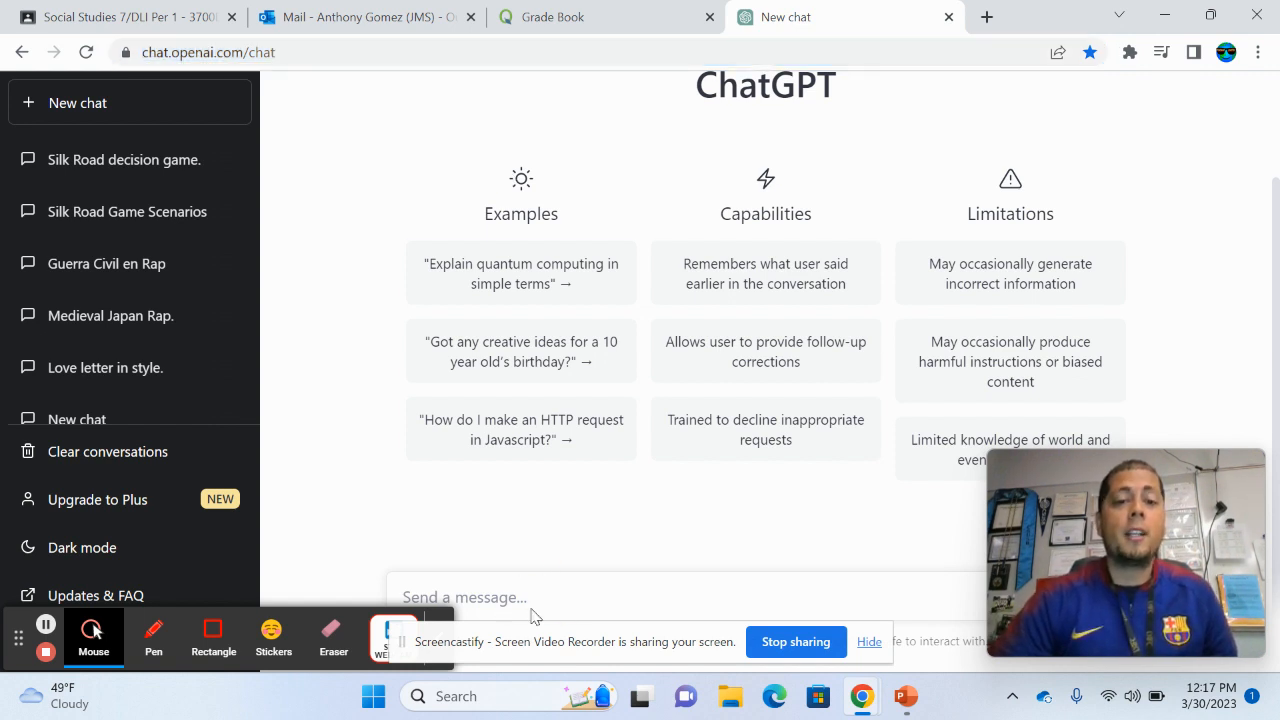
- Ask ChatGPT for a decision-based Silk Road teaching game with different outcomes
left_click(464, 596)
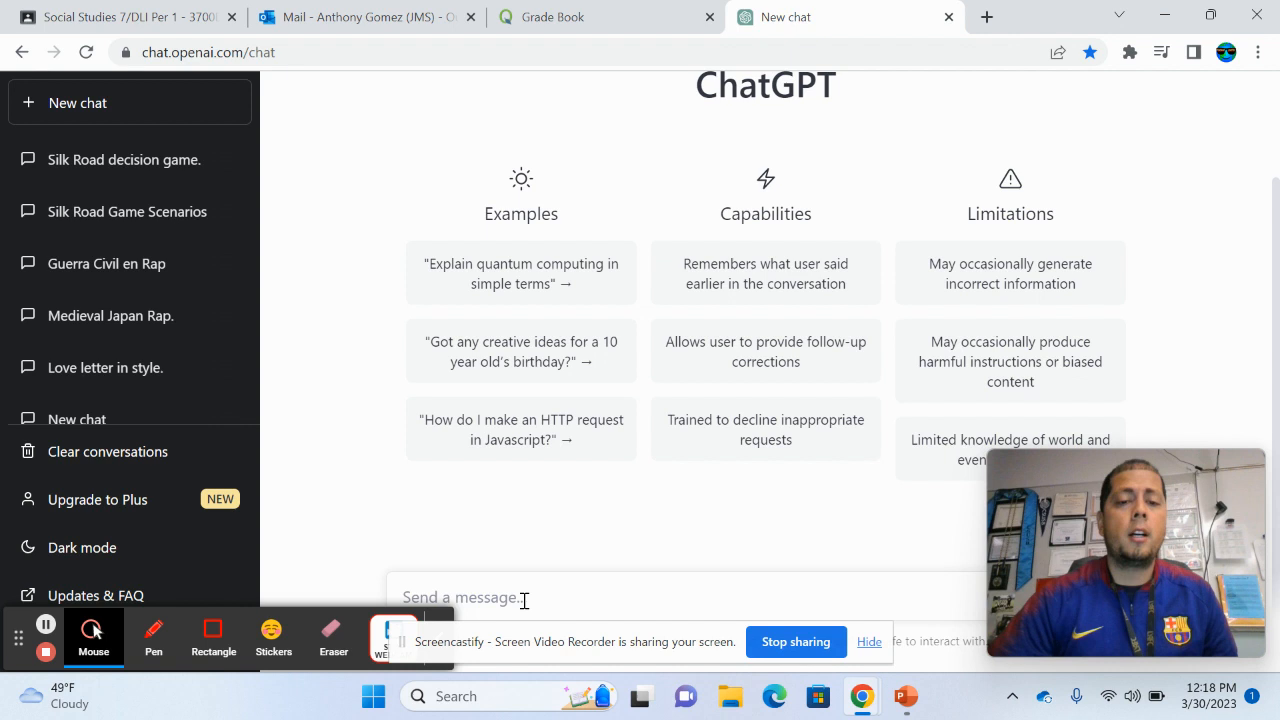
mouse_move(446, 468)
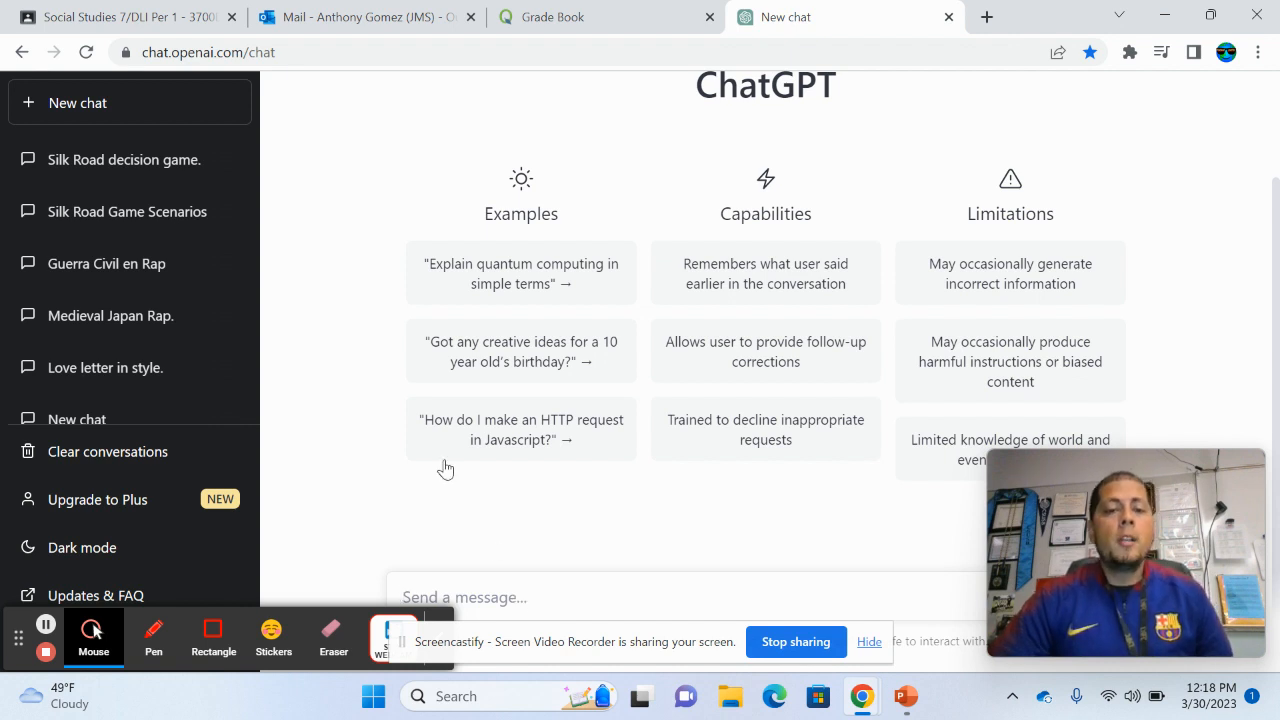
mouse_move(508, 604)
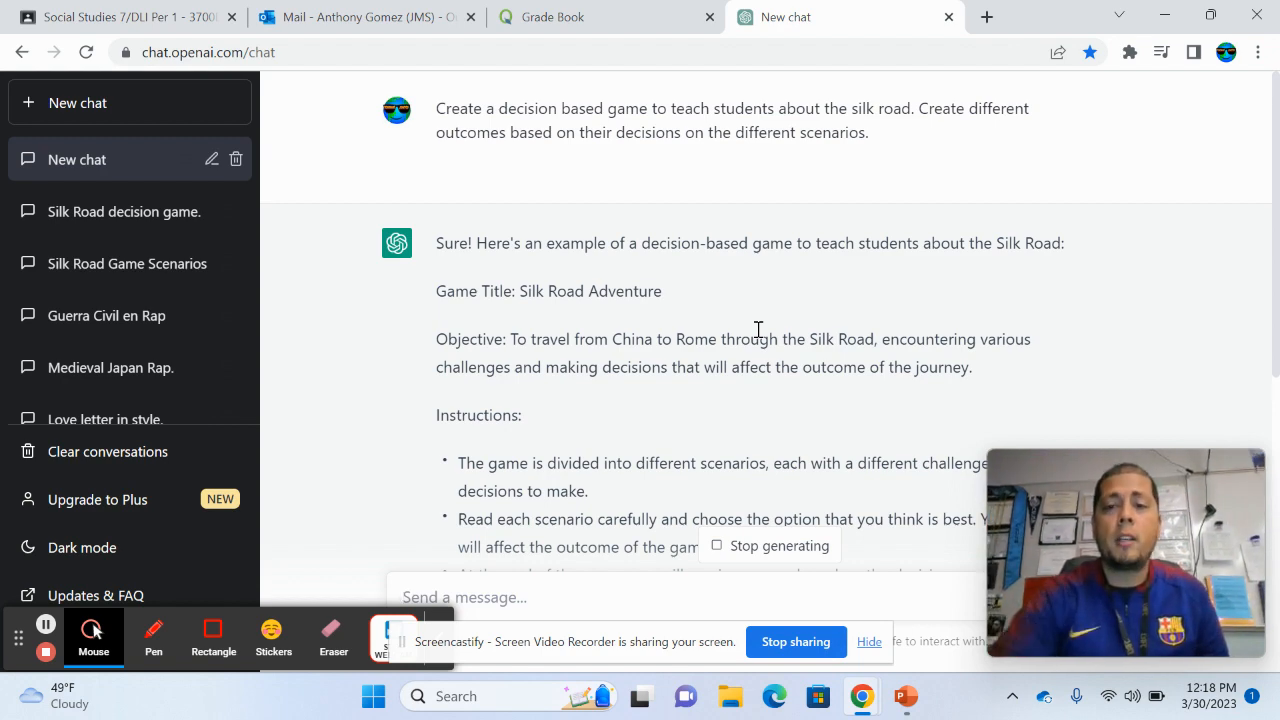
- Review the Silk Road Adventure title and the Scenario 1 and 2 options
double_click(548, 292)
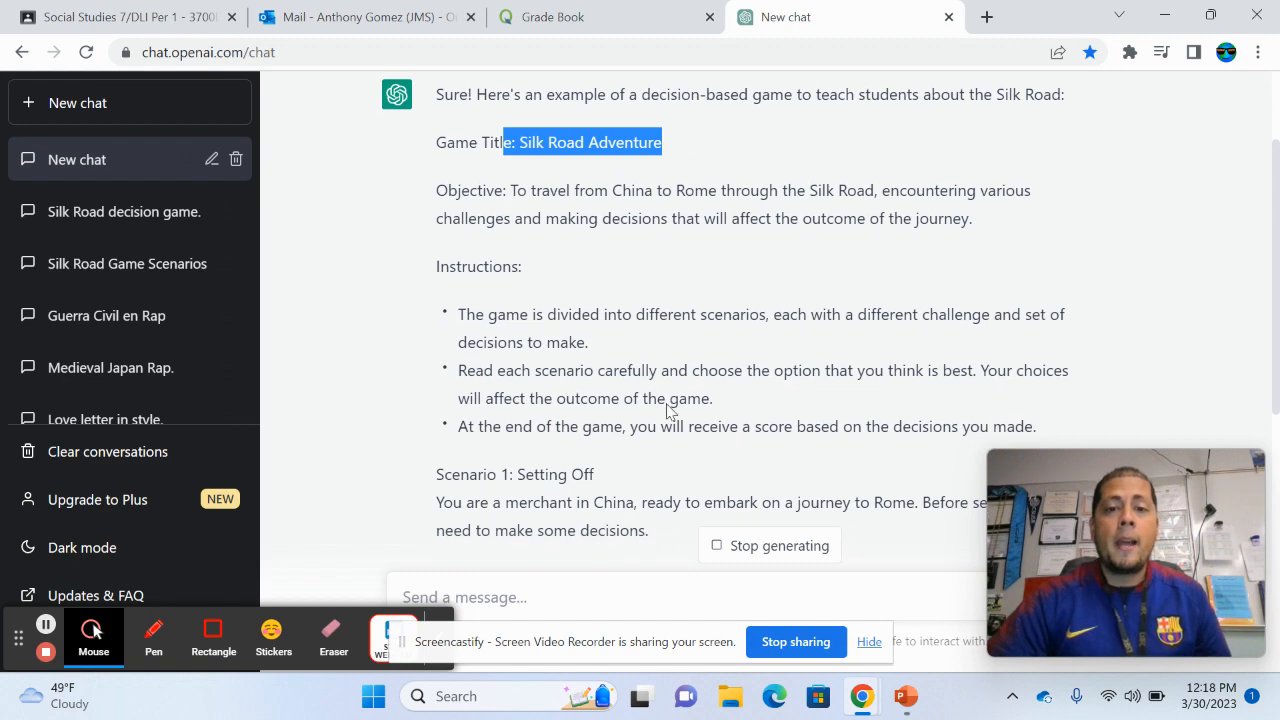
scroll("down", 3)
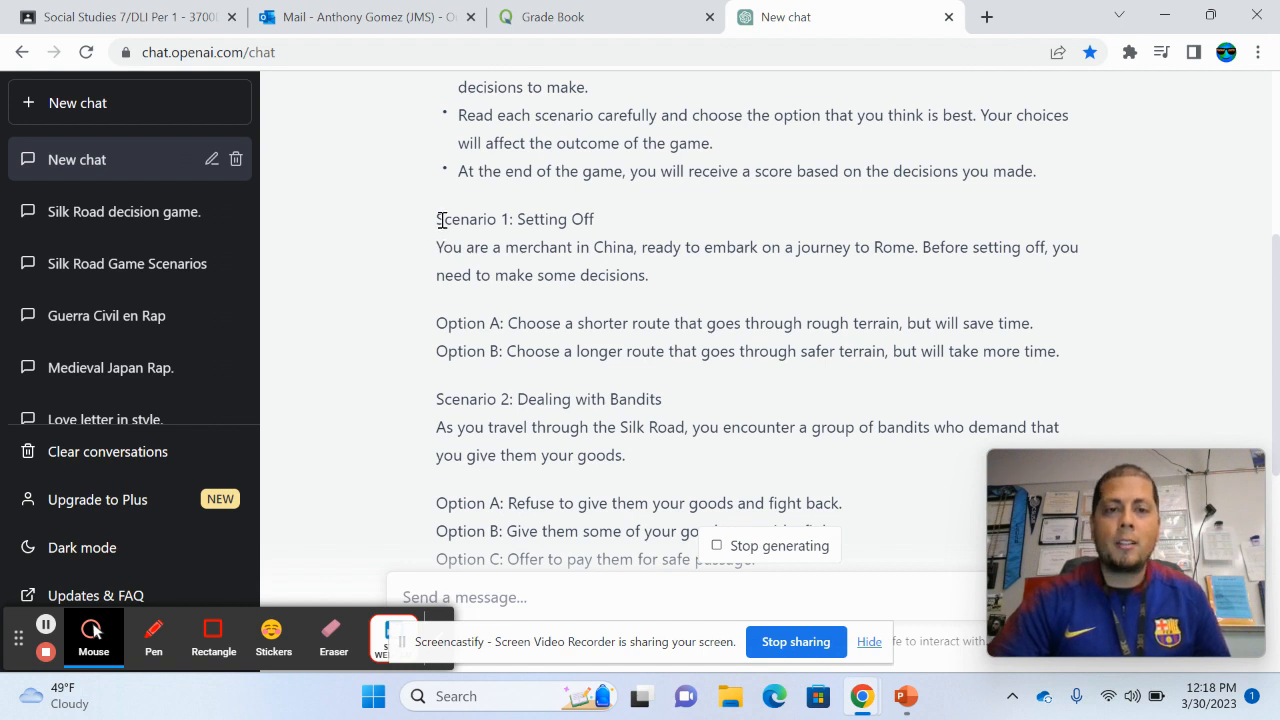
left_click_drag(438, 218, 648, 276)
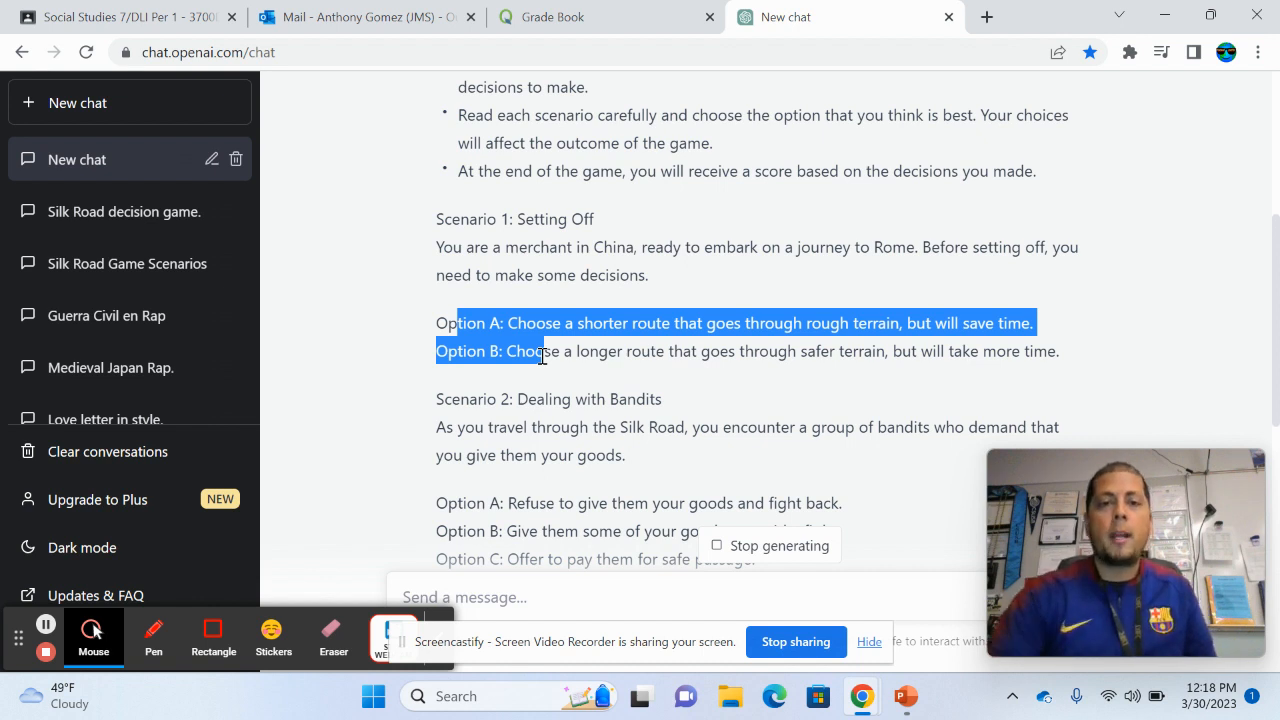
left_click(852, 292)
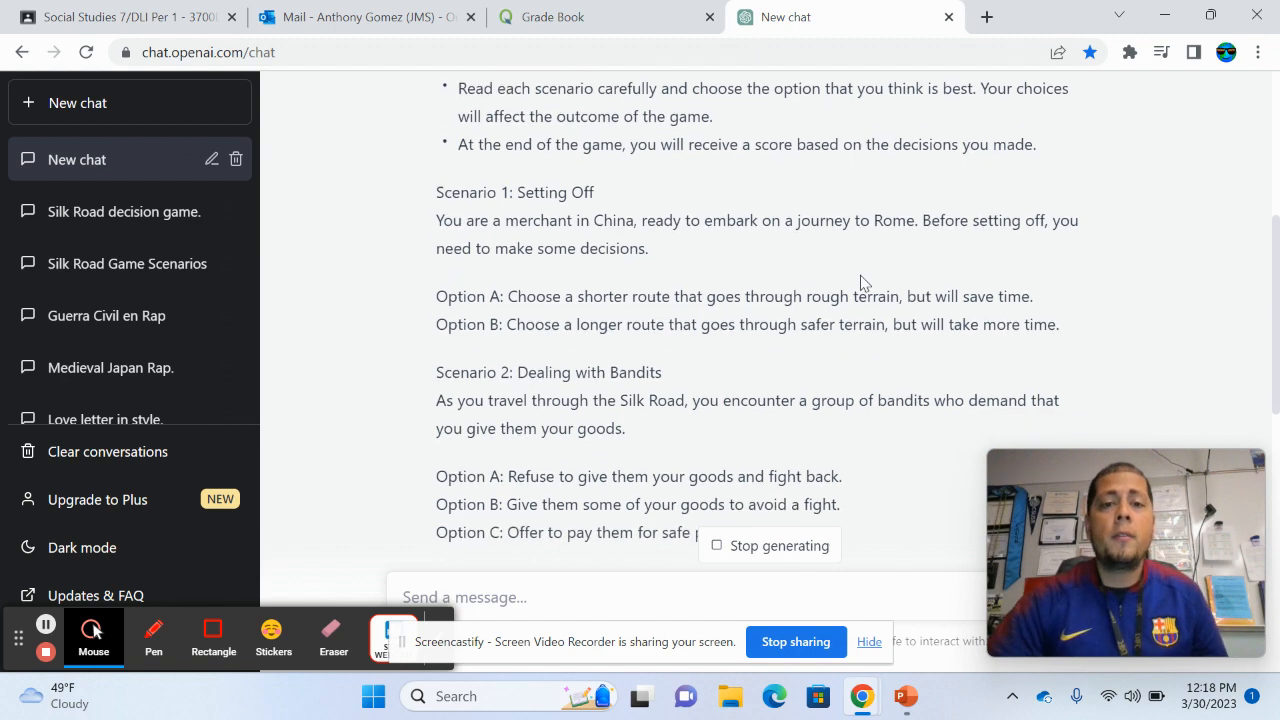
scroll("down", 3)
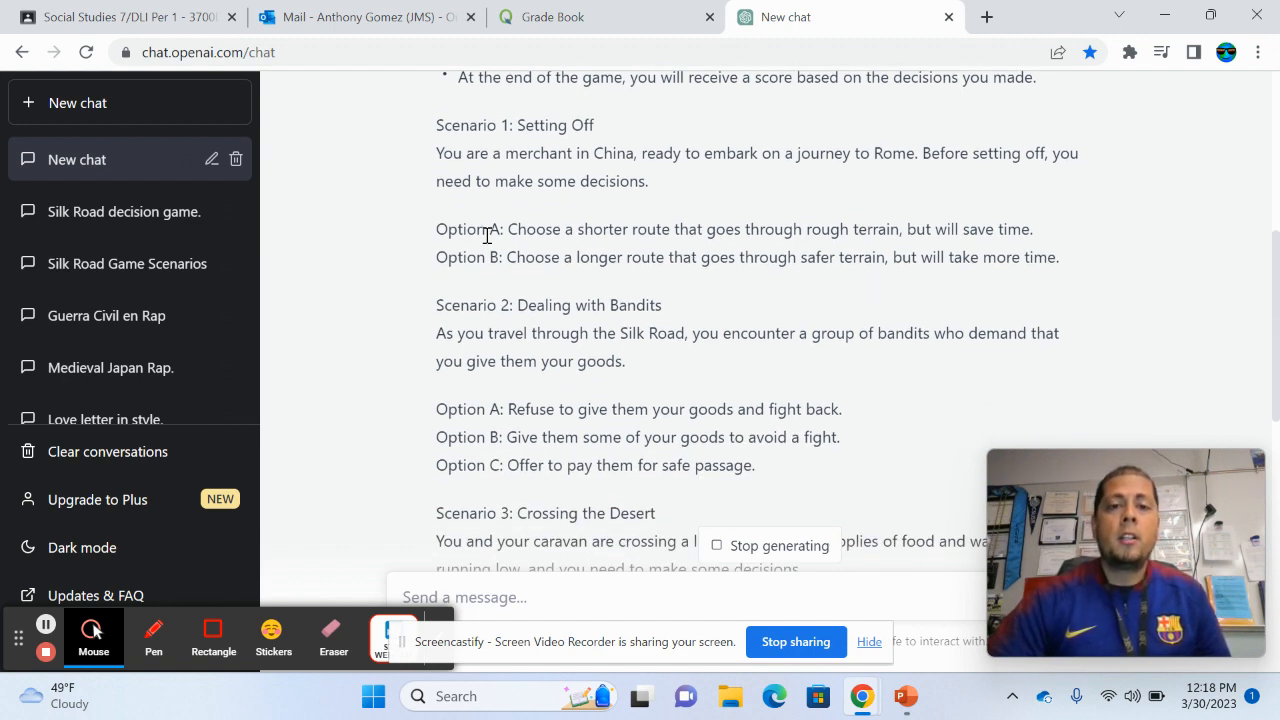
left_click_drag(490, 228, 672, 228)
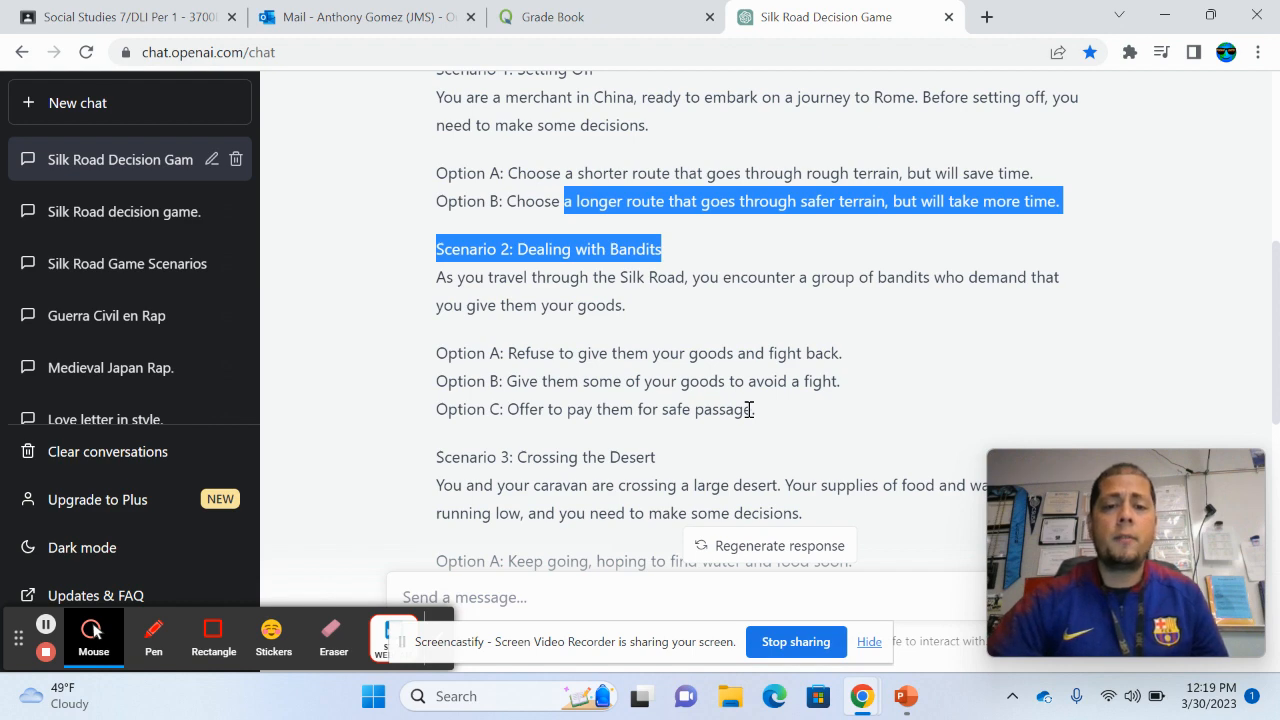
- Review the game's Success, Partial Success and Failure outcomes
scroll("down", 3)
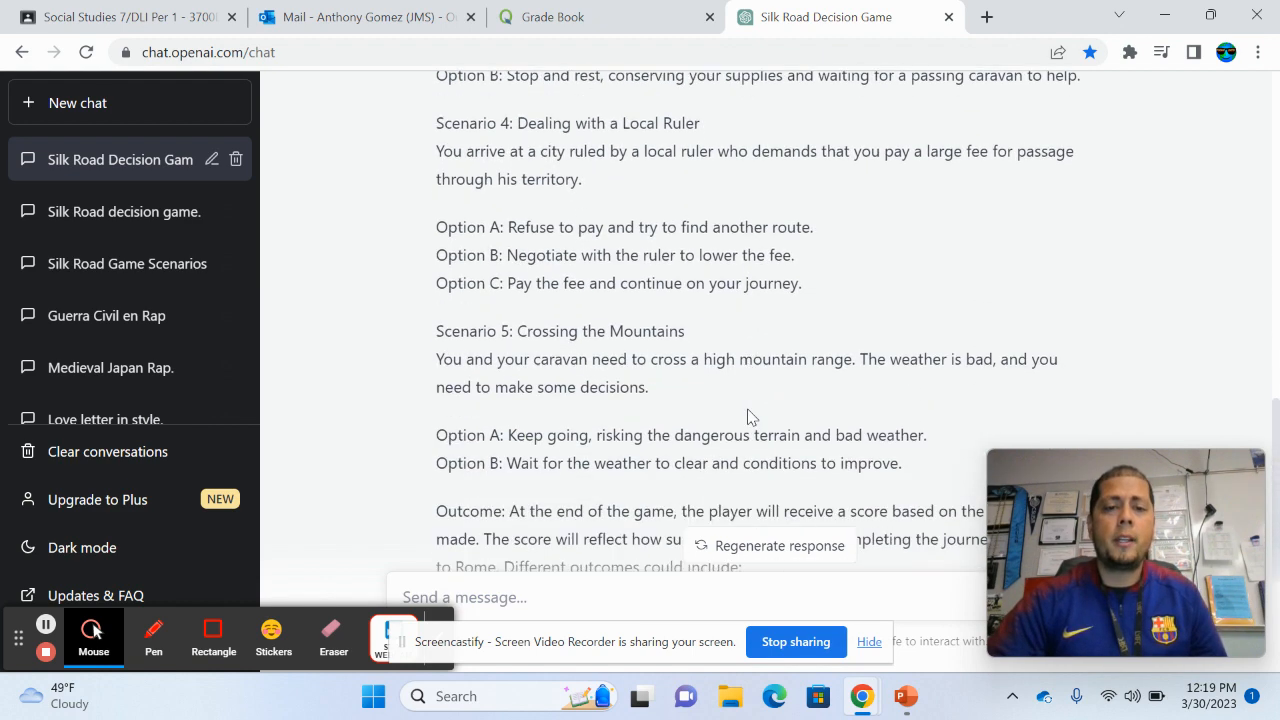
scroll("down", 3)
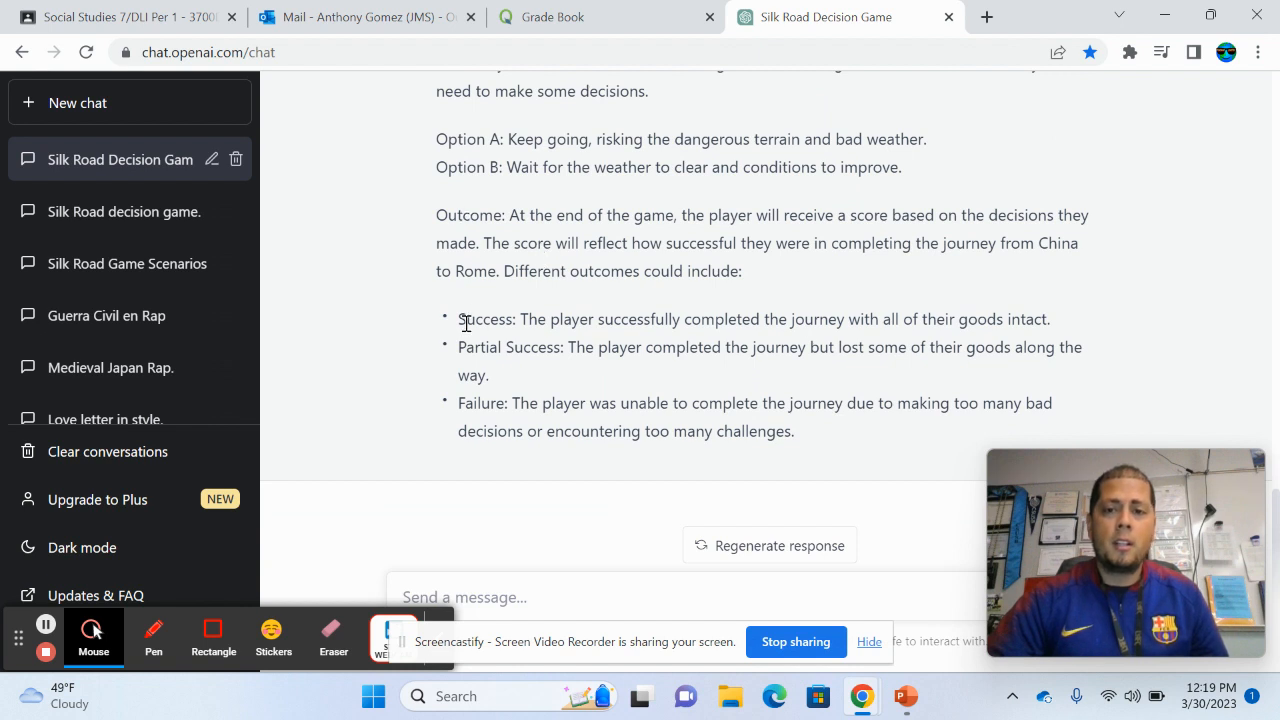
left_click_drag(460, 320, 792, 432)
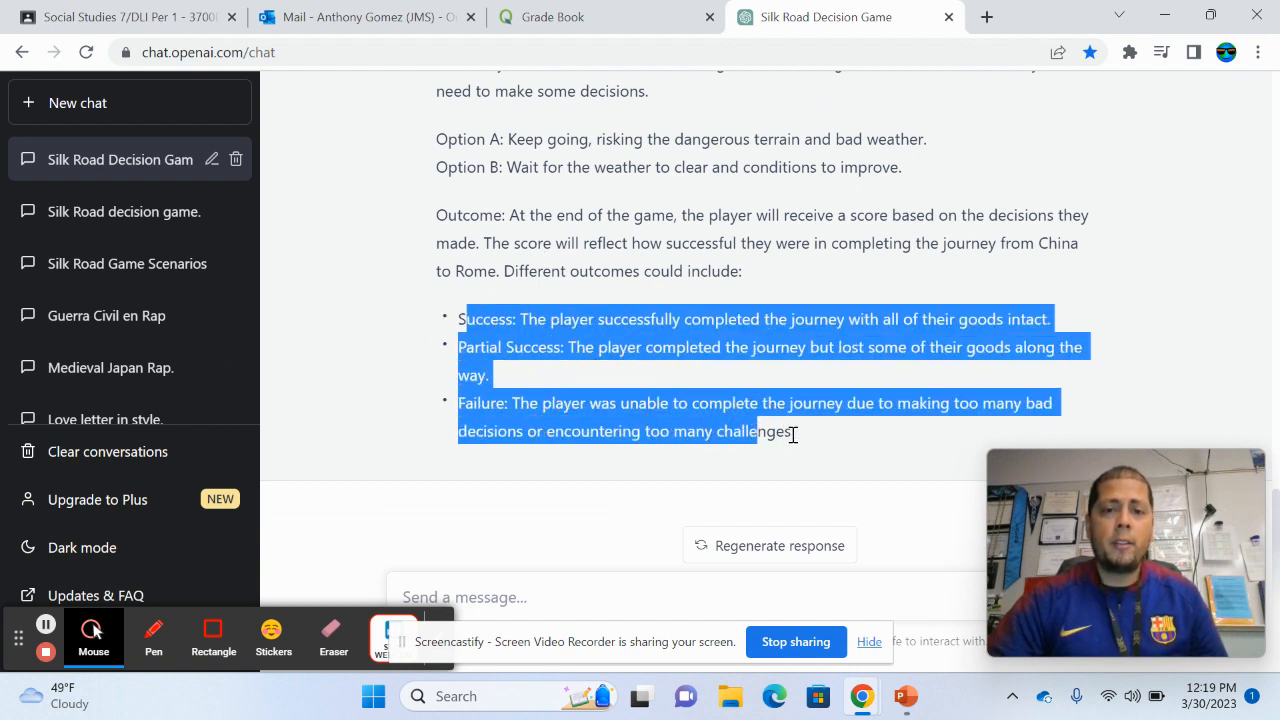
left_click(796, 432)
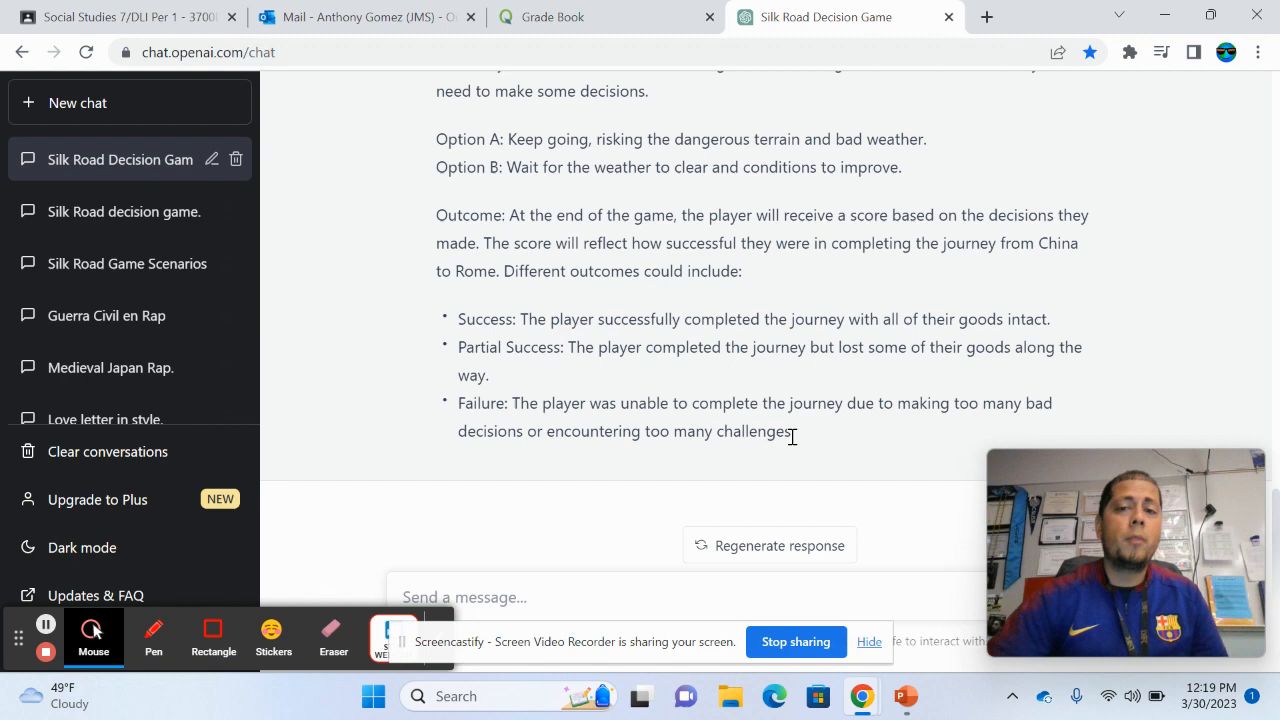
scroll("up", 3)
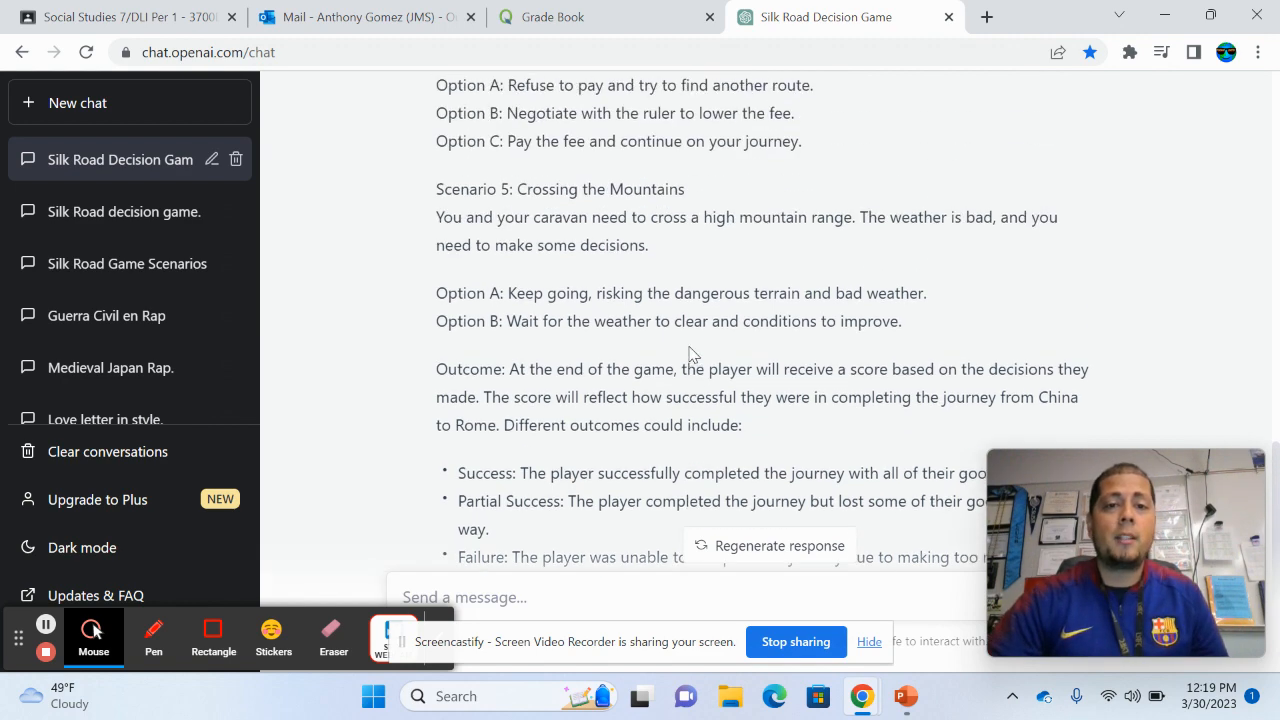
scroll("down", 3)
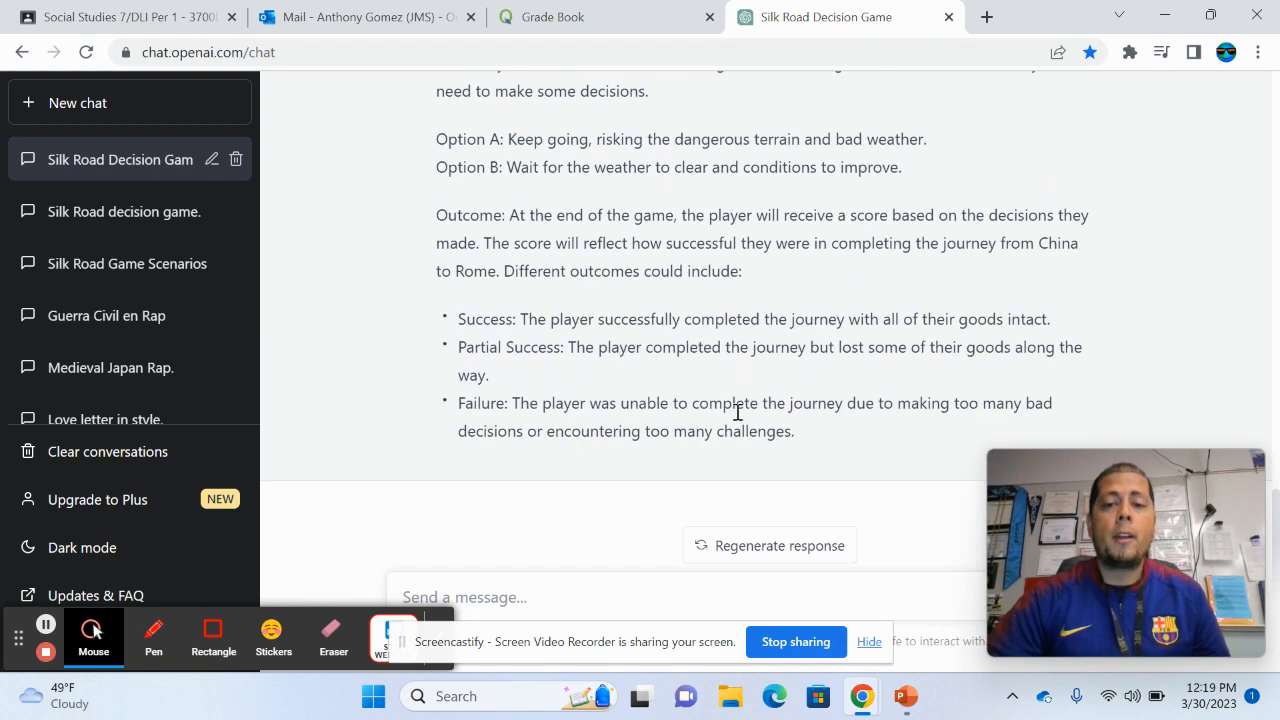
mouse_move(776, 508)
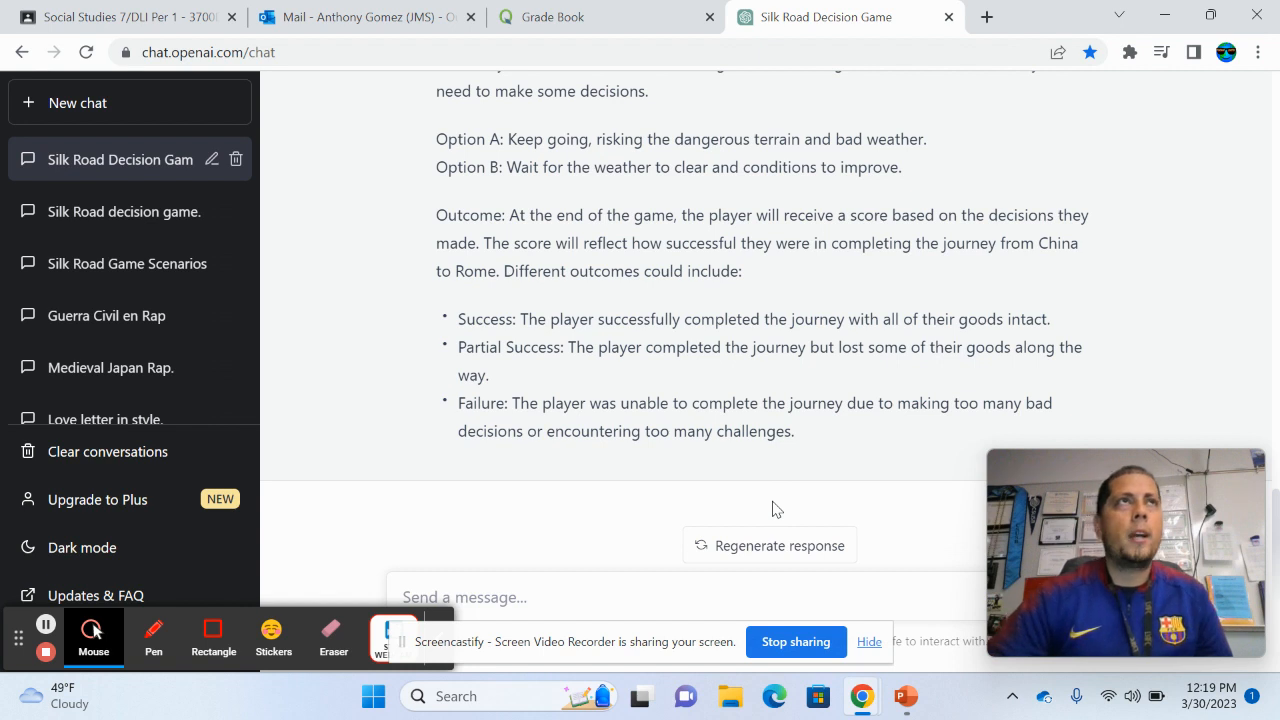
mouse_move(748, 552)
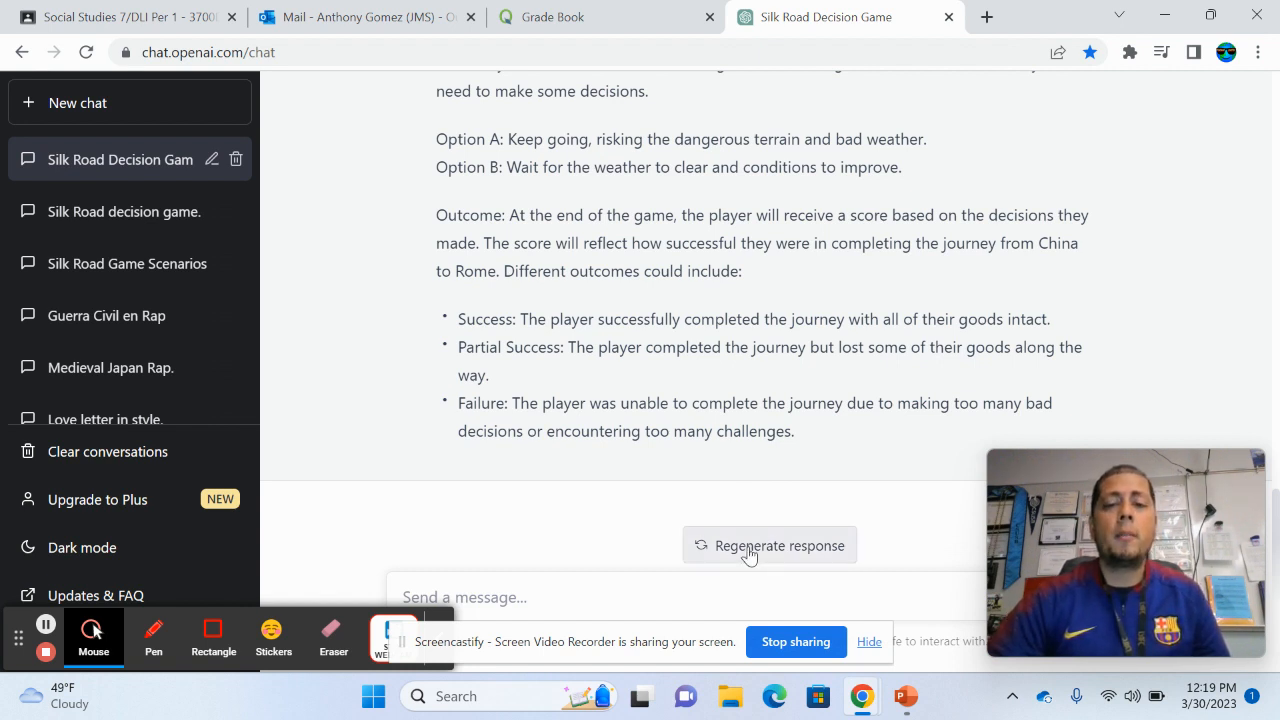
- Regenerate the Silk Road game and review its Spices and Silk goods choices
left_click(768, 544)
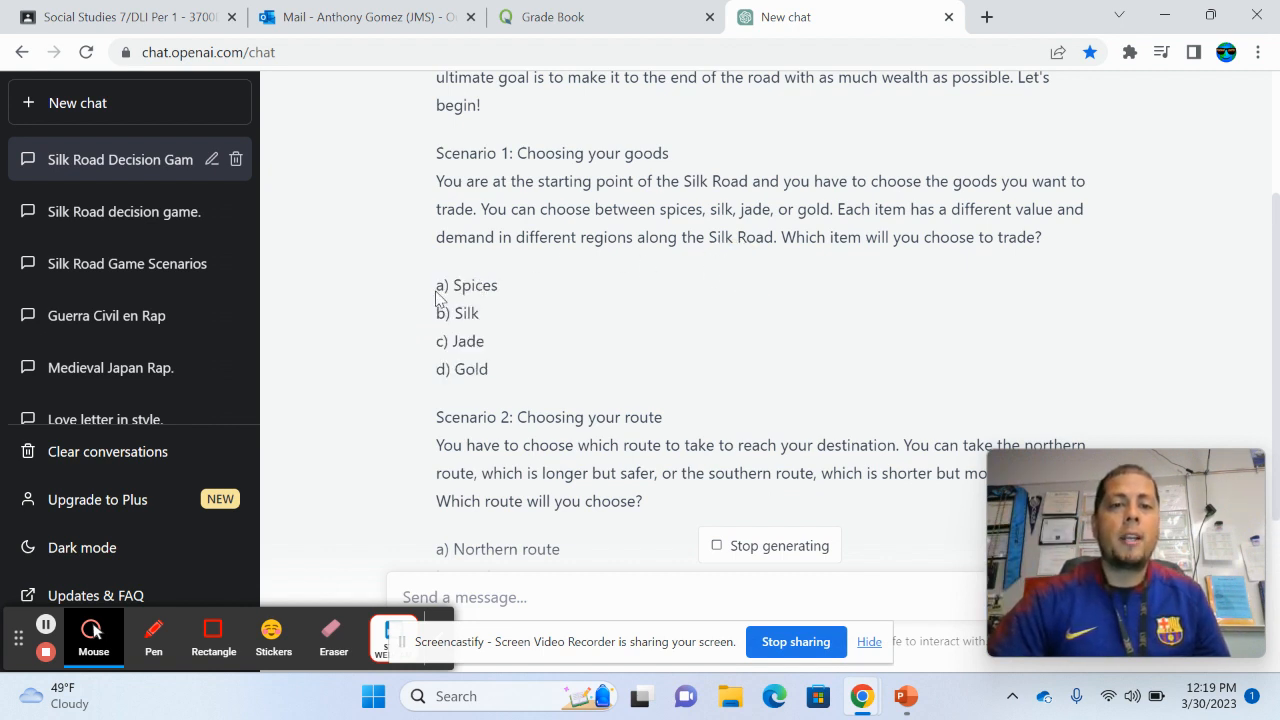
mouse_move(596, 388)
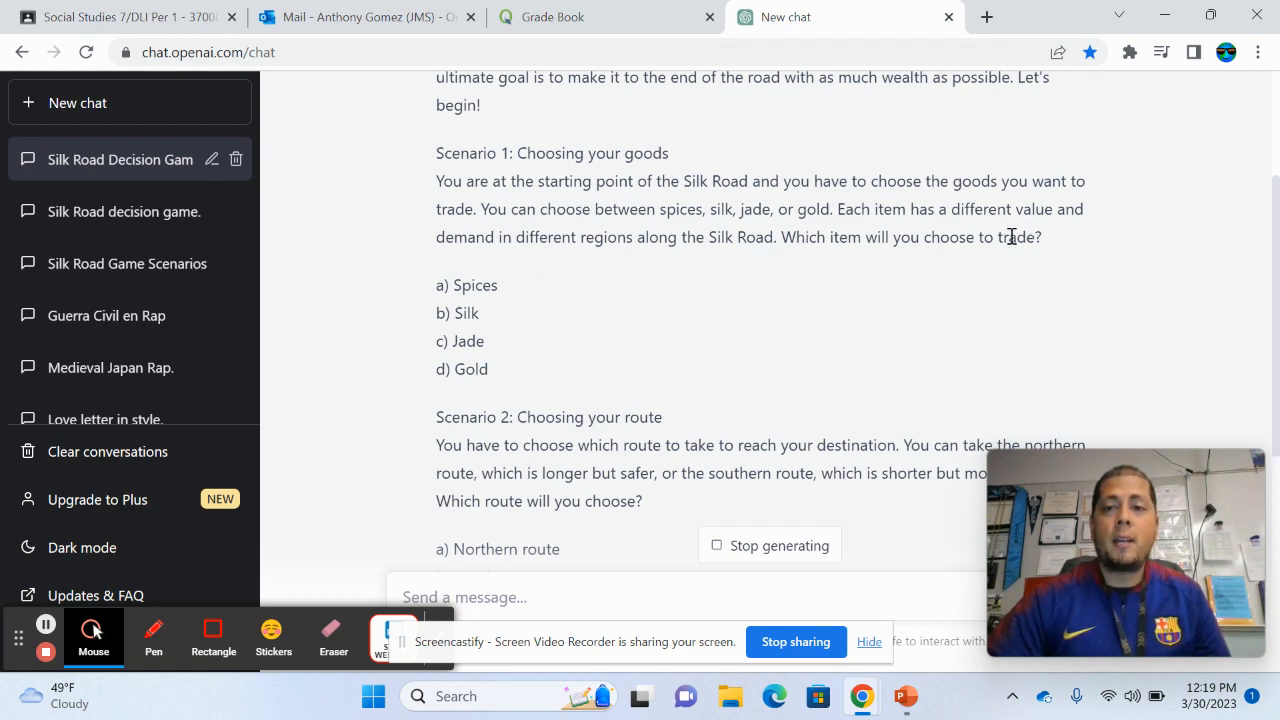
left_click_drag(452, 284, 480, 312)
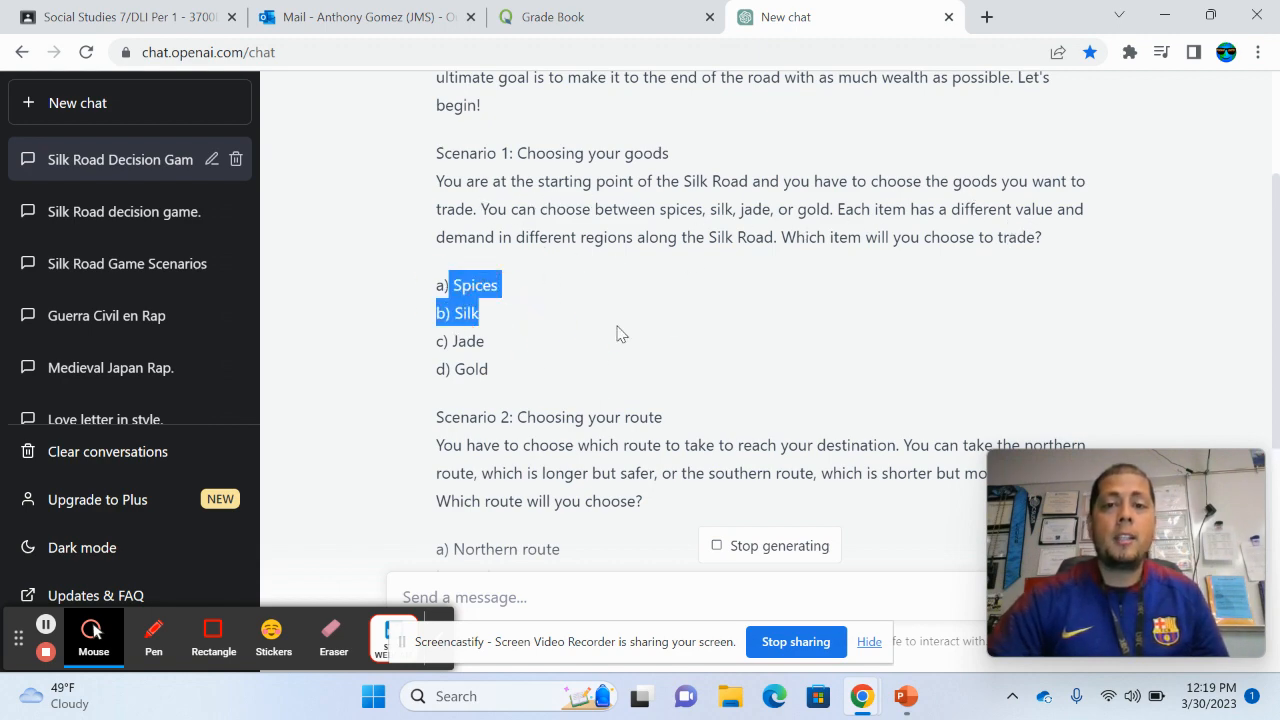
scroll("up", 3)
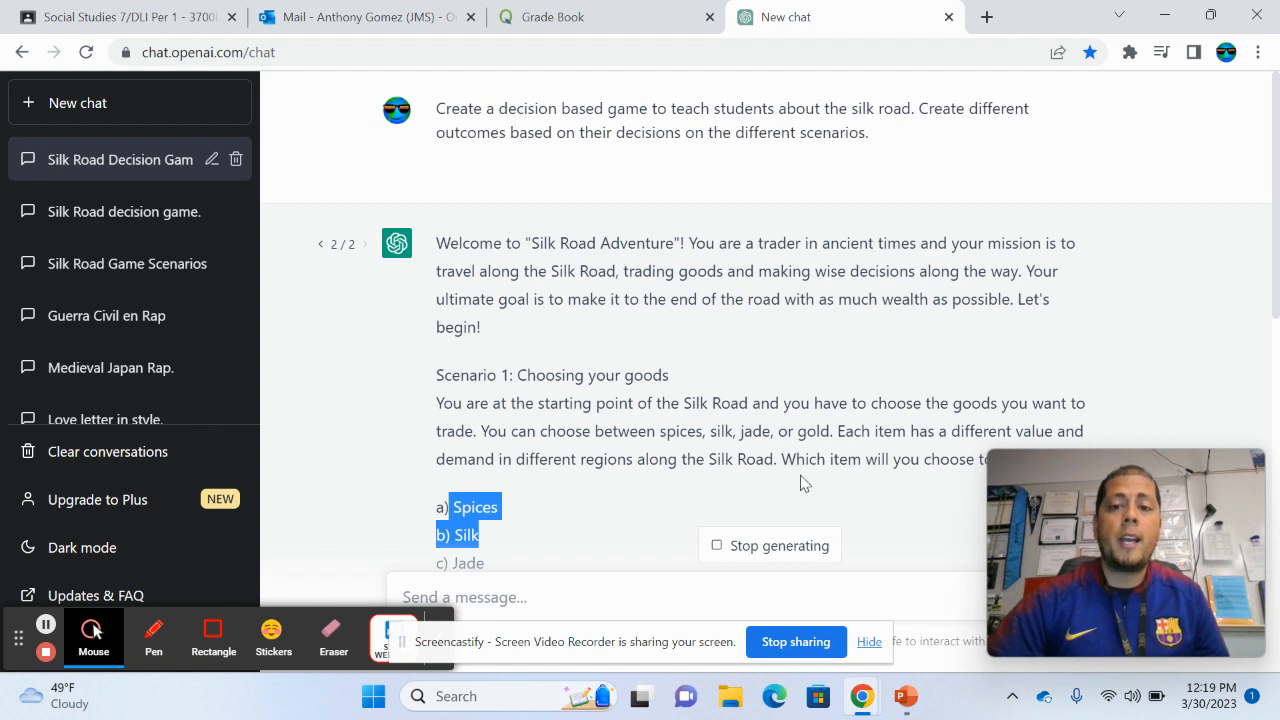
scroll("down", 3)
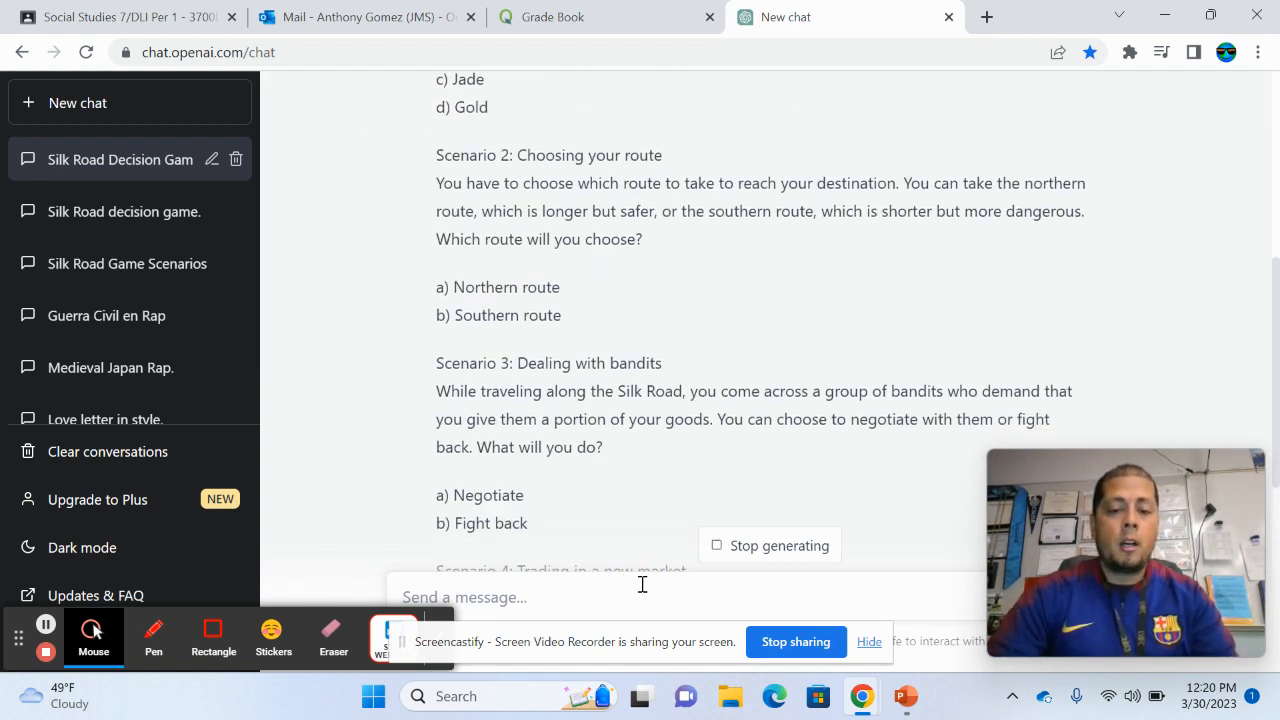
- Draft 'I want you to create point values based on their responses' in the message box
type("I want")
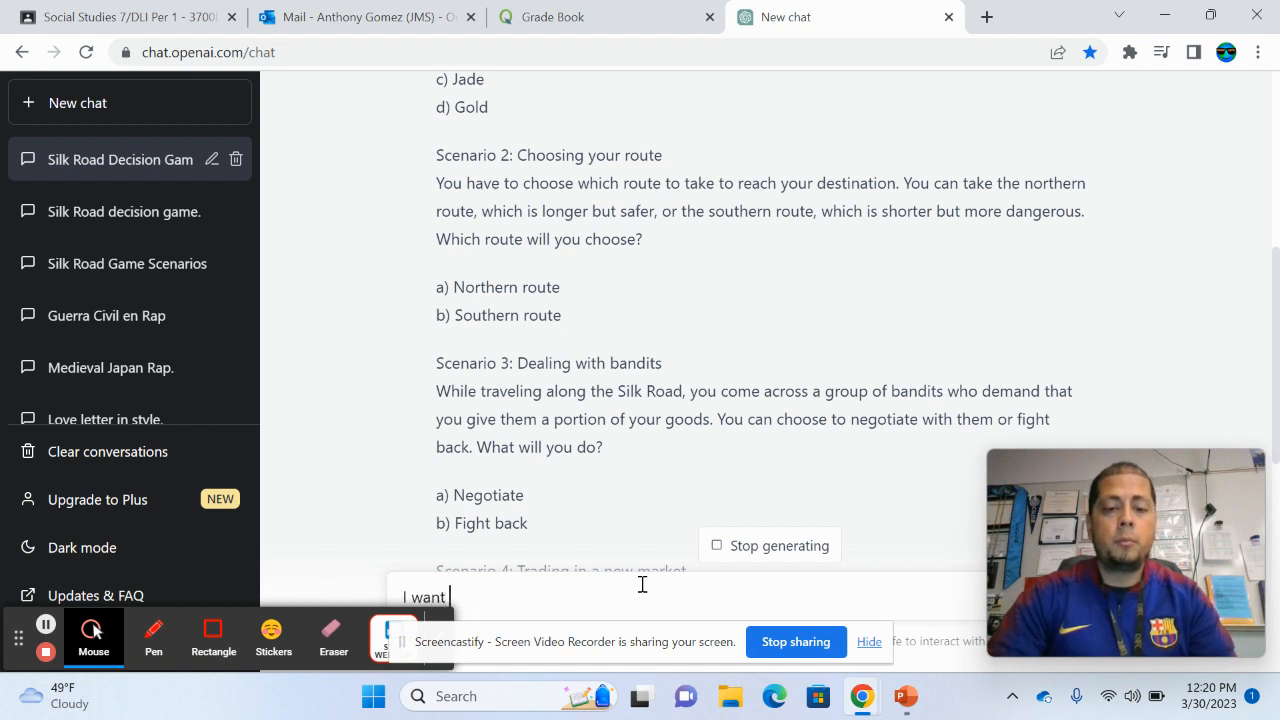
type("you to cre")
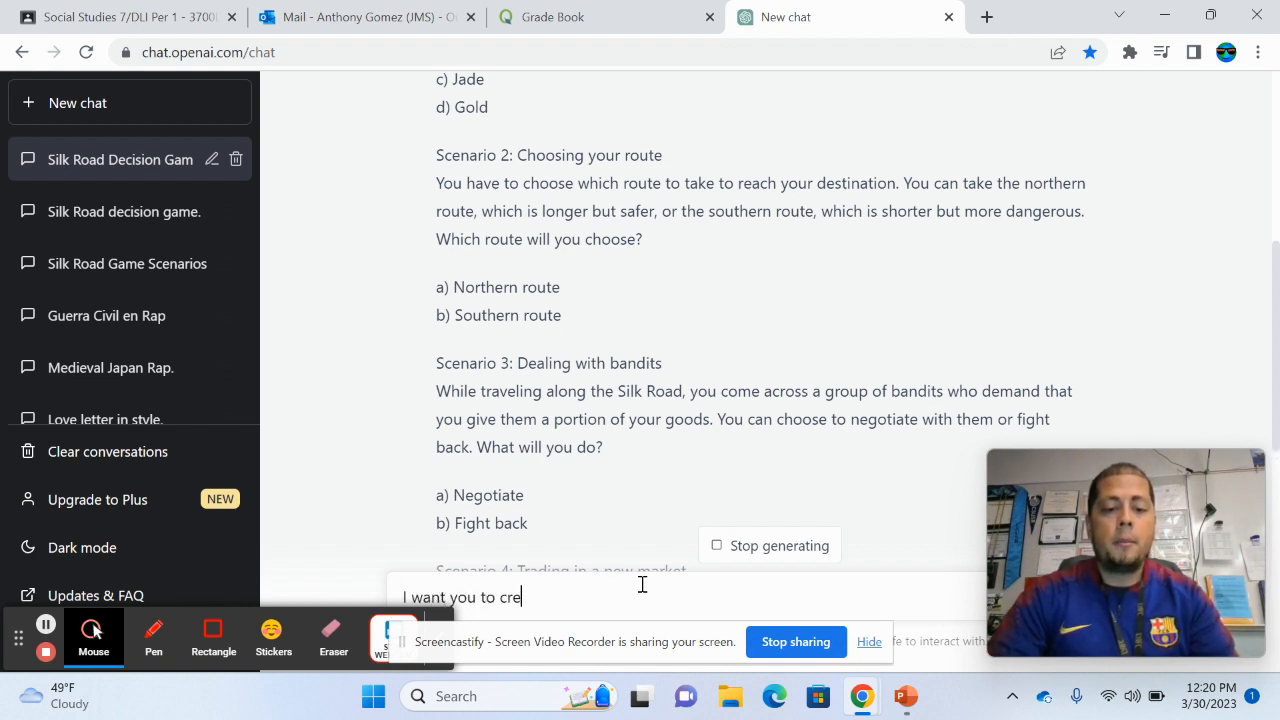
type("ate point")
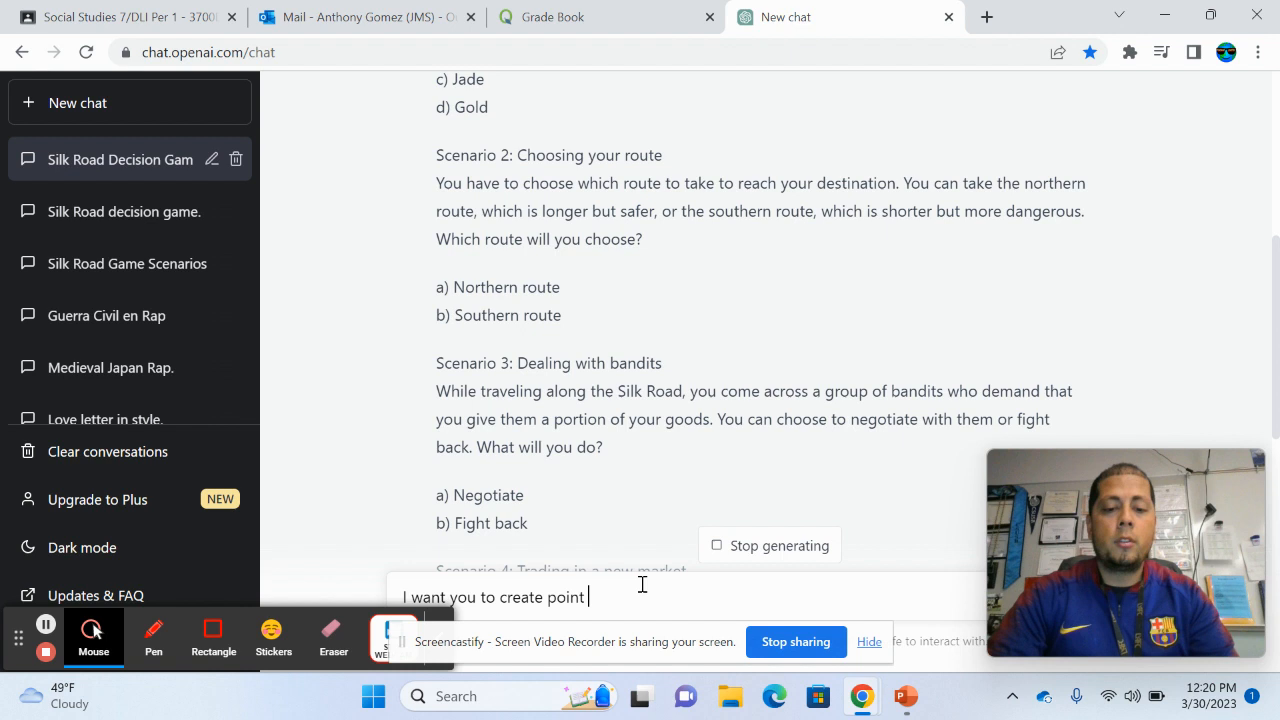
type("values bas")
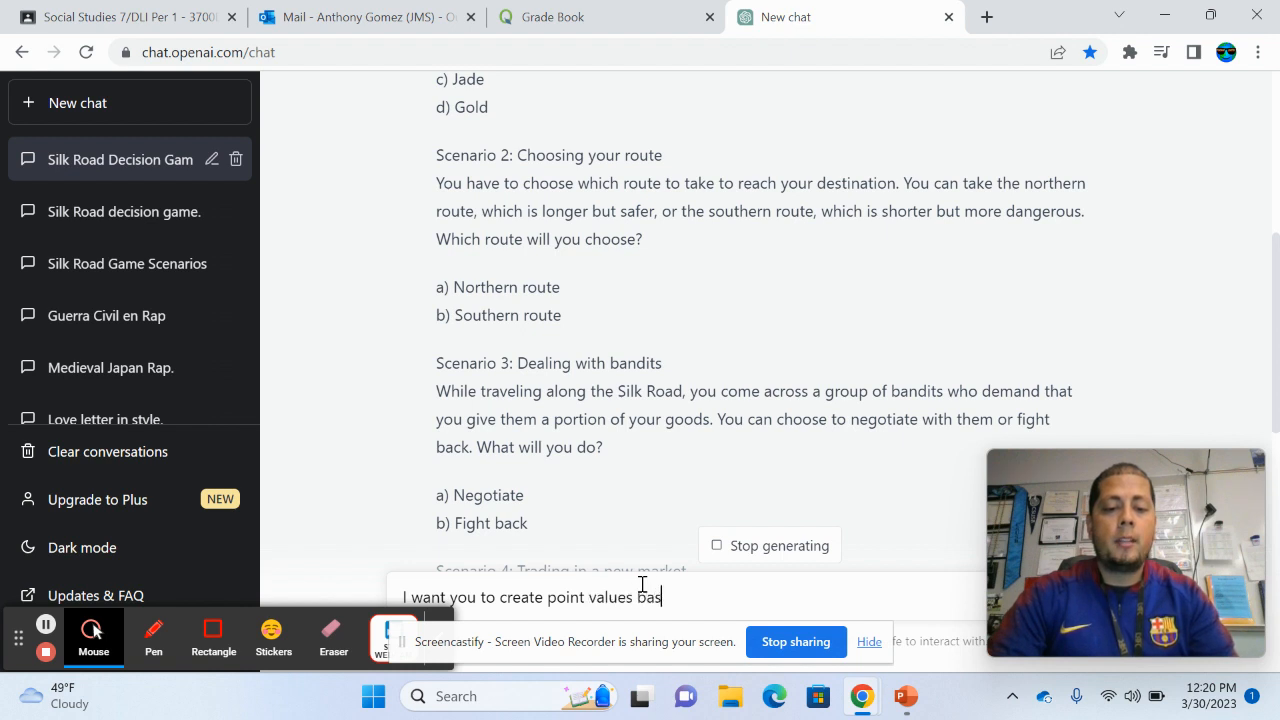
type("based on their")
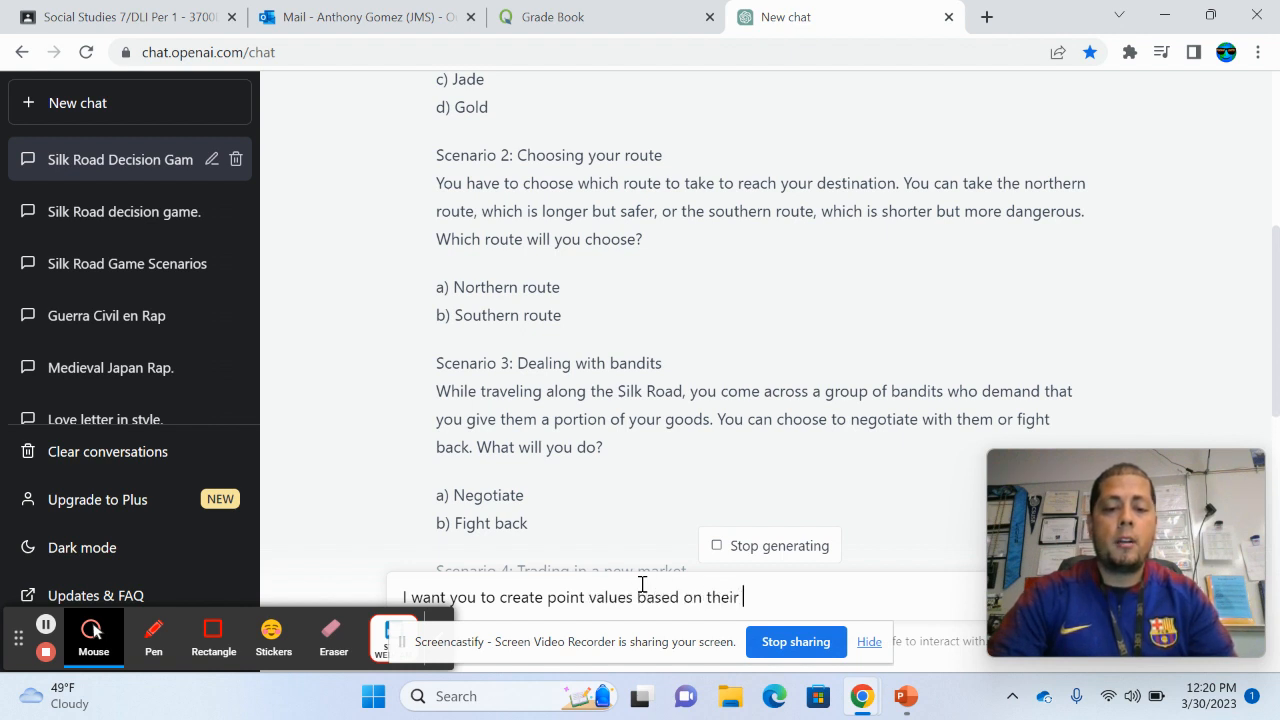
type("responses")
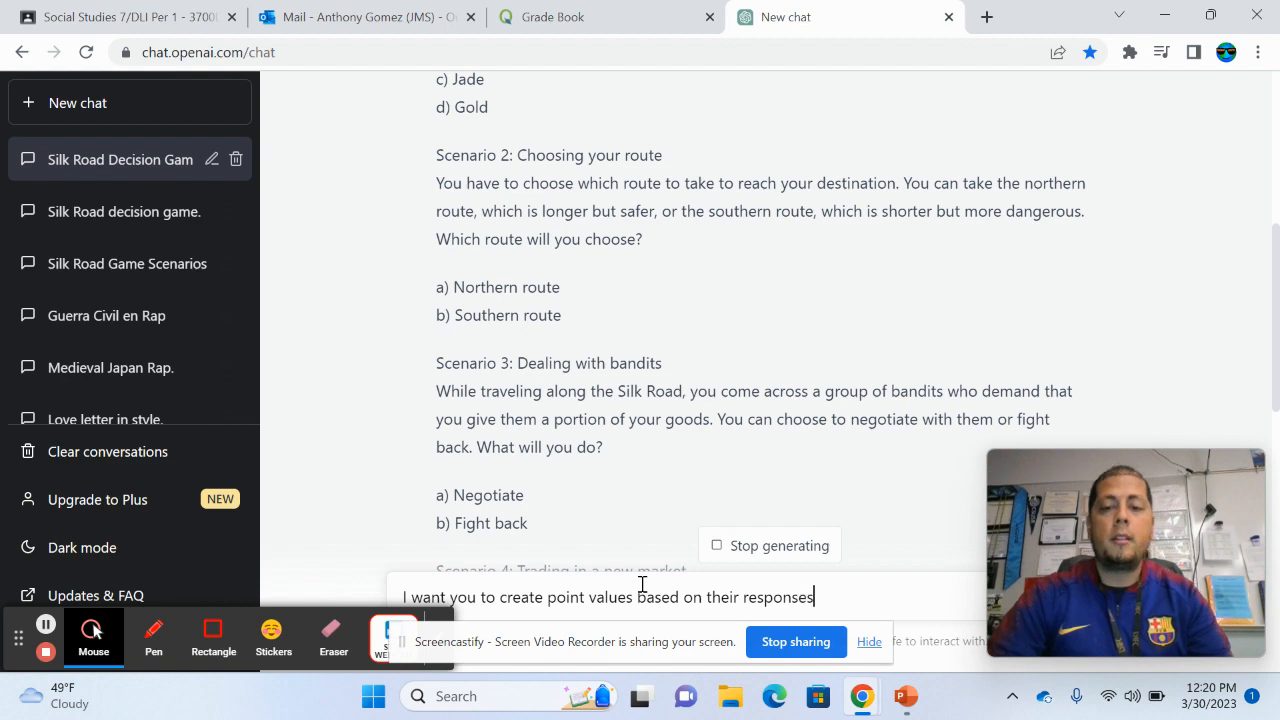
scroll("down", 3)
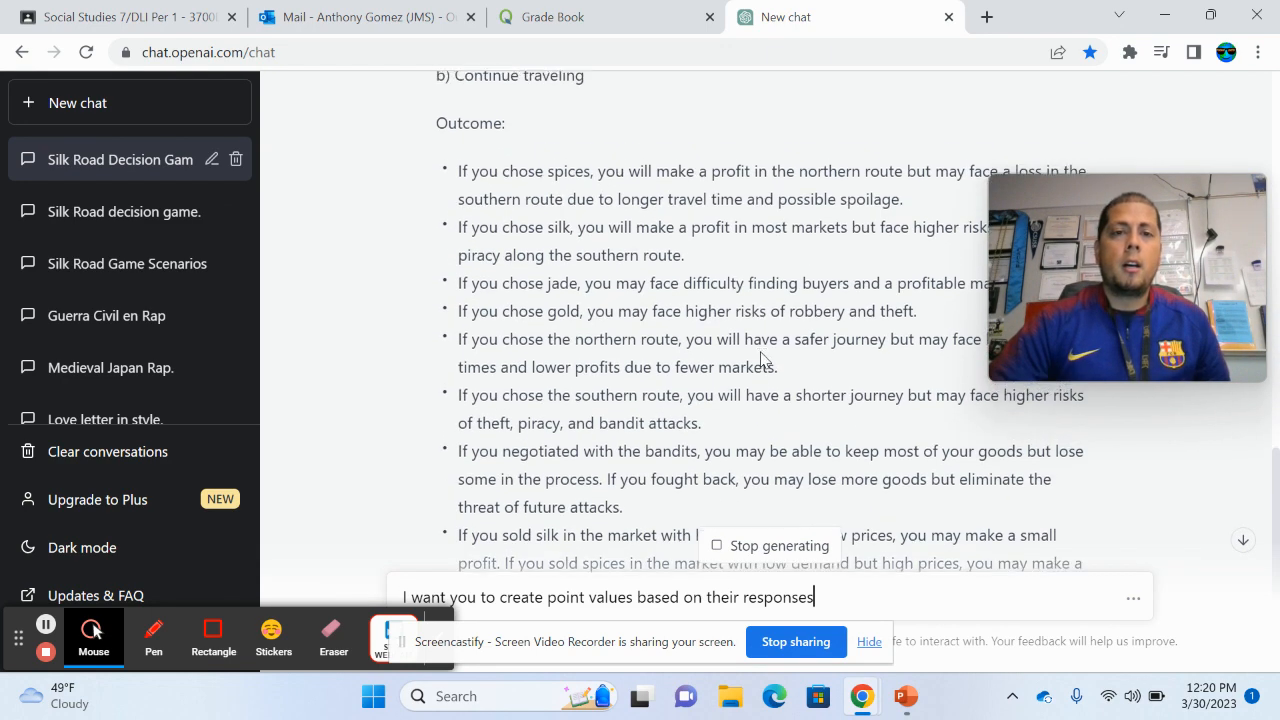
left_click(476, 176)
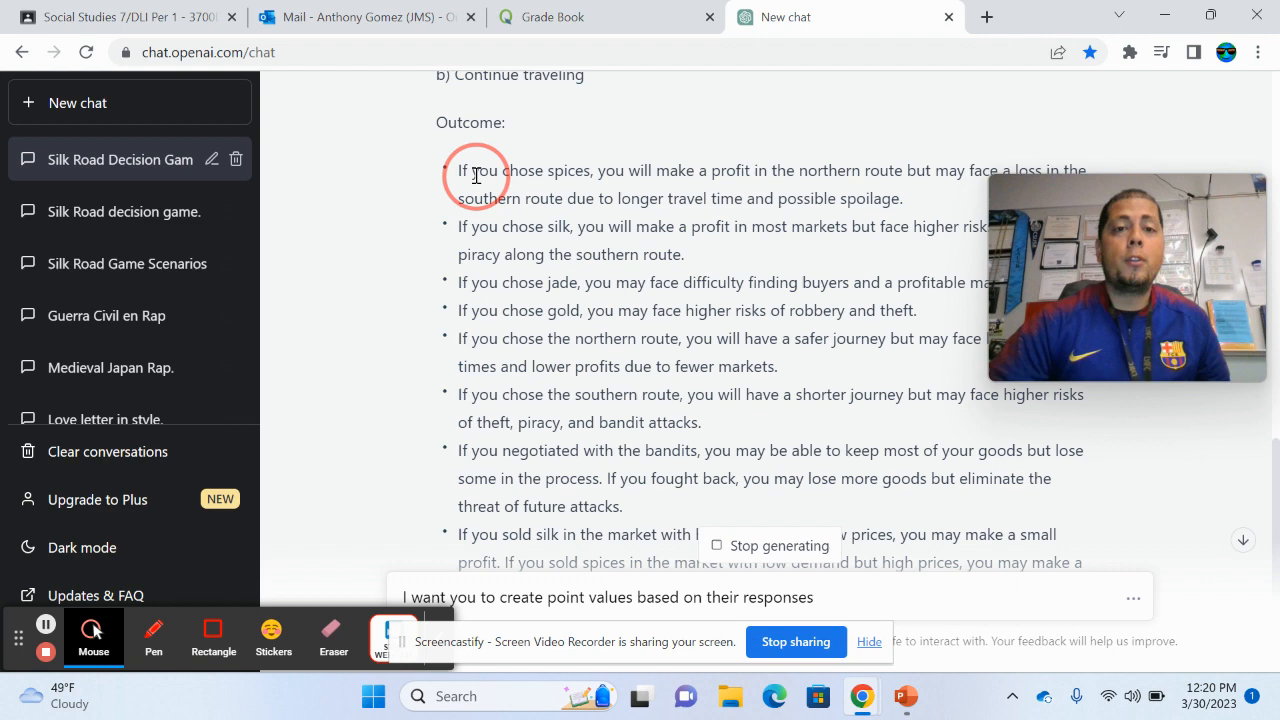
double_click(544, 226)
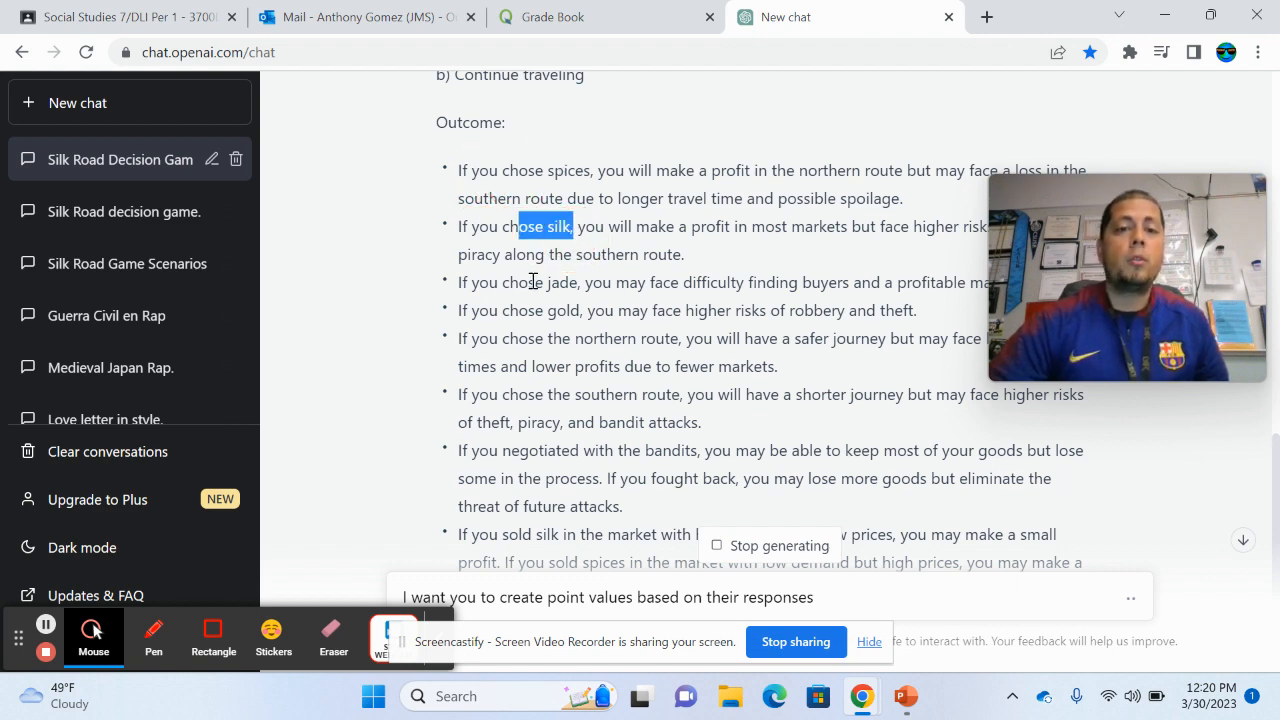
scroll("down", 3)
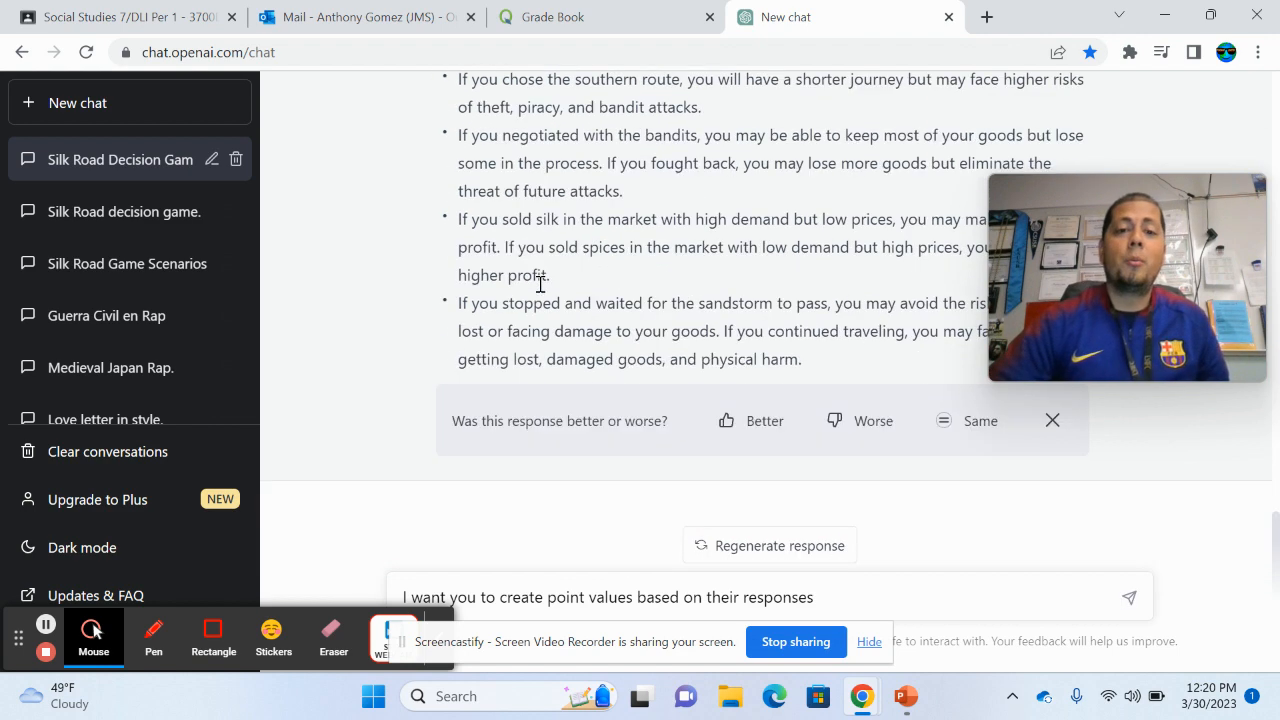
mouse_move(830, 460)
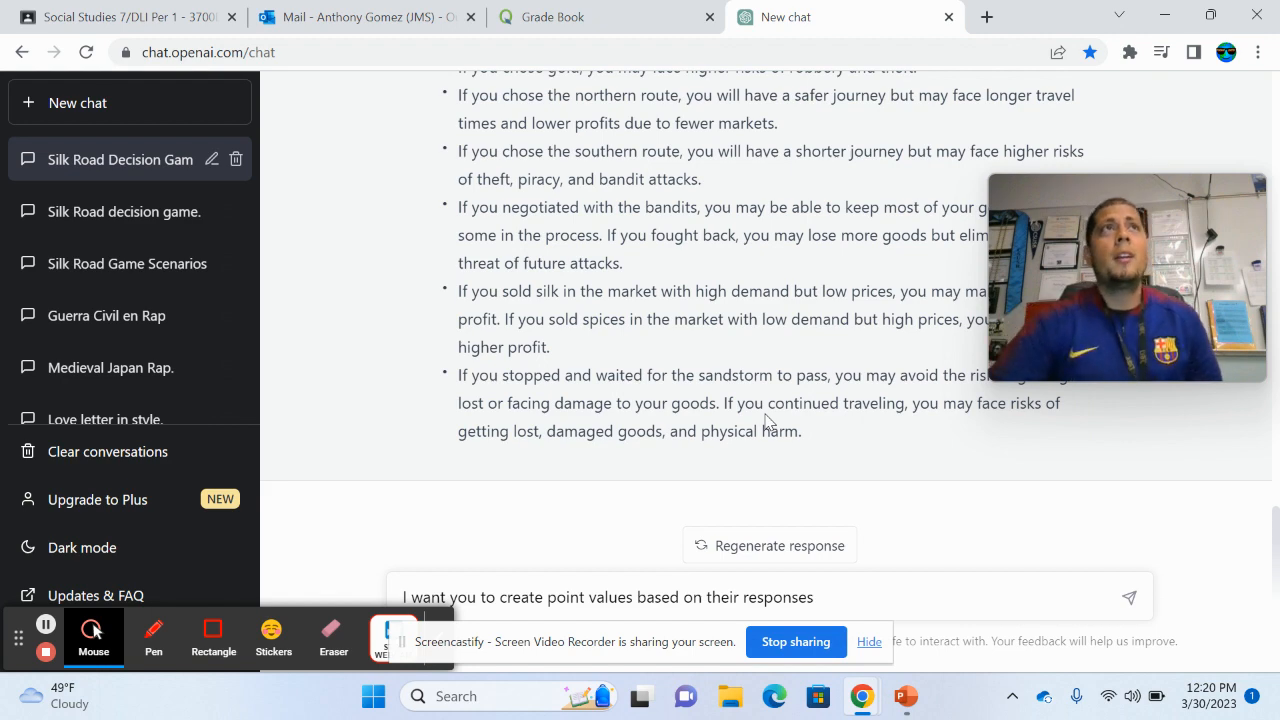
scroll("up", 3)
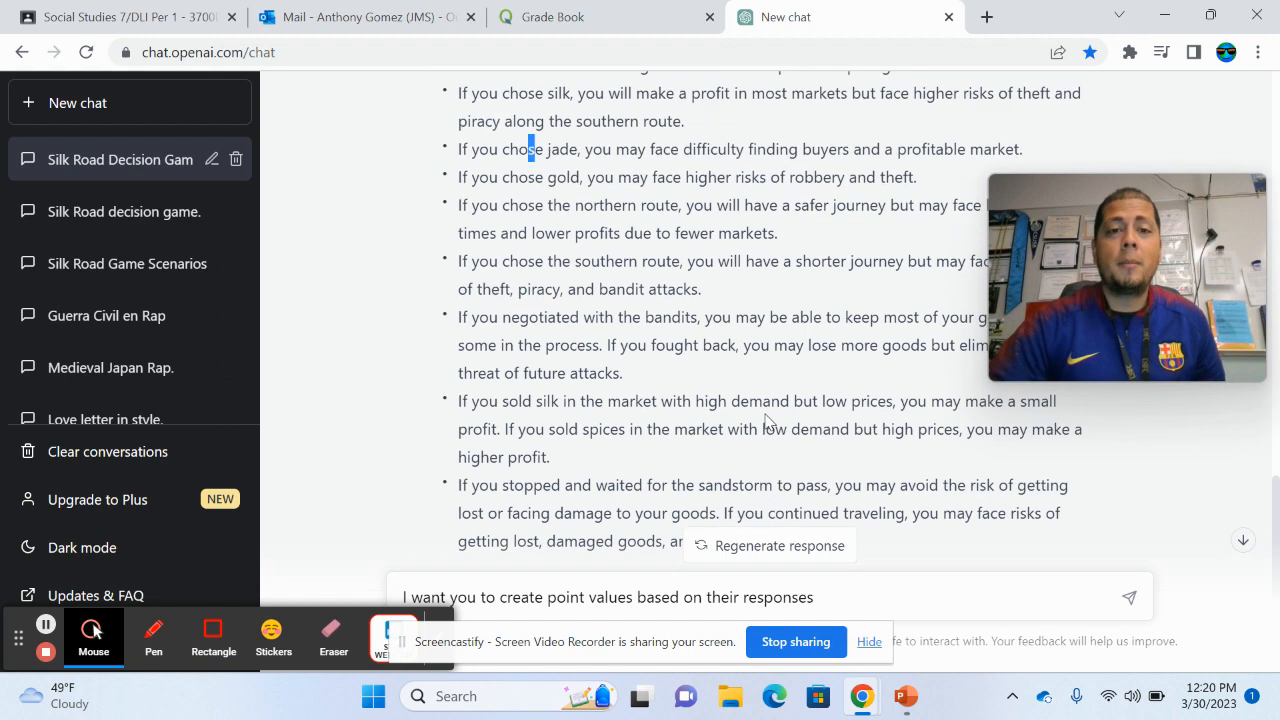
scroll("down", 3)
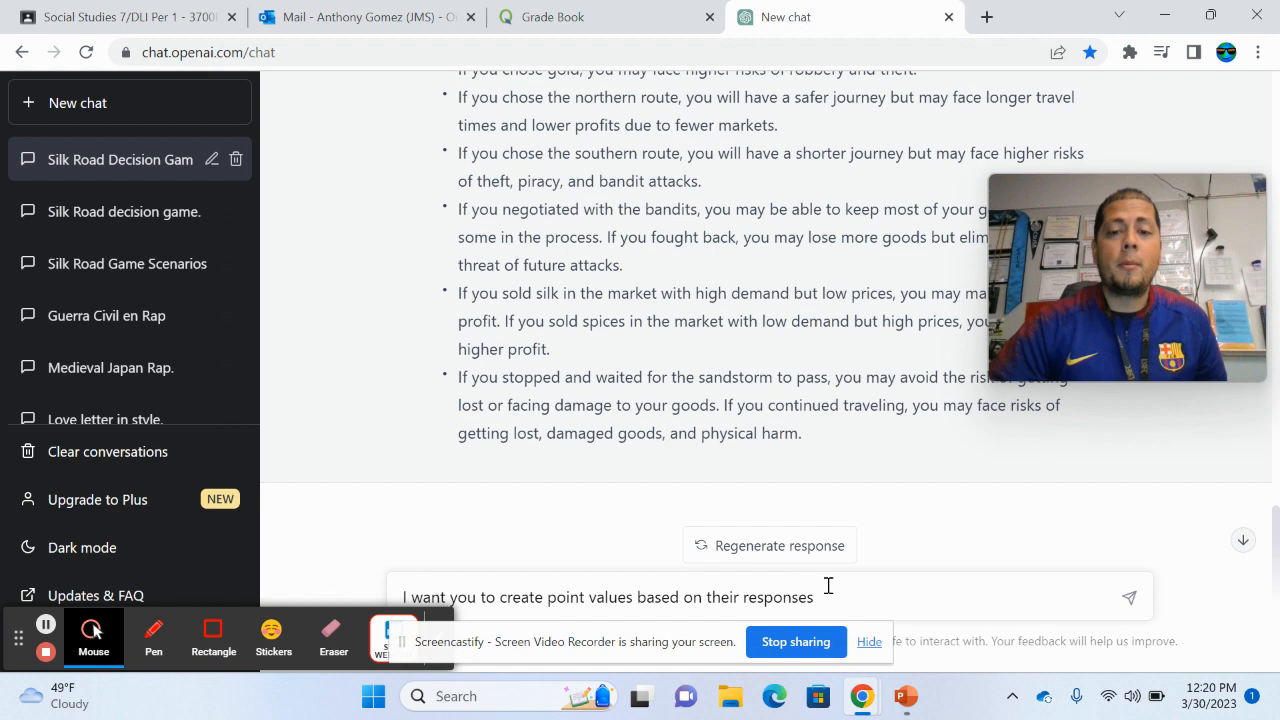
triple_click(608, 596)
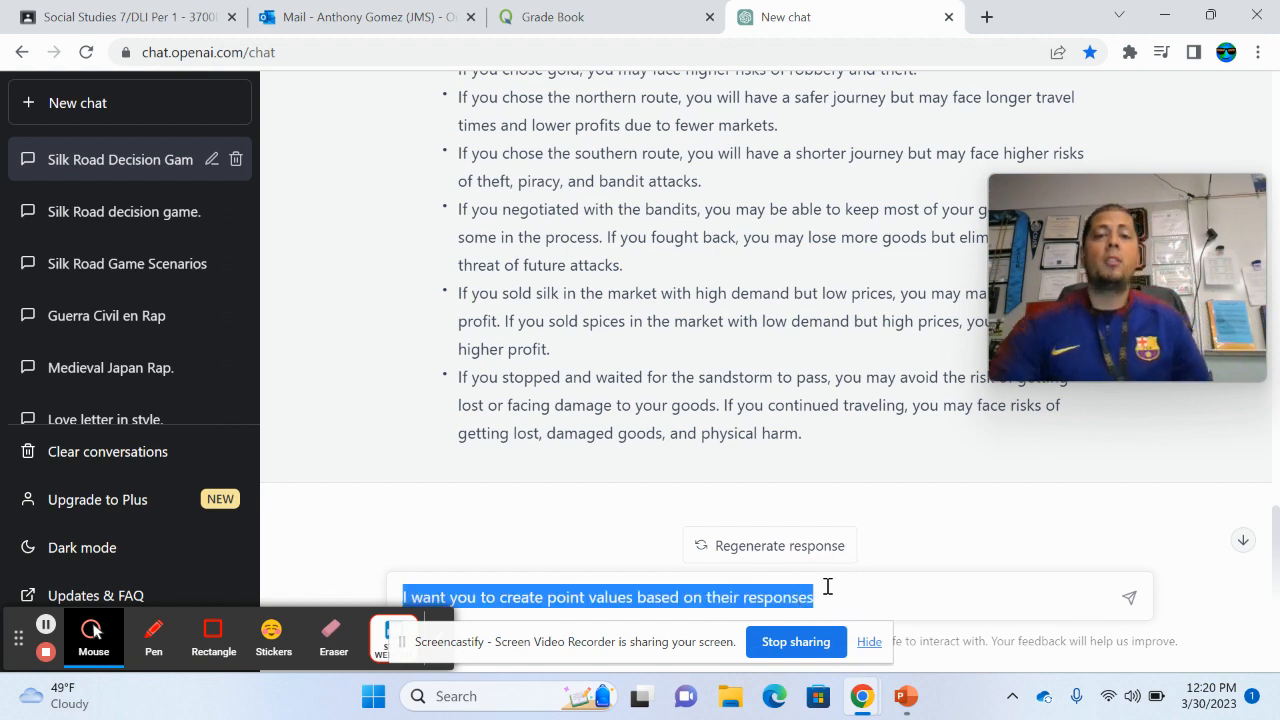
scroll("up", 3)
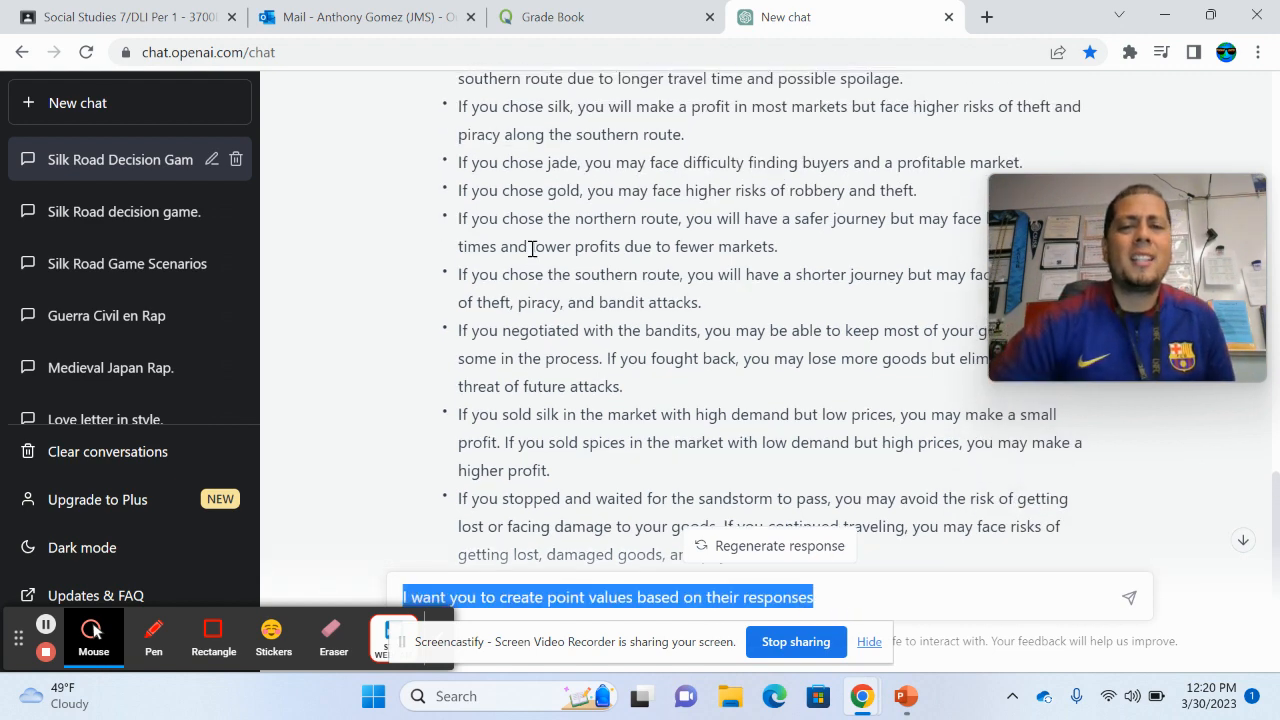
scroll("up", 3)
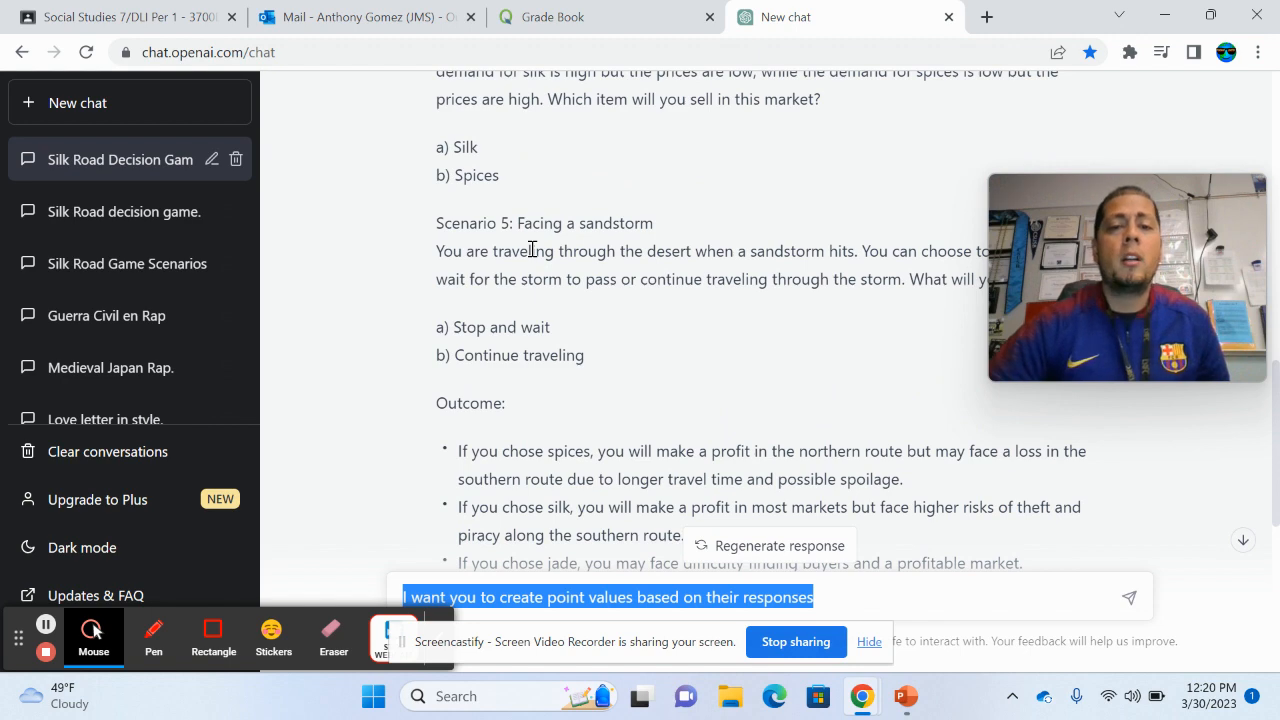
scroll("up", 3)
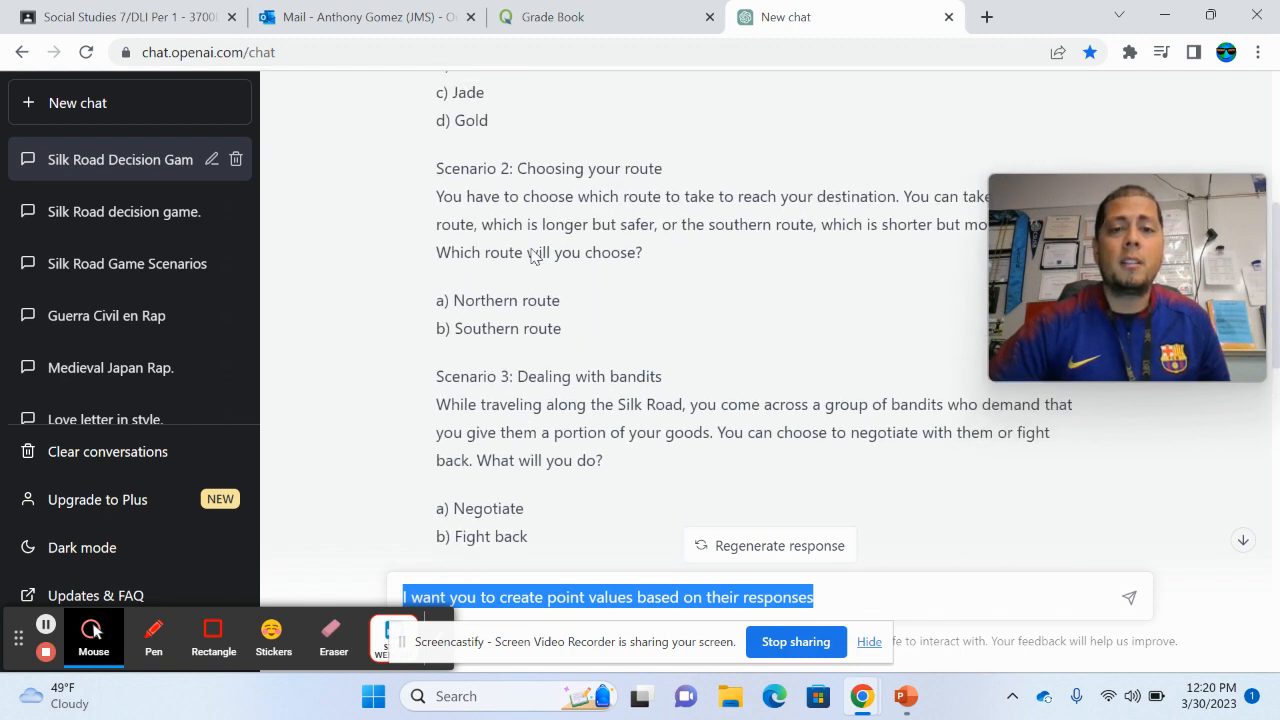
scroll("down", 3)
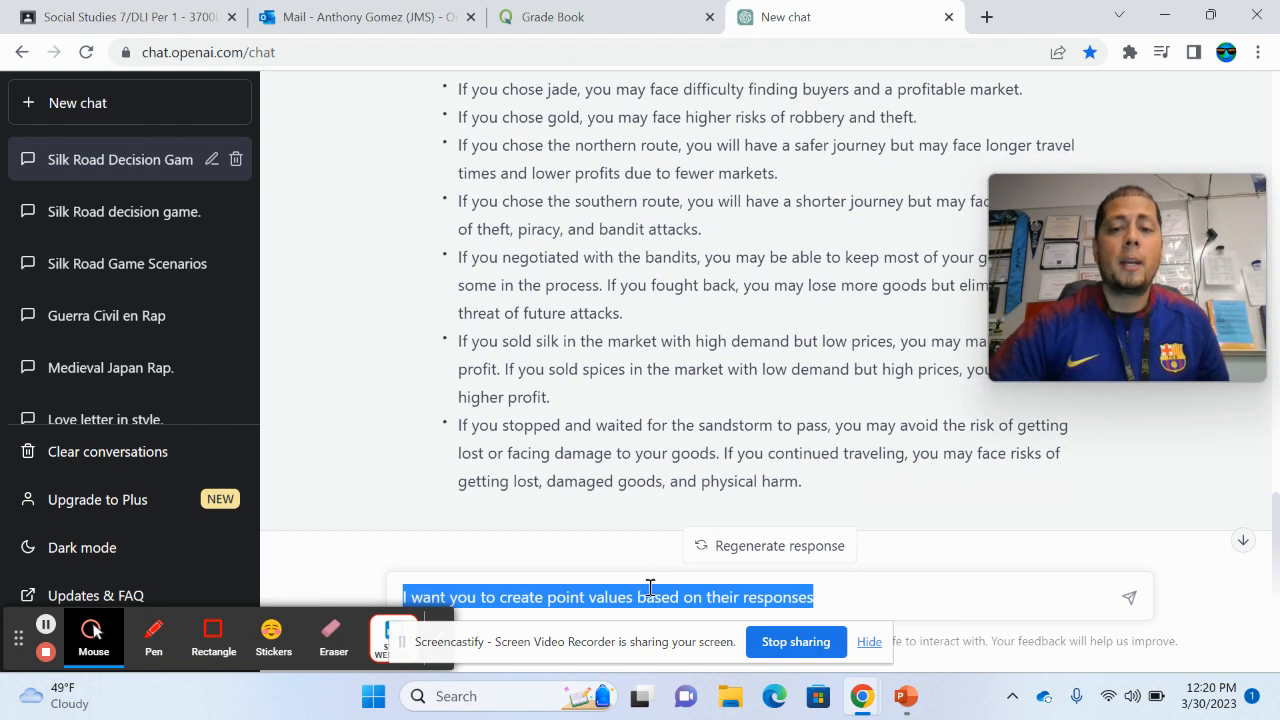
- Replace the draft with 'create a reading passage about the civil war for middle school students' and send it
double_click(660, 596)
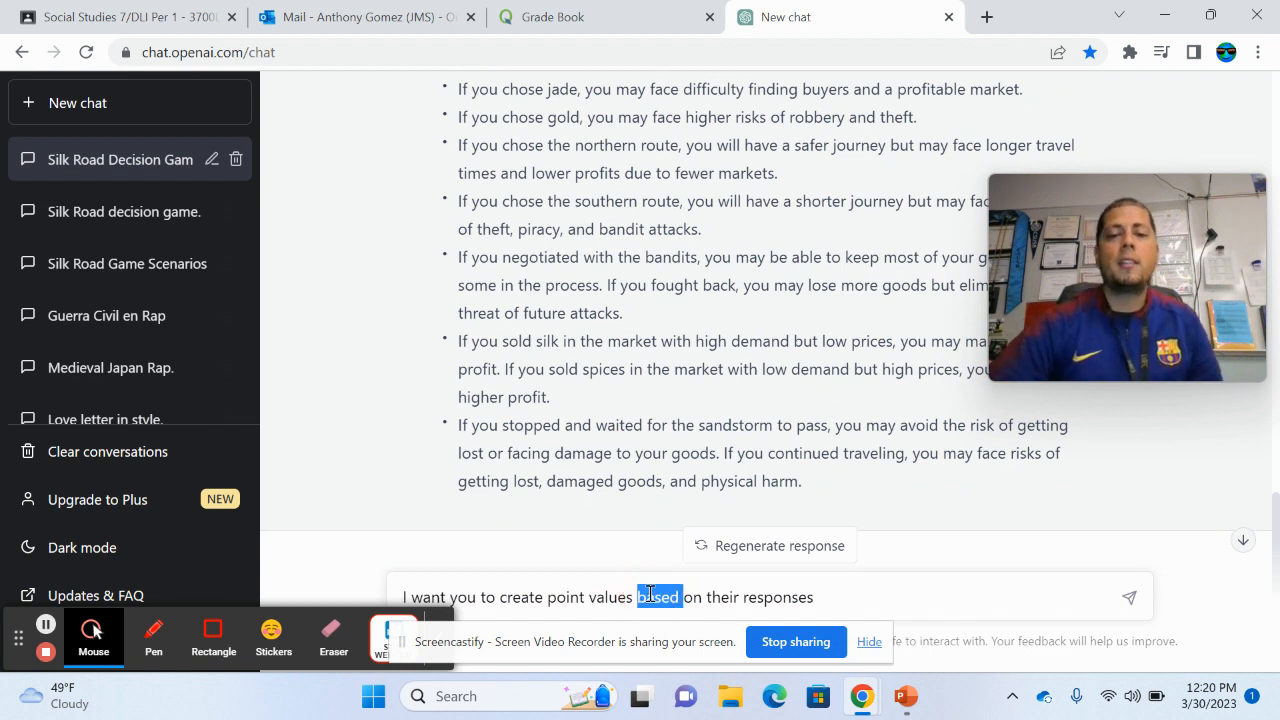
key("ctrl+a")
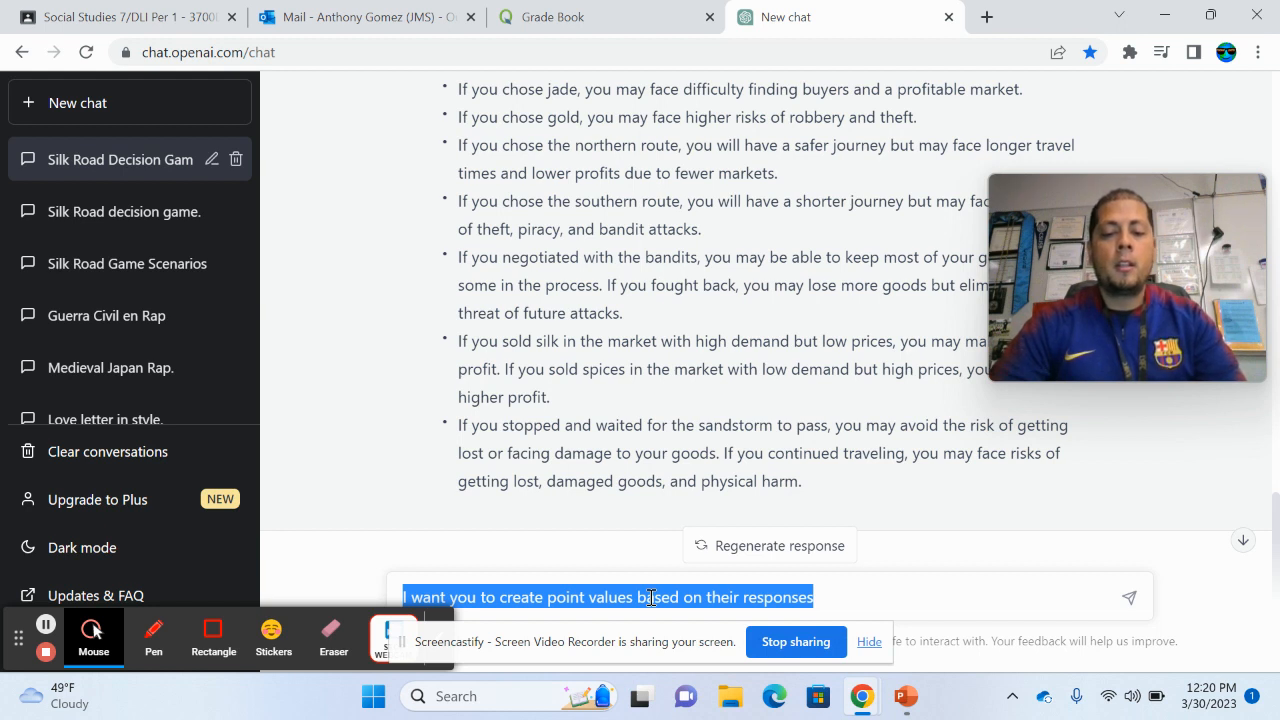
type("create a")
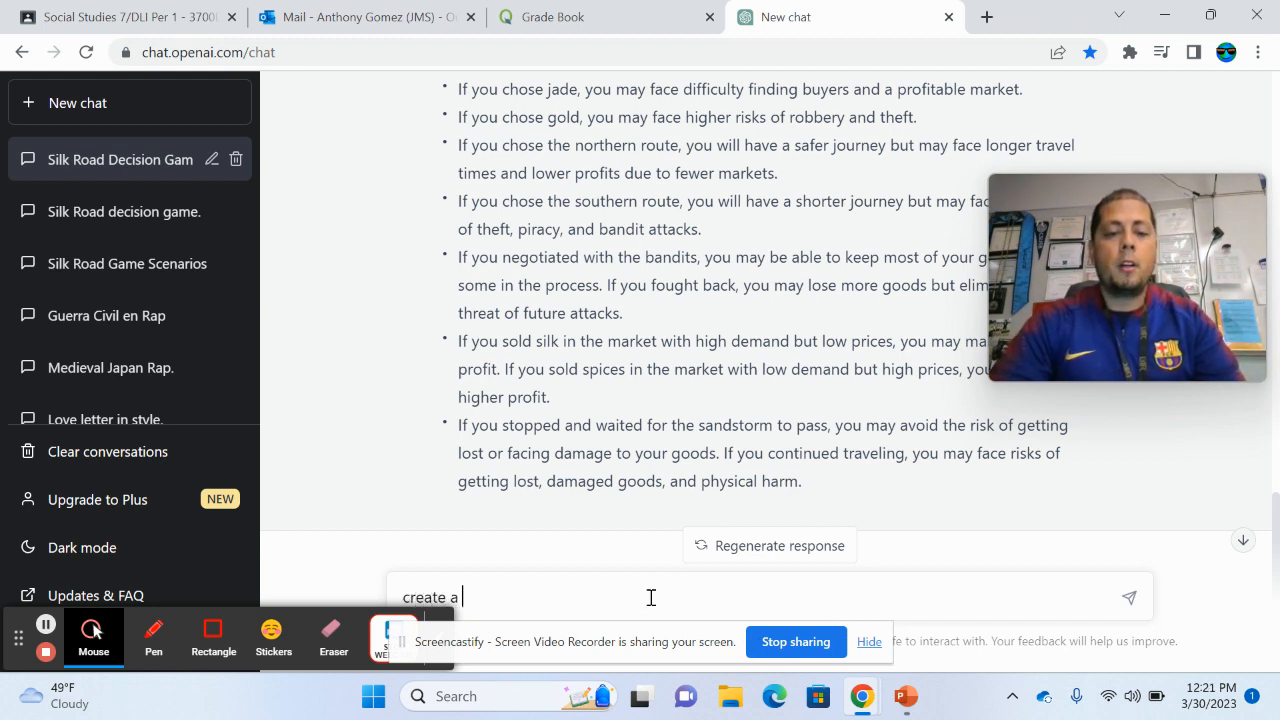
type("reading p")
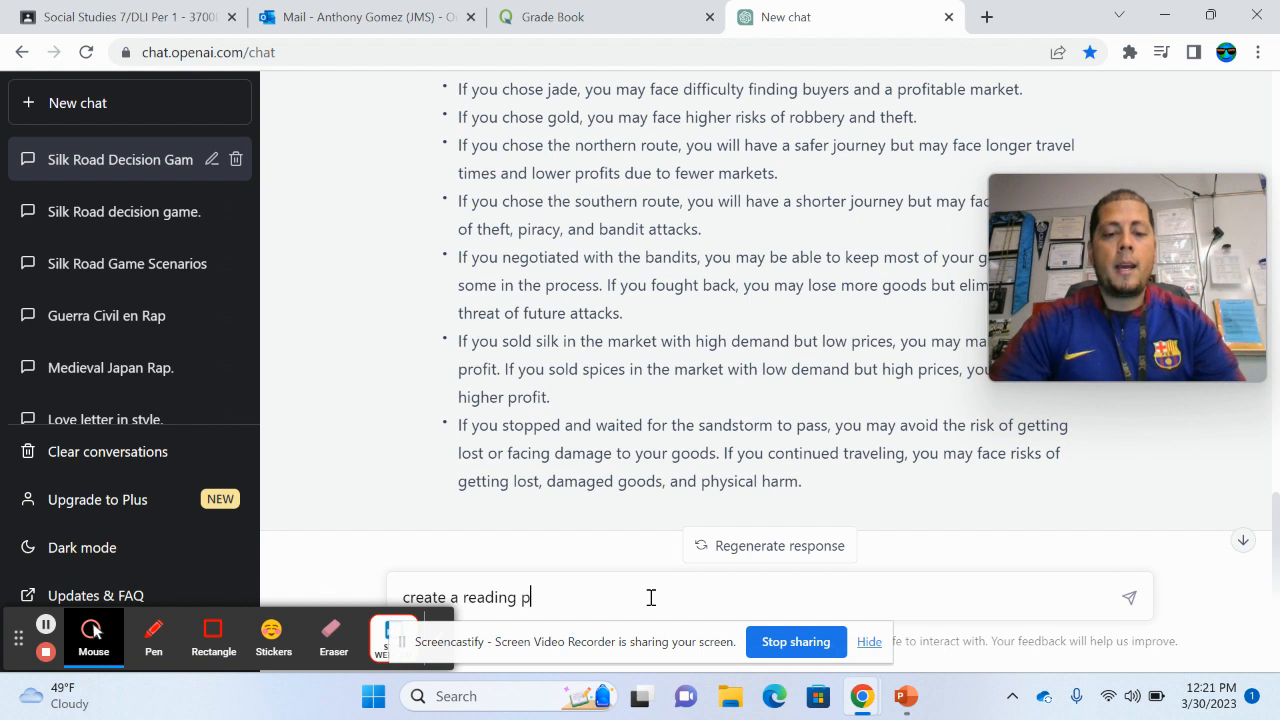
type("ass")
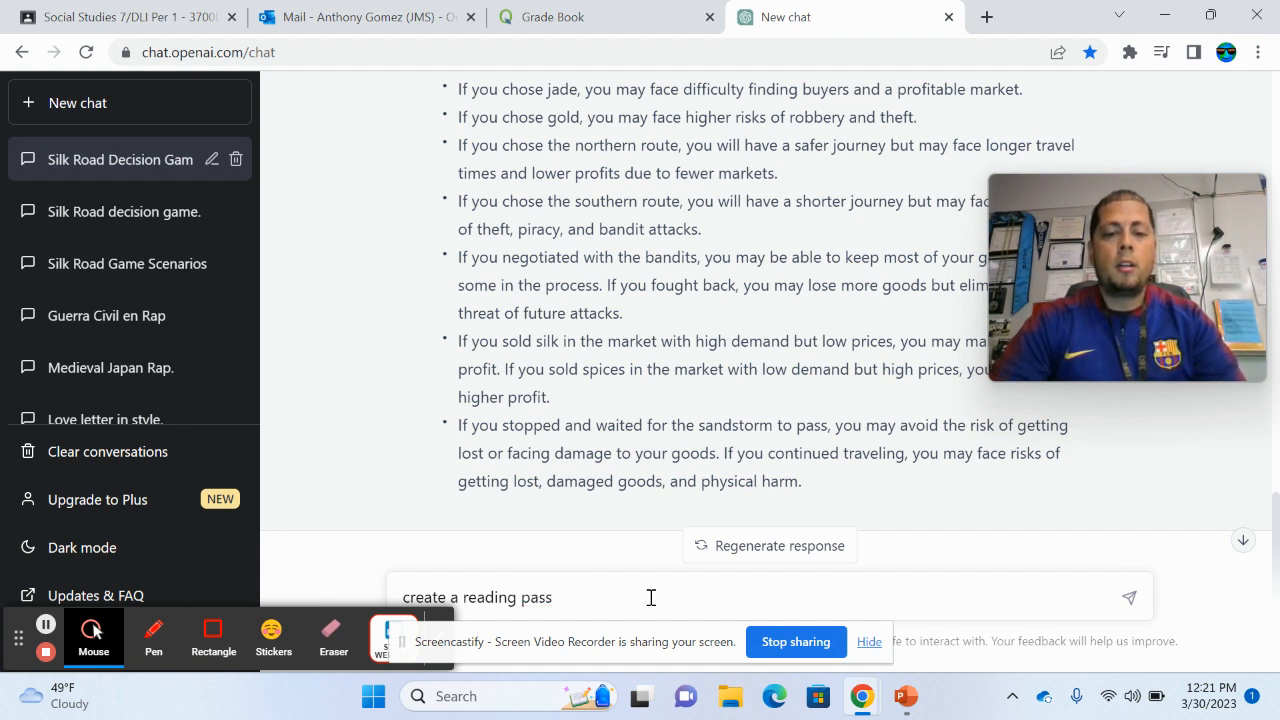
type("ag")
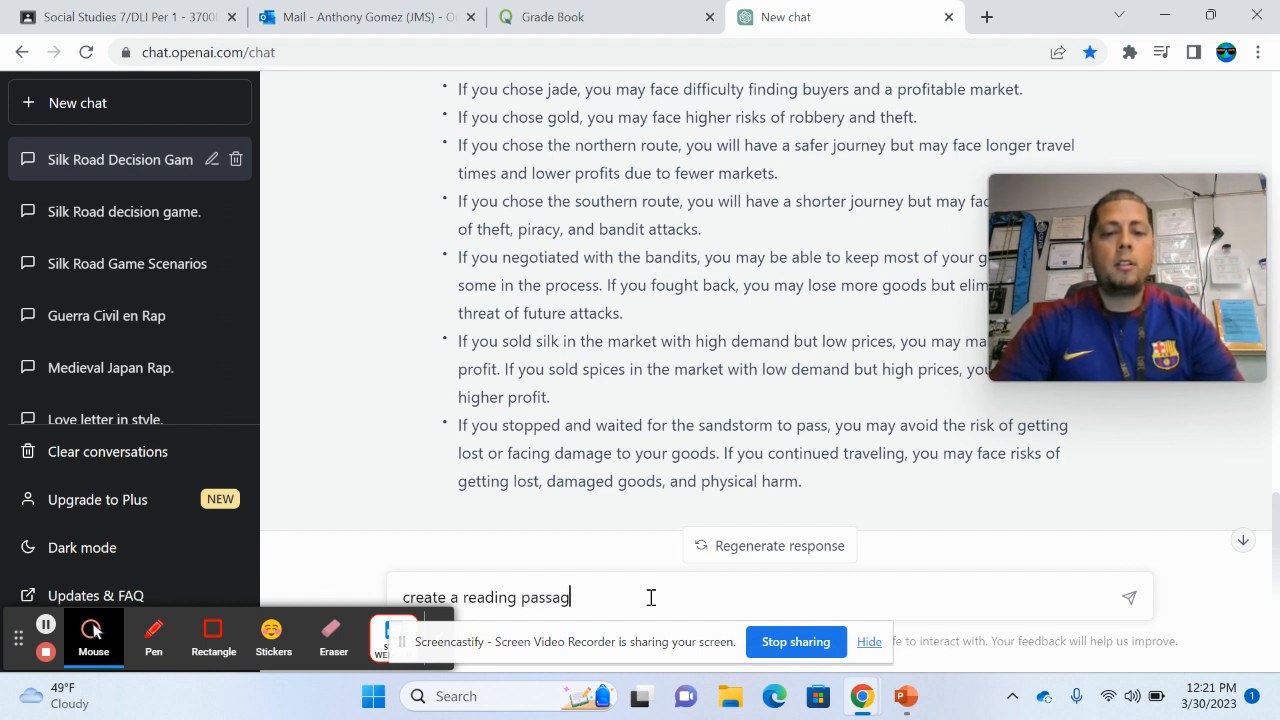
type("e a")
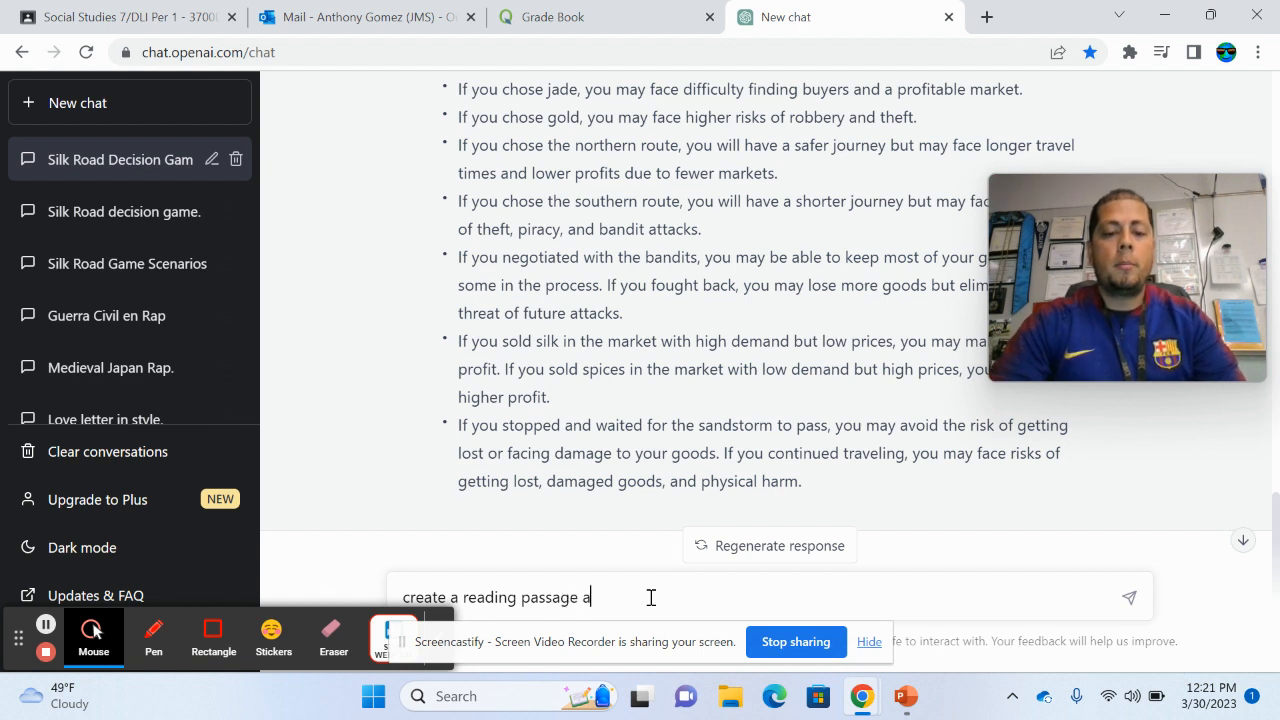
type("bout the civil")
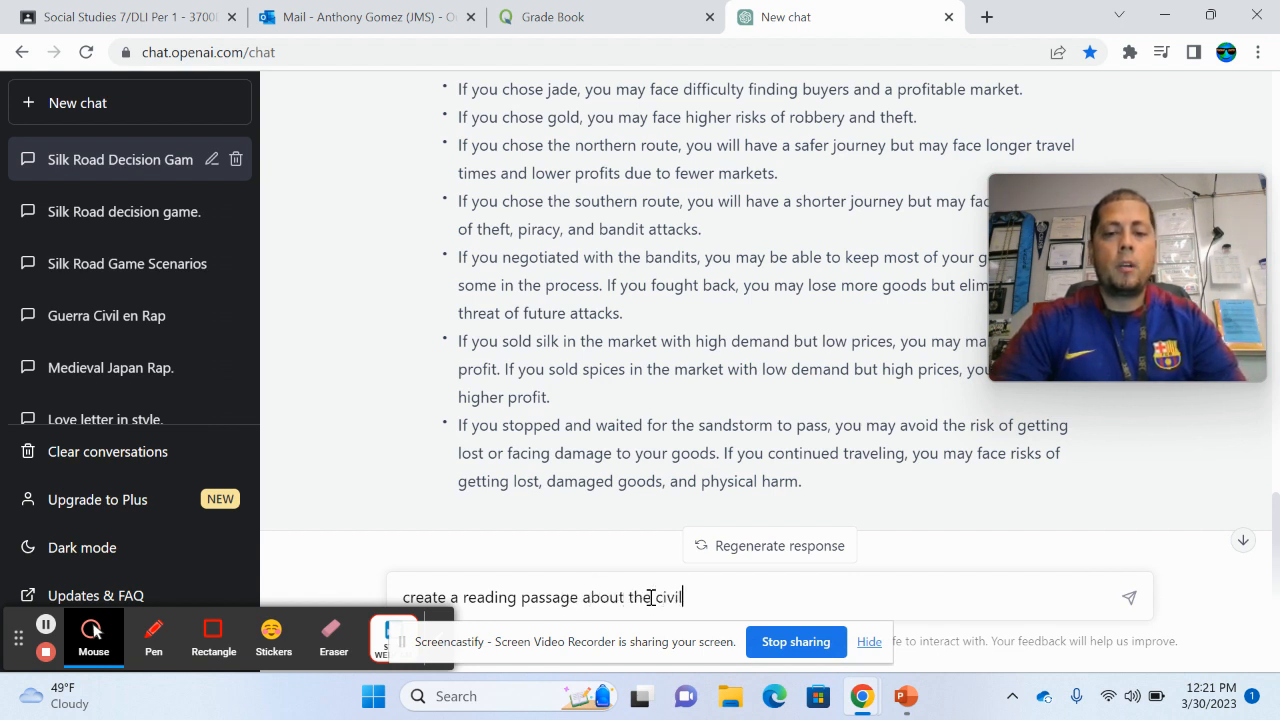
type("war")
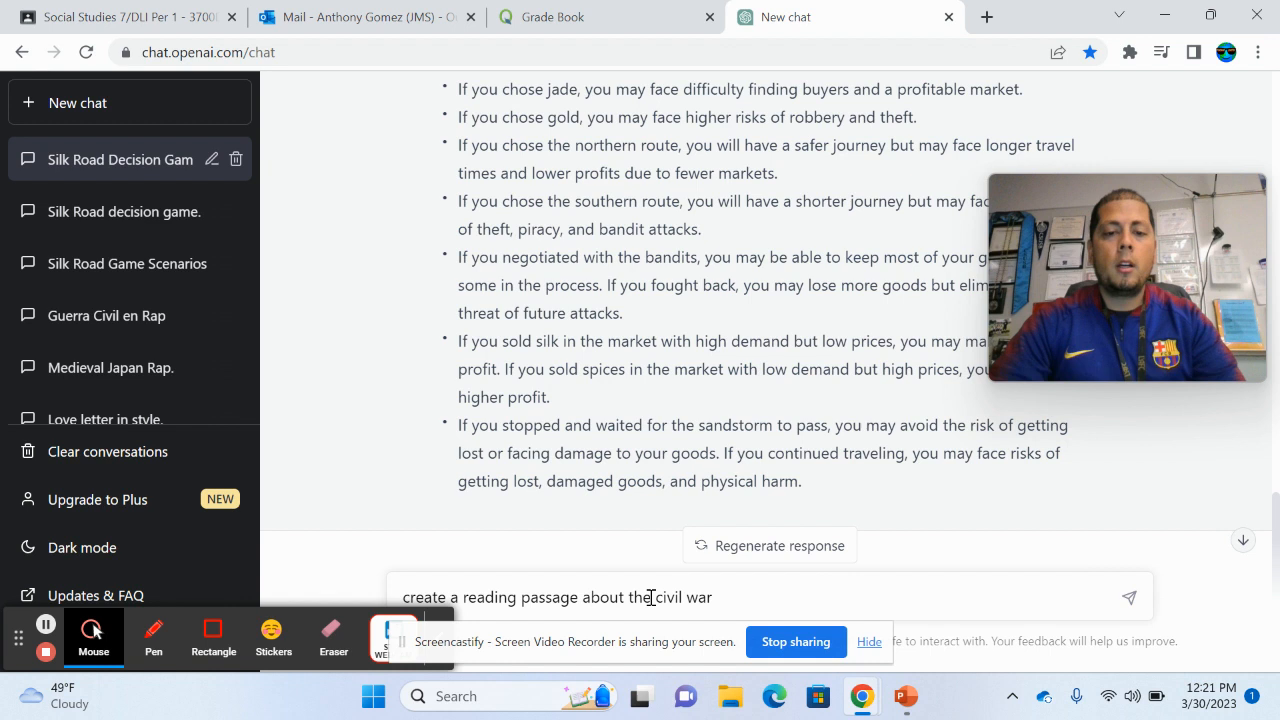
type("for middle")
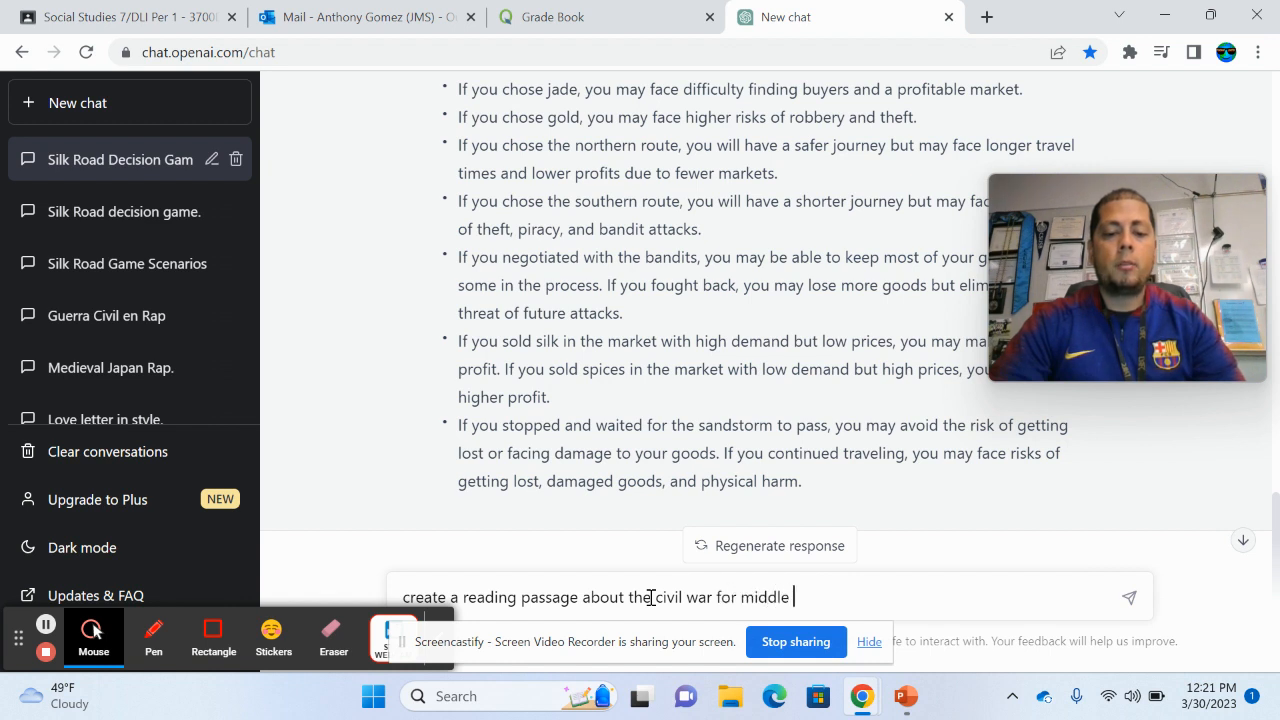
type("school stud")
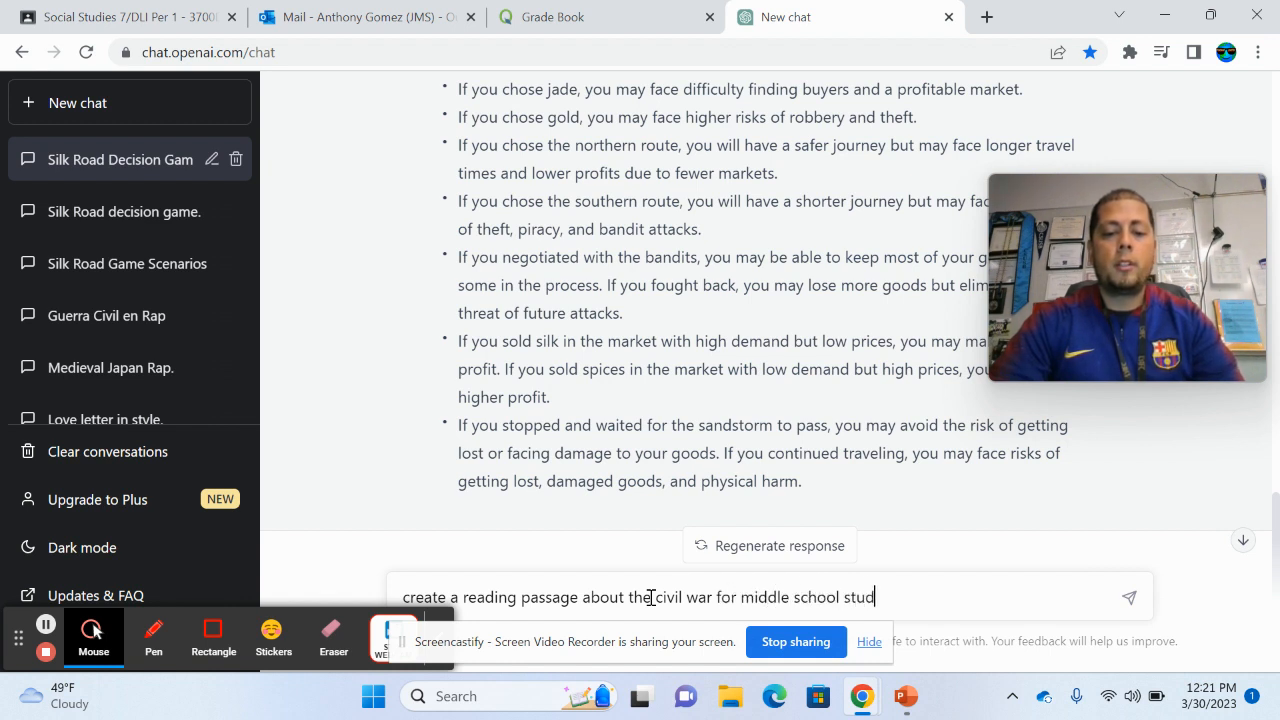
key("Return")
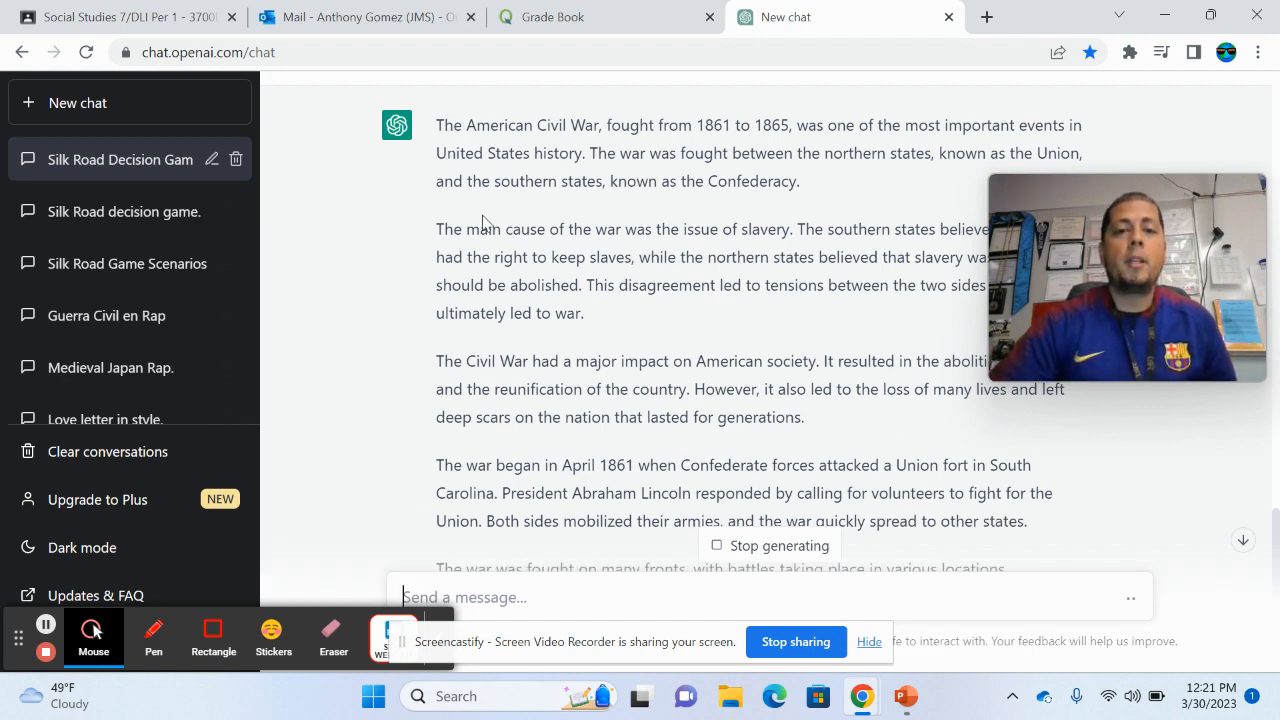
- Review the completed Civil War reading passage and select its text
scroll("down", 3)
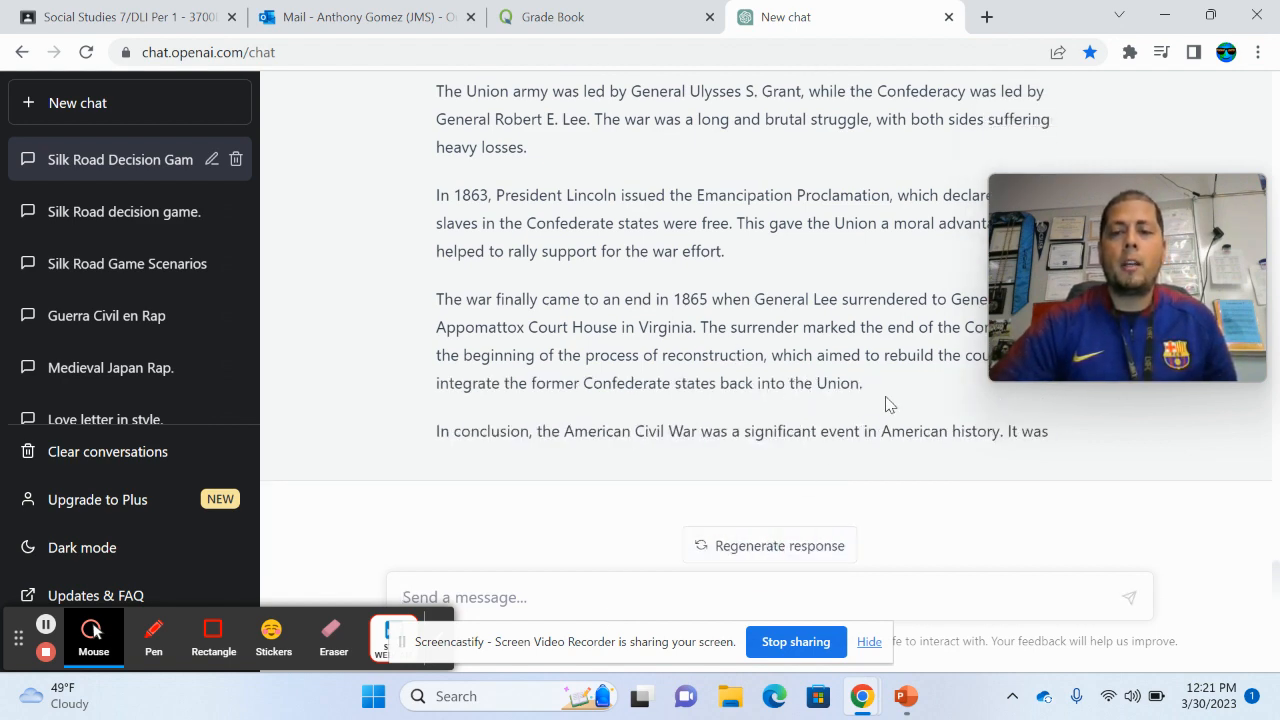
left_click_drag(436, 92, 862, 382)
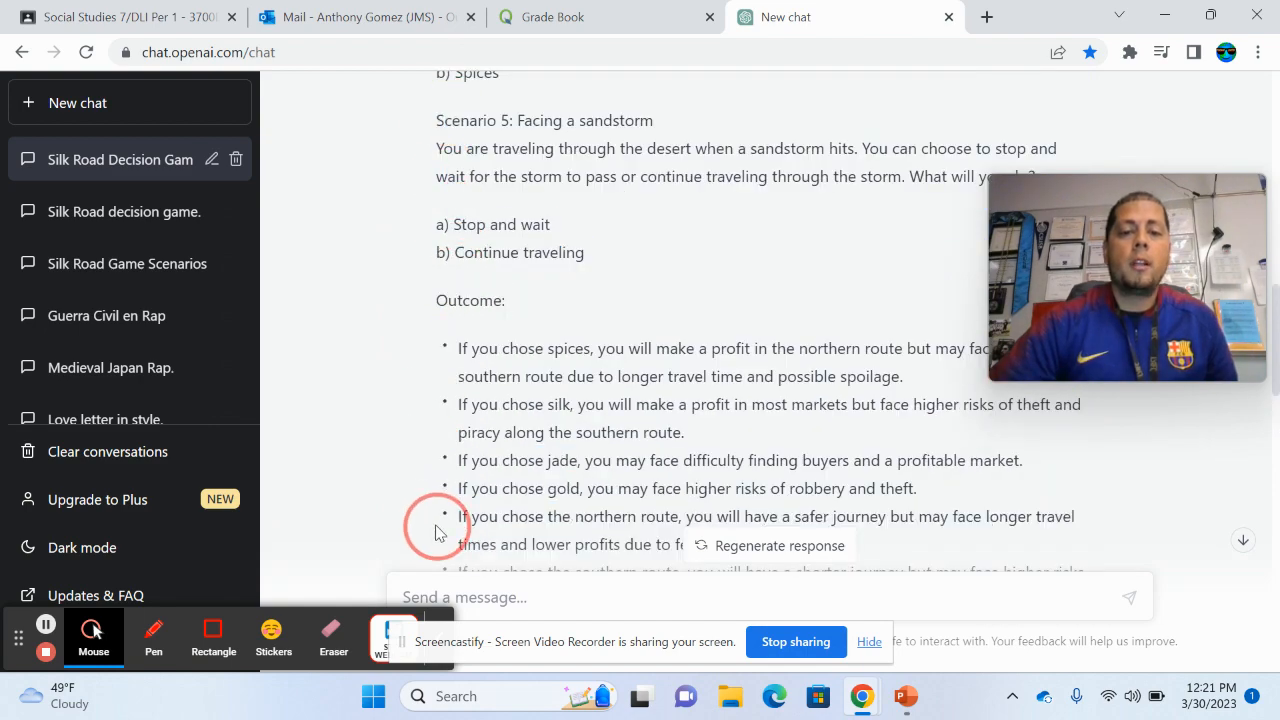
scroll("down", 3)
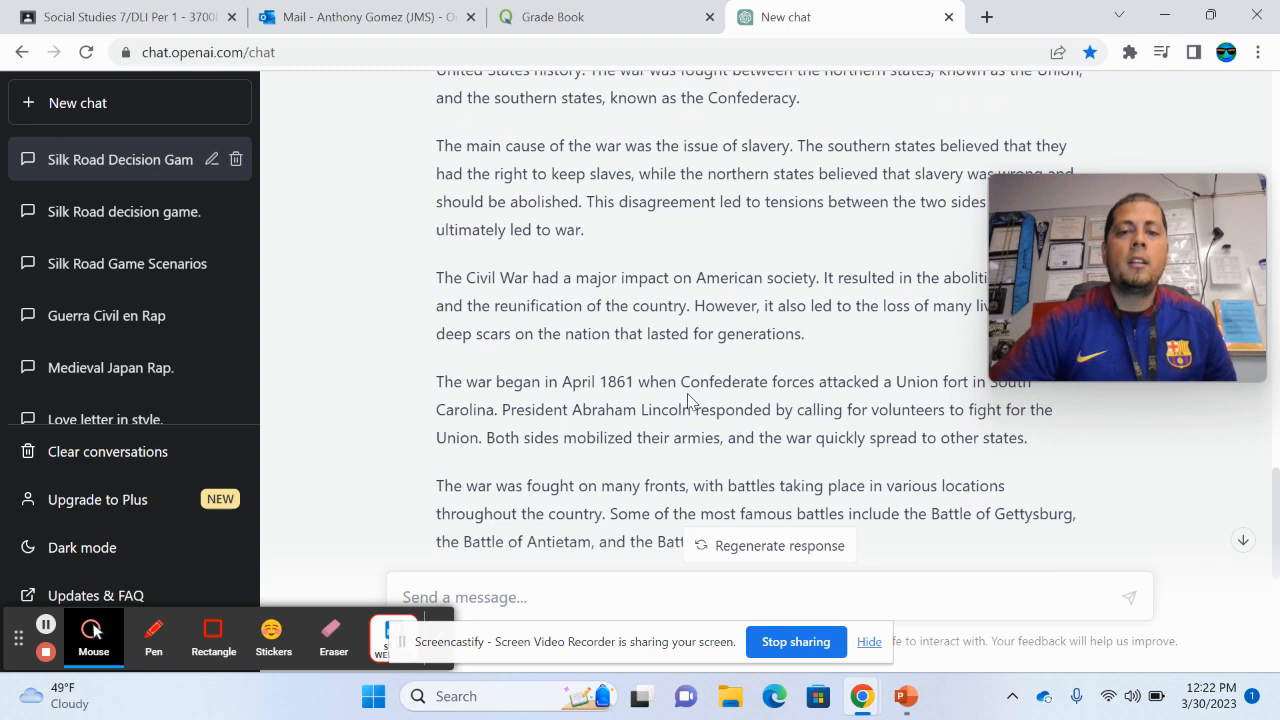
scroll("up", 3)
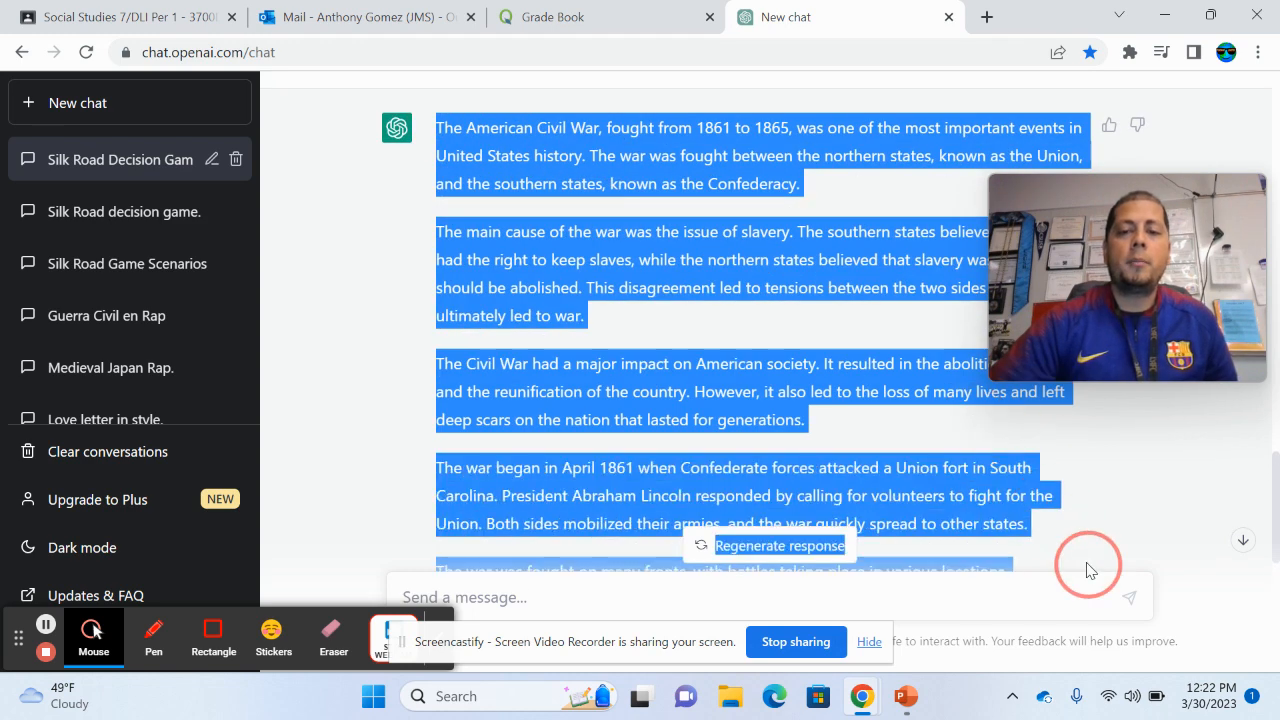
scroll("down", 3)
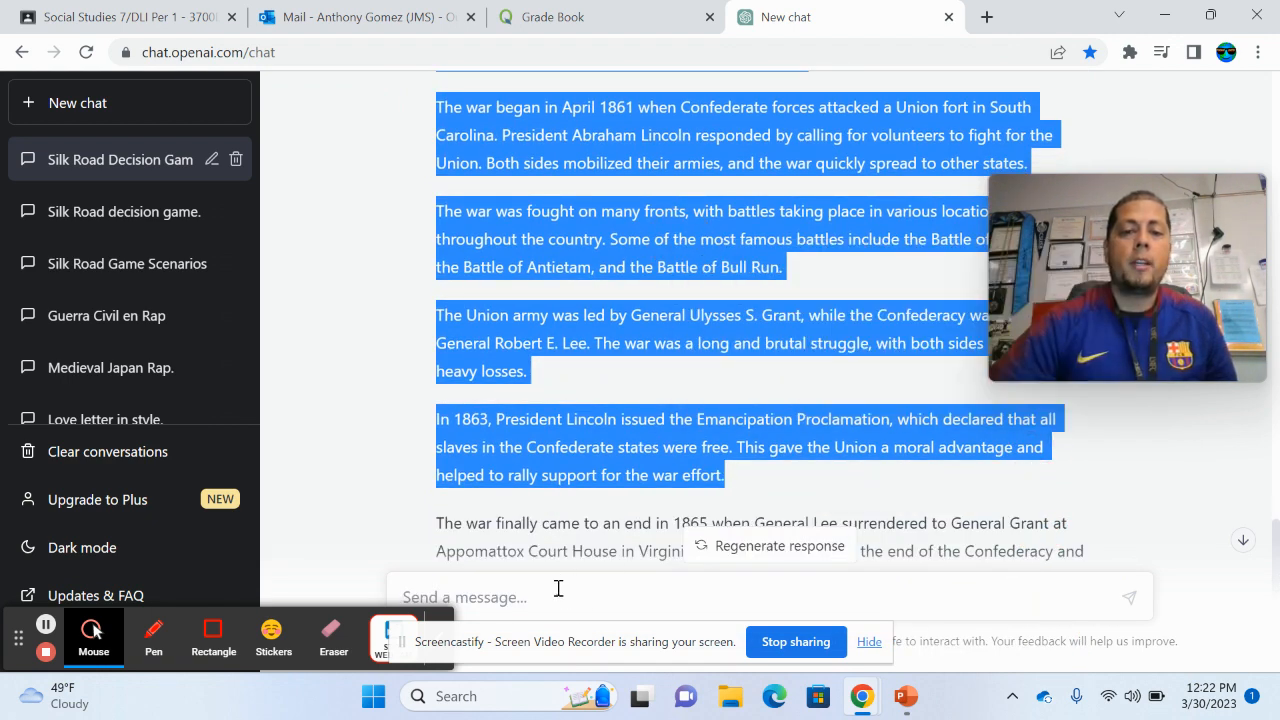
- Write a prompt asking for high level comprehension questions for this reading
type("C")
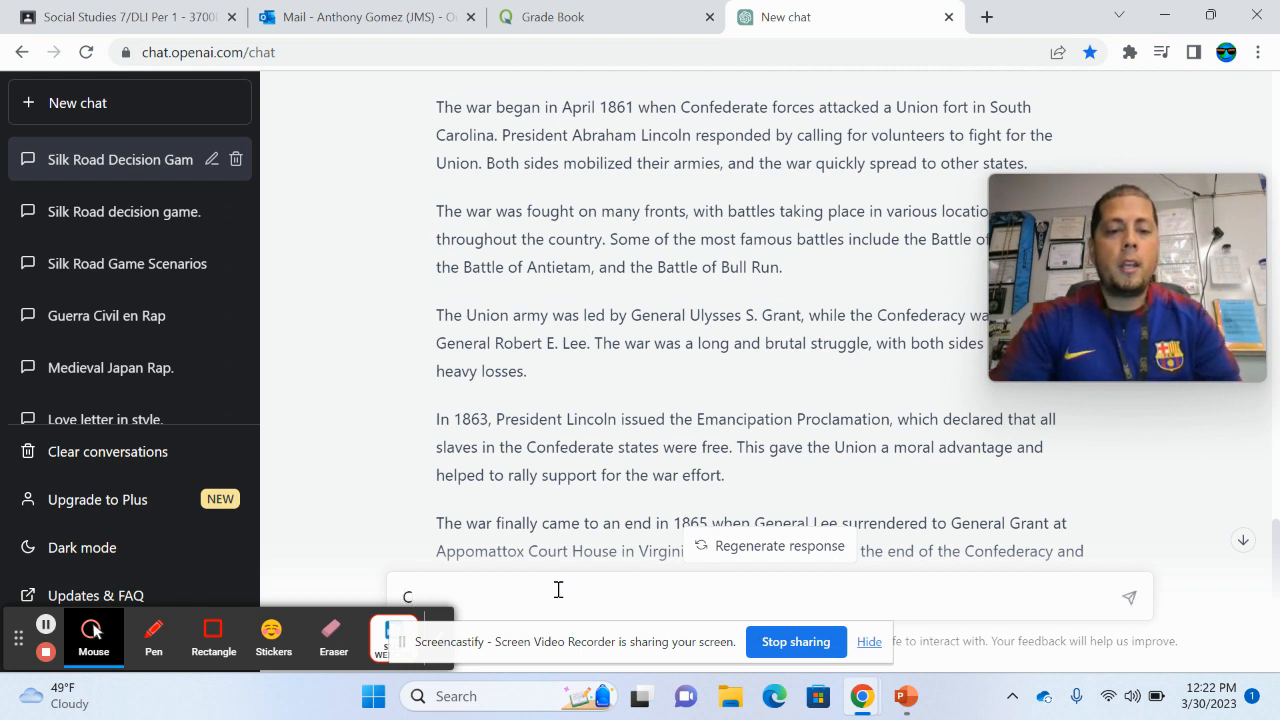
type("reate a rea")
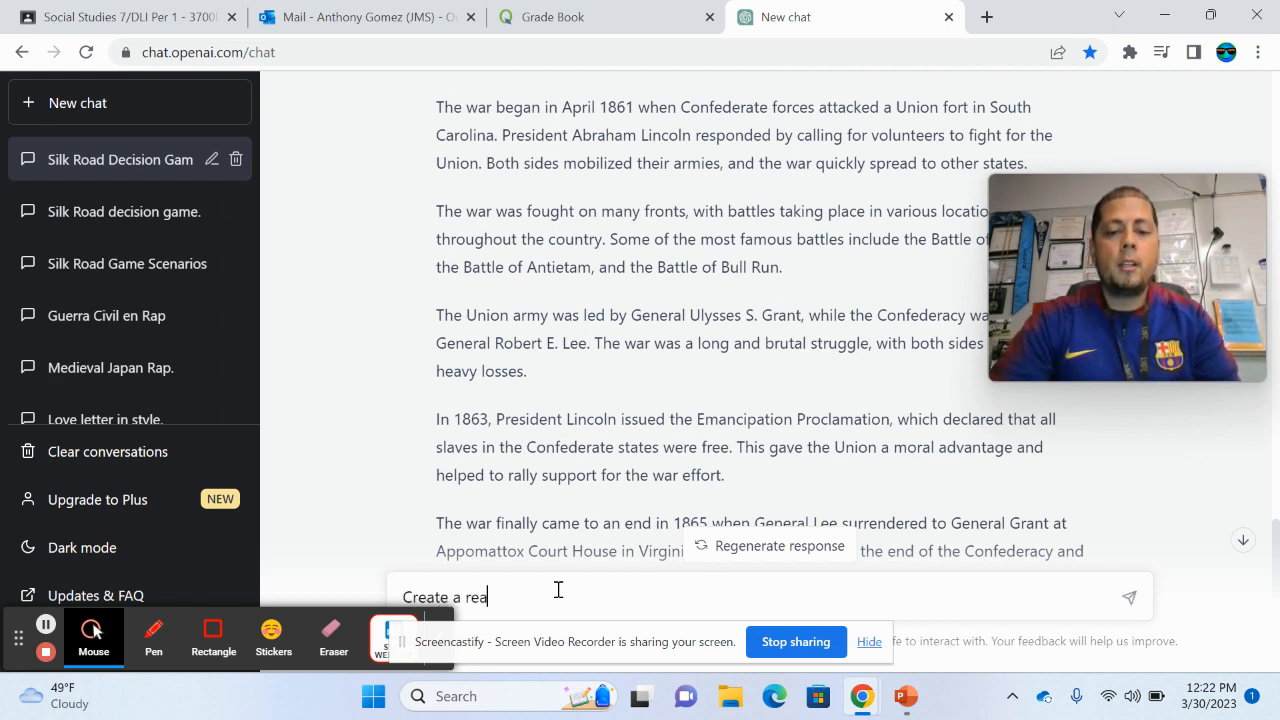
type("ding passage")
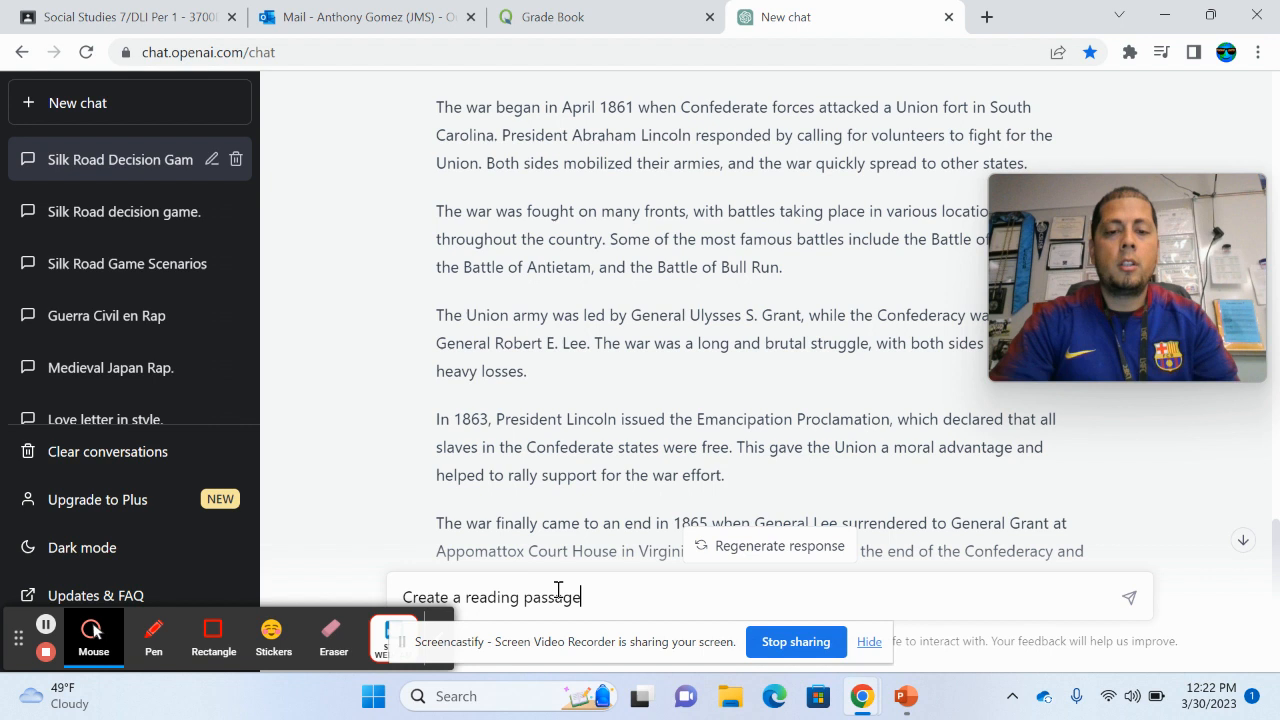
key("Backspace")
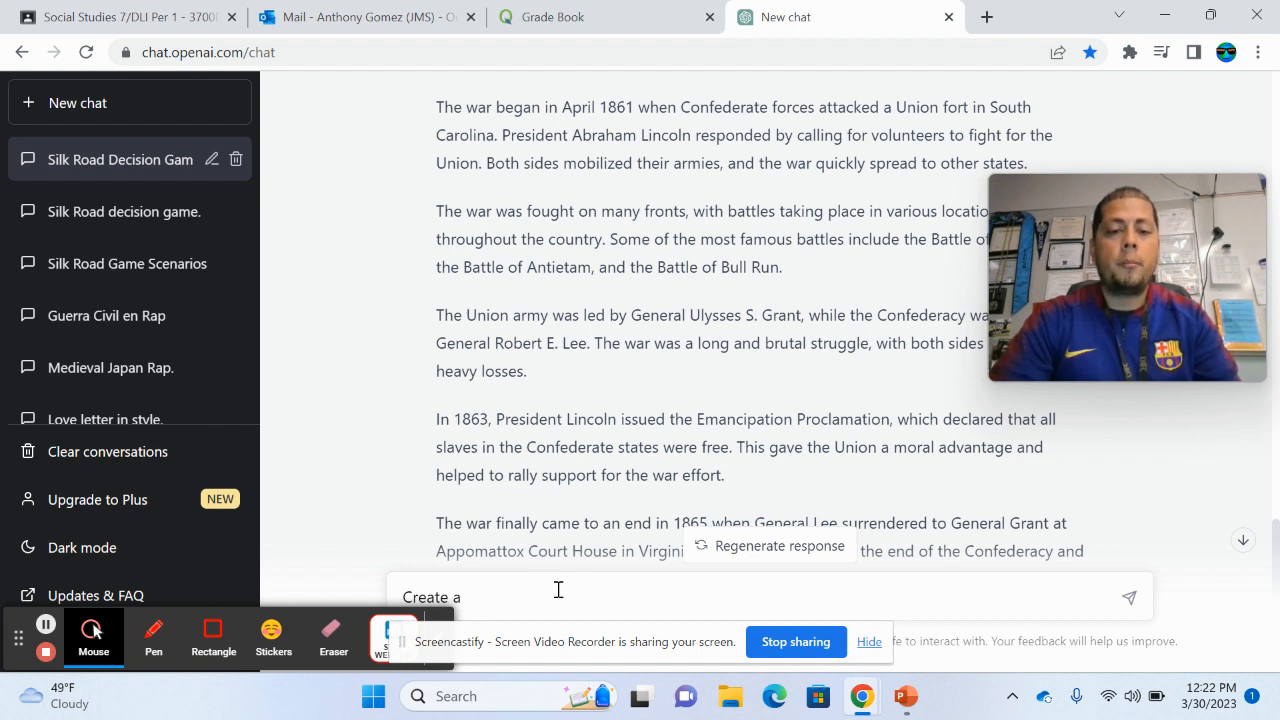
type("high")
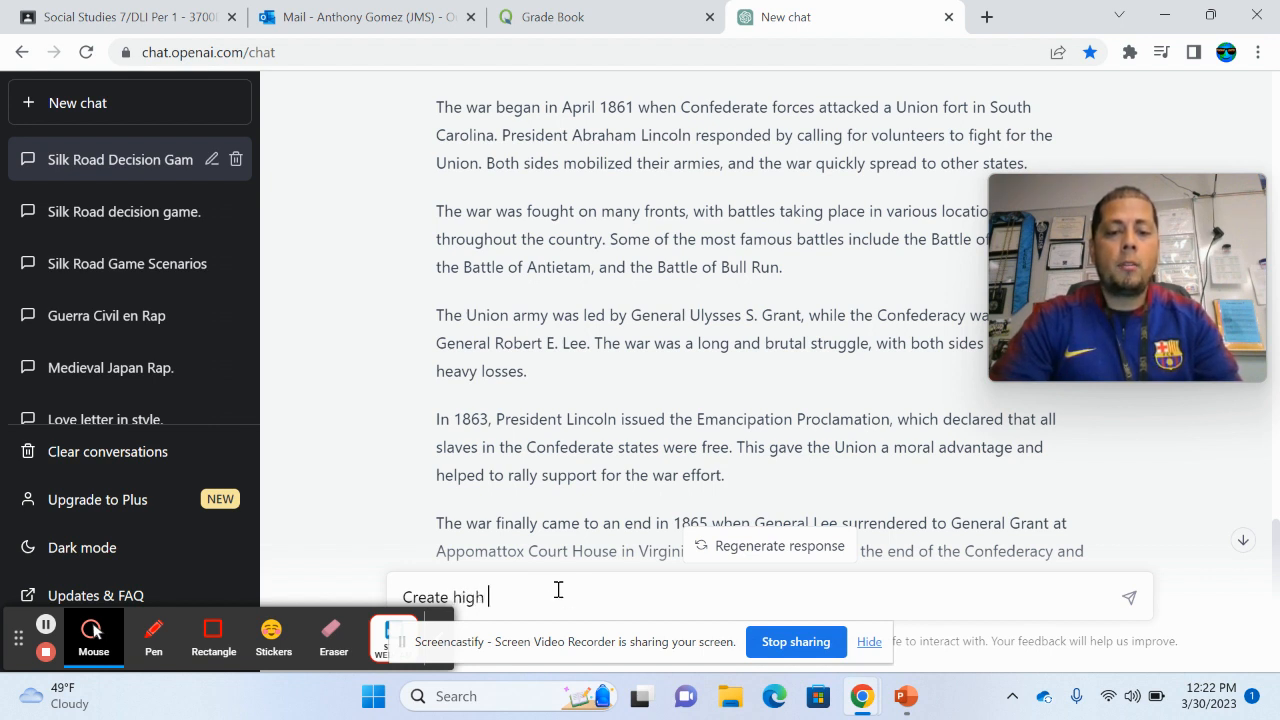
type("level")
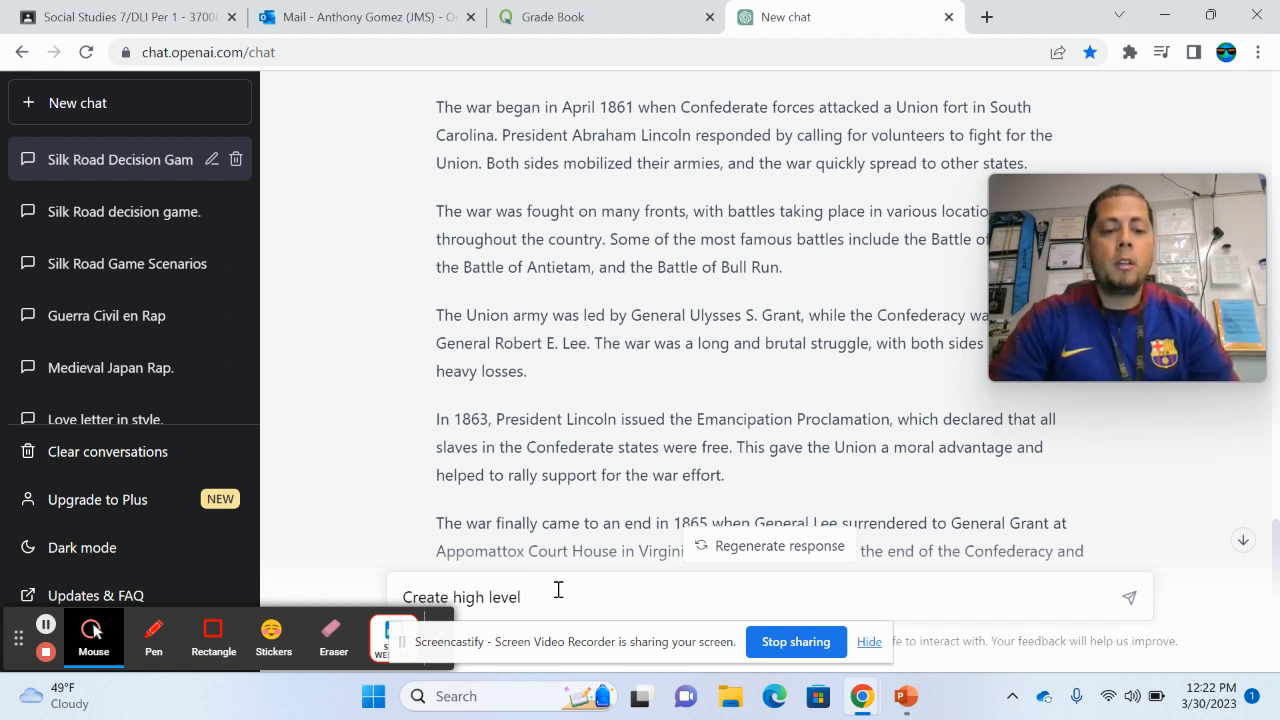
type("compreh")
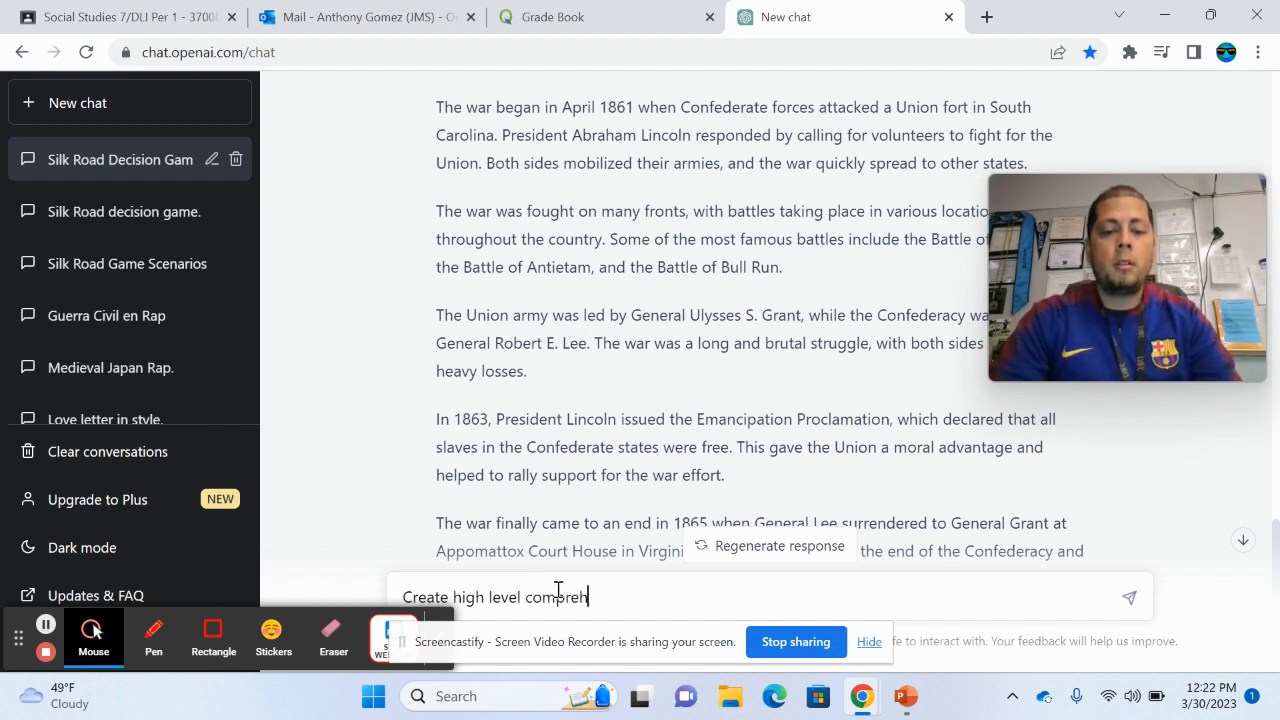
type("ension")
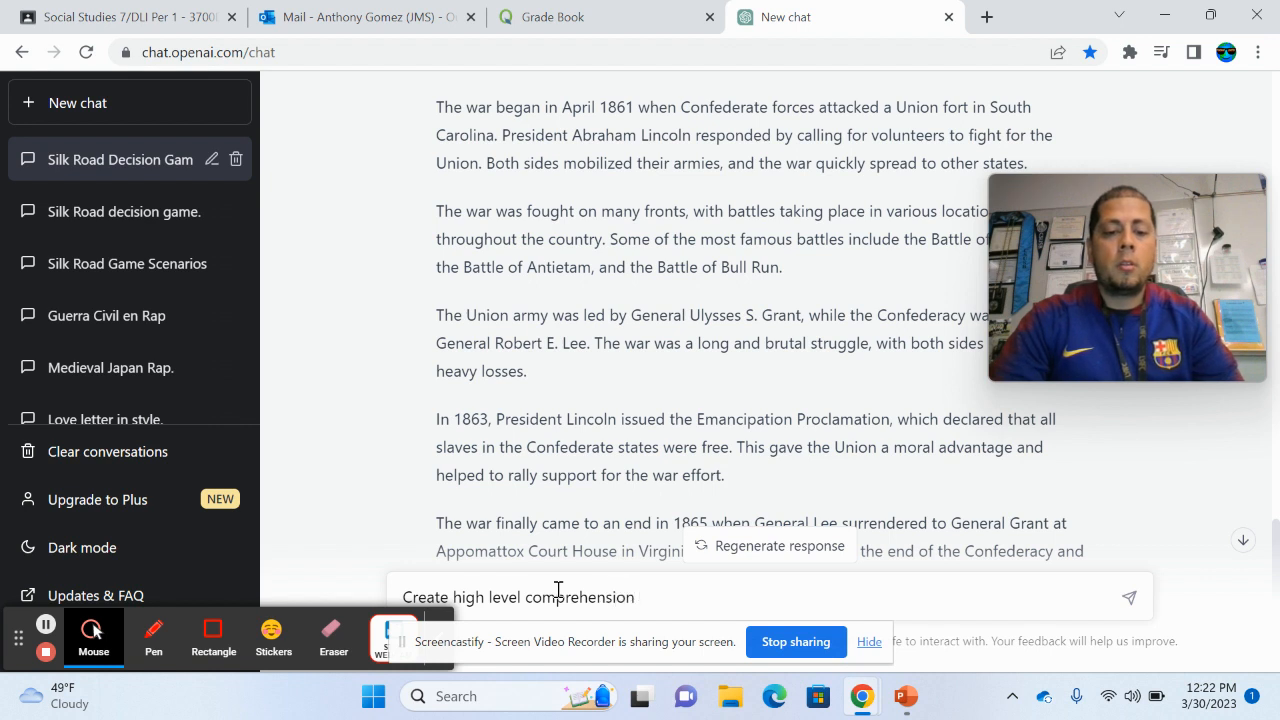
type("question")
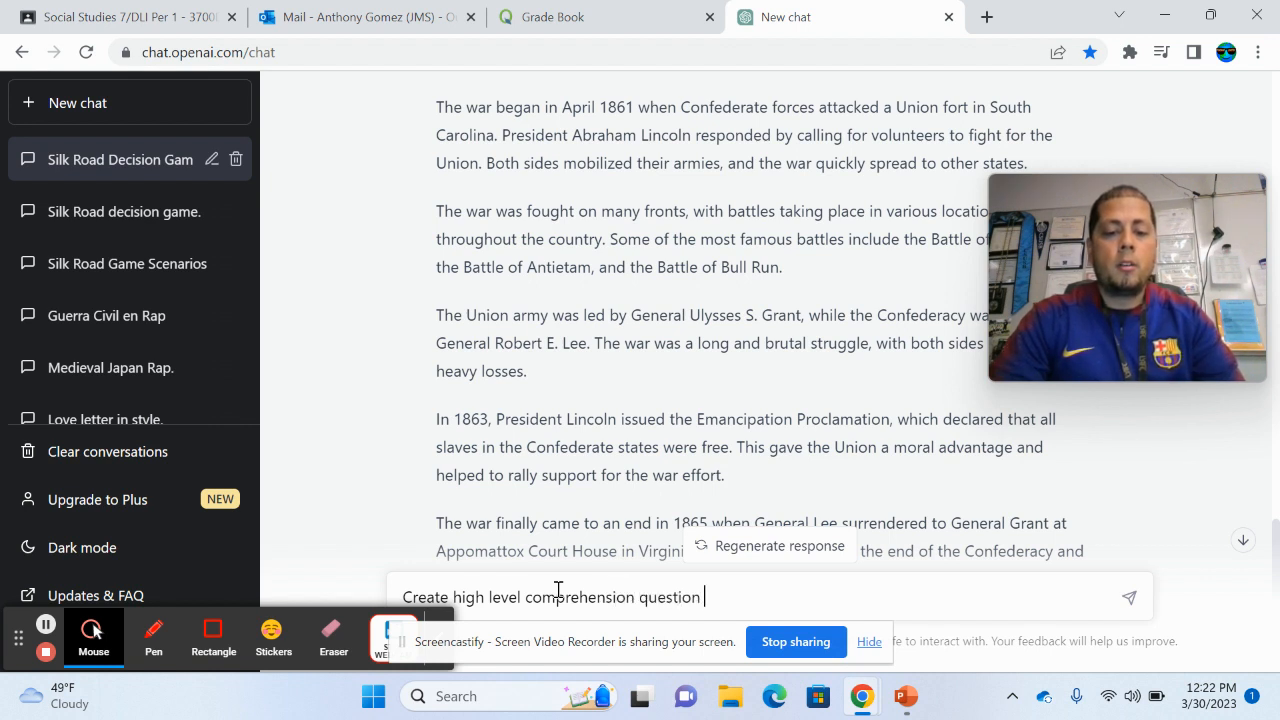
type("for this re")
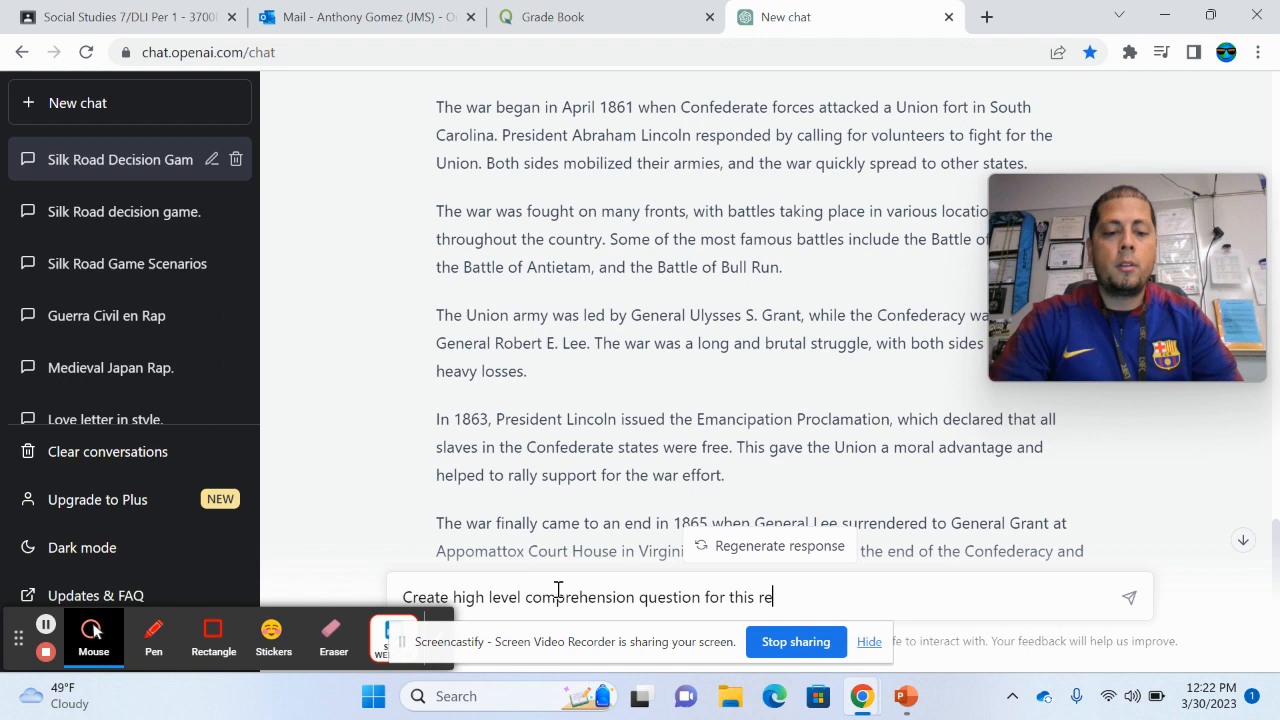
type("ading")
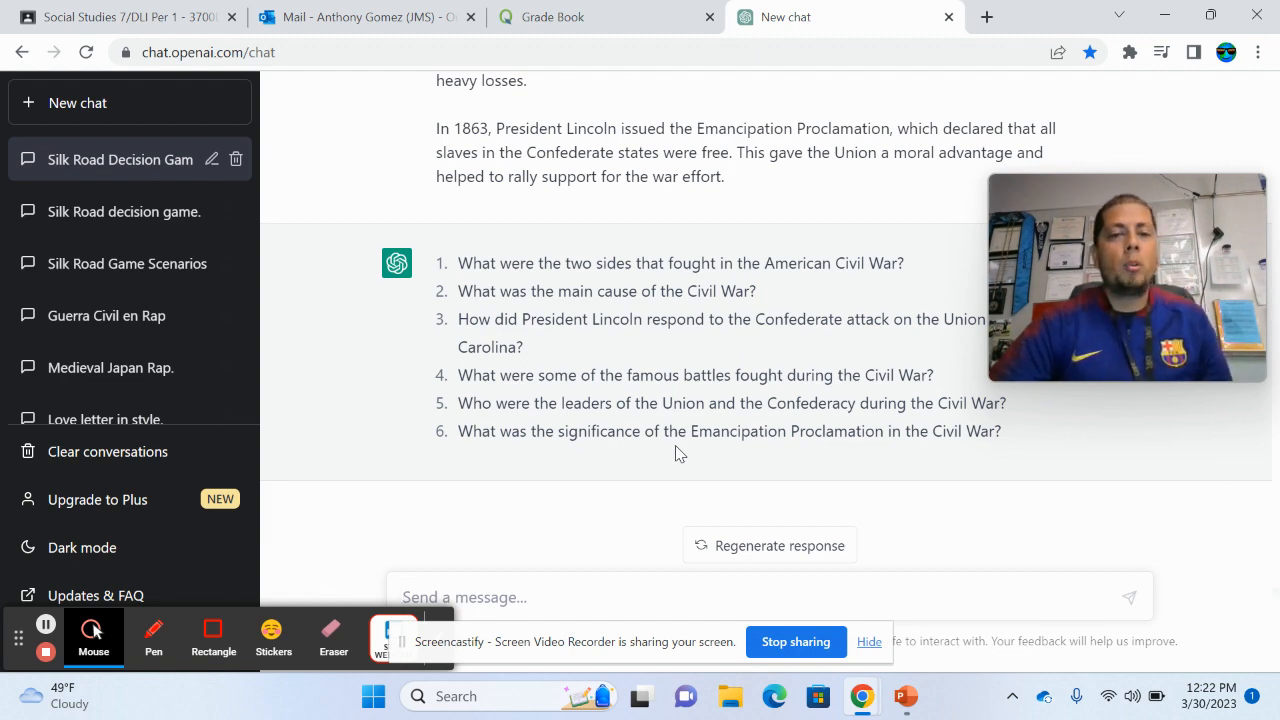
- Scroll back up the chat to revisit the earlier Silk Road game scenarios
scroll("up", 3)
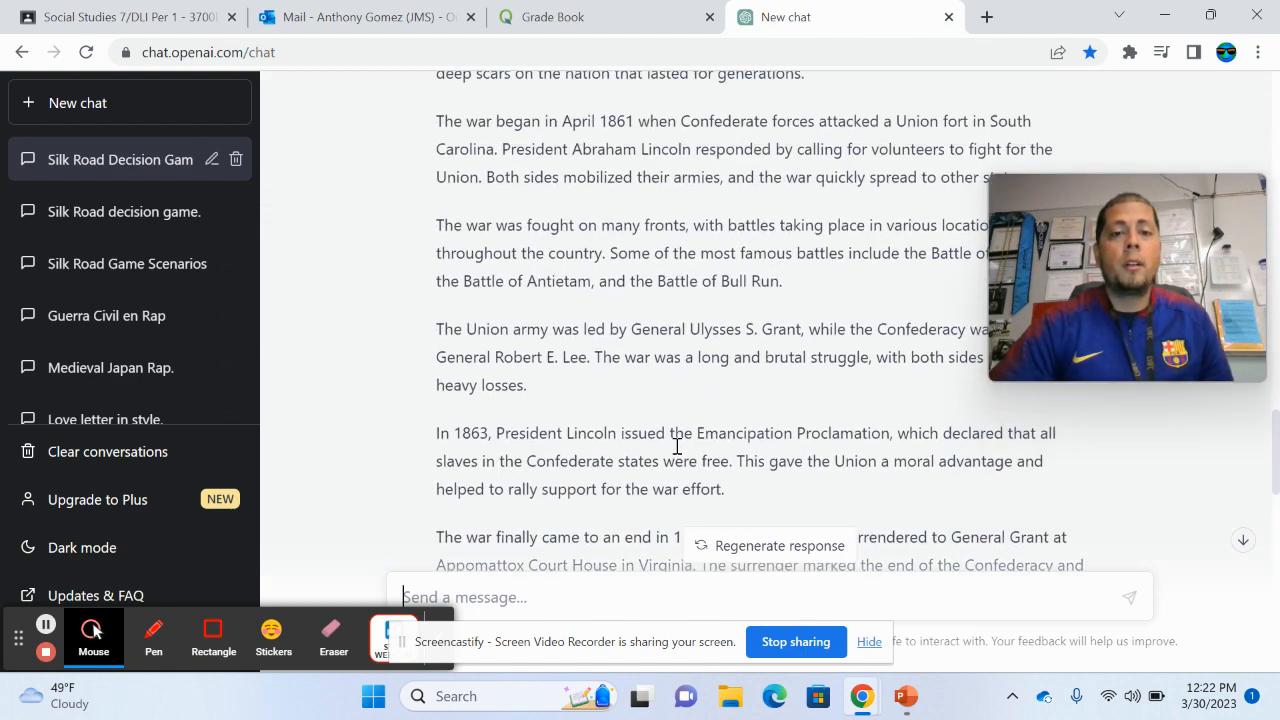
left_click(120, 160)
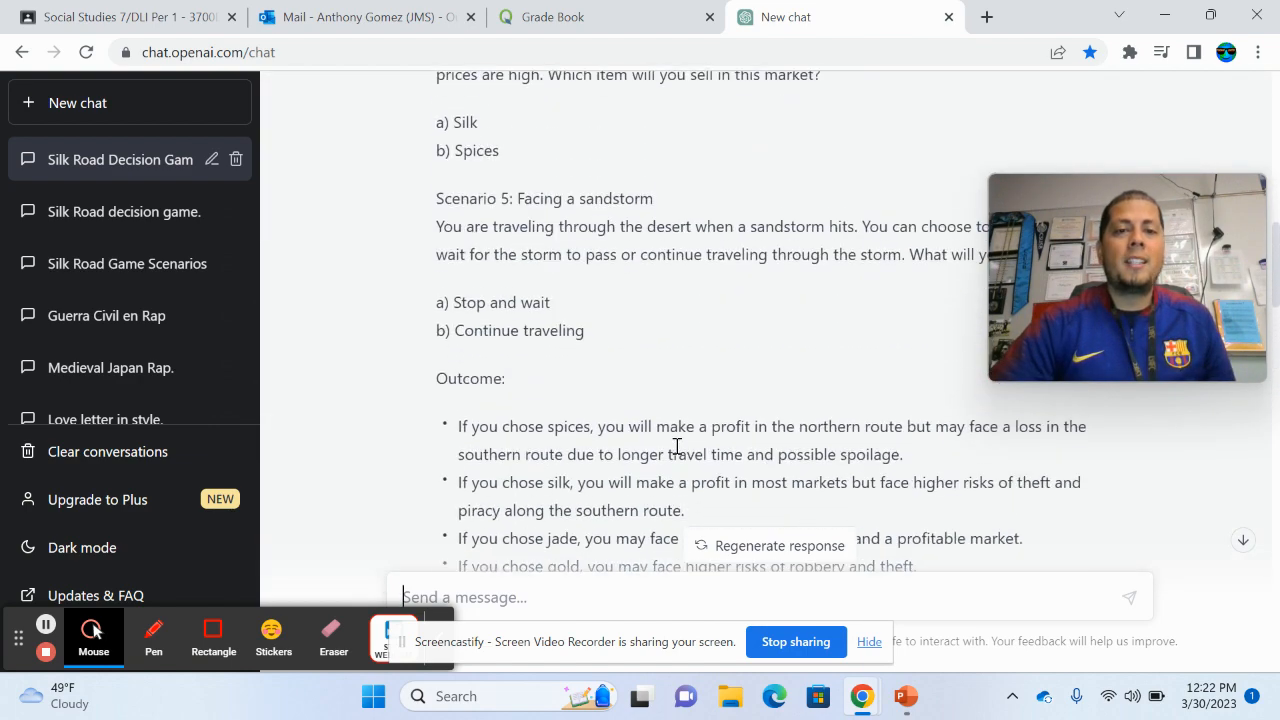
scroll("up", 3)
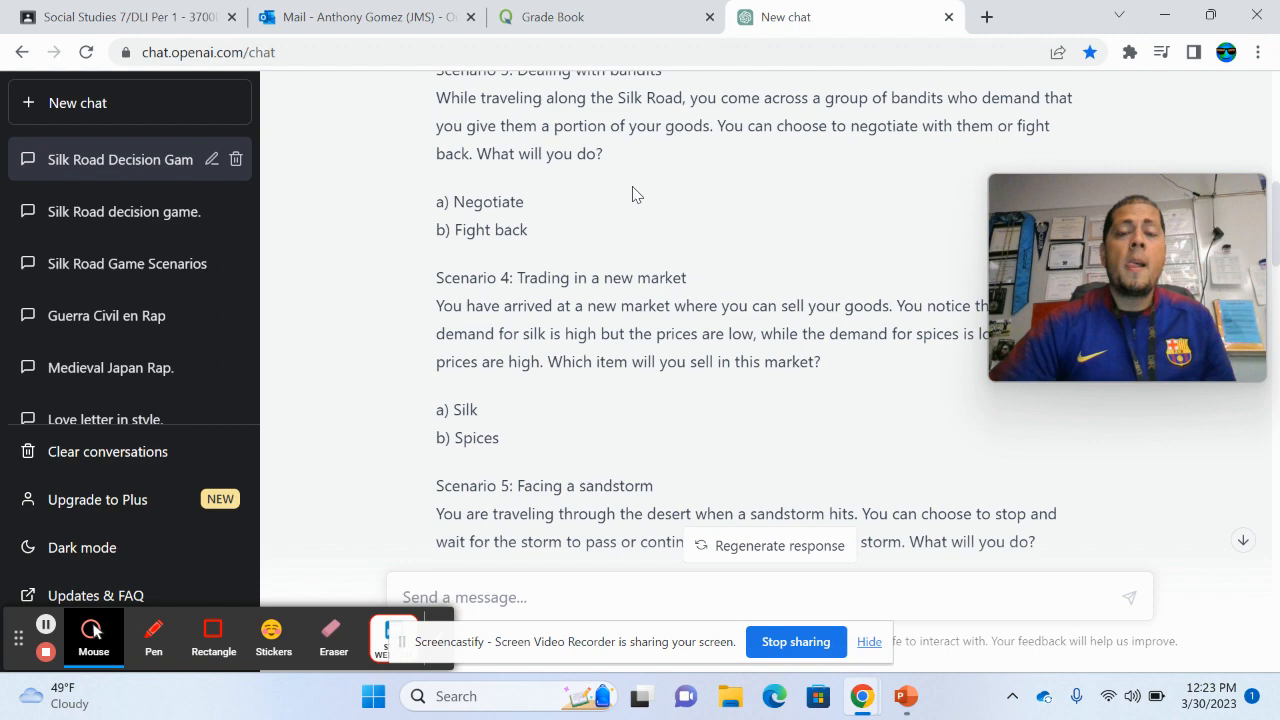
scroll("up", 3)
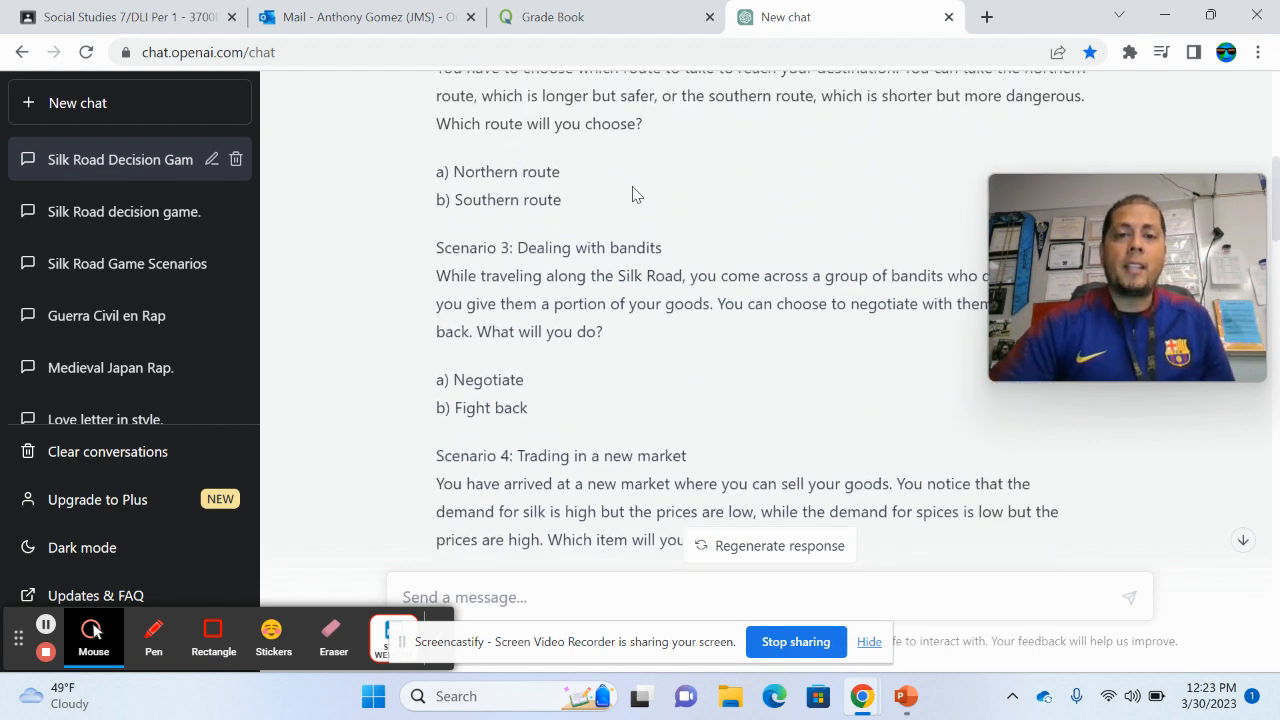
mouse_move(294, 240)
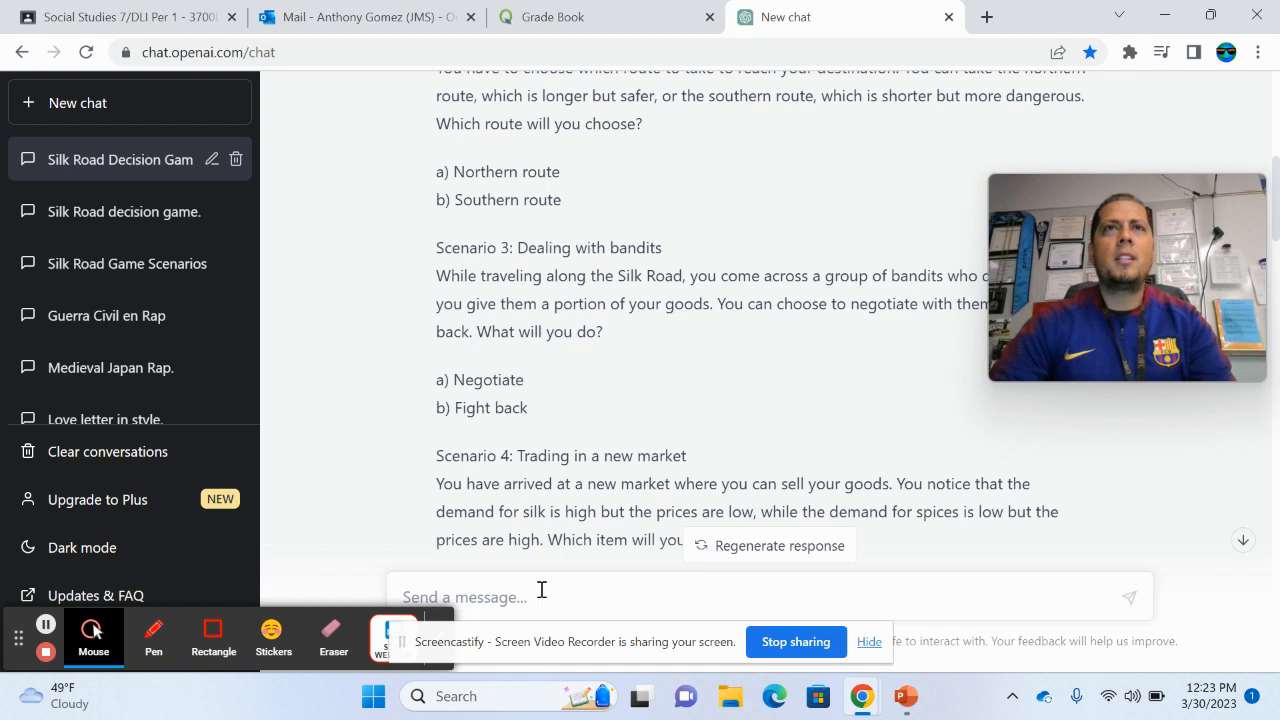
- Ask ChatGPT to create a simulation game about ninjas
type("nin")
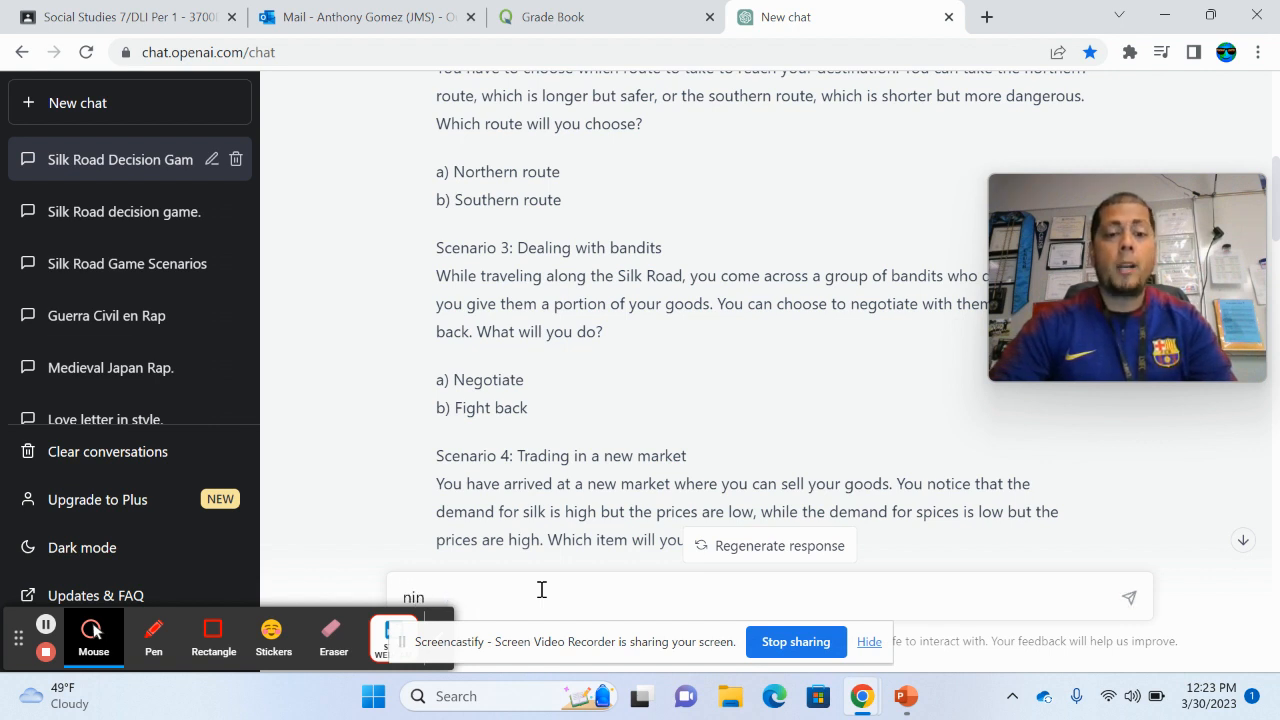
type("ja")
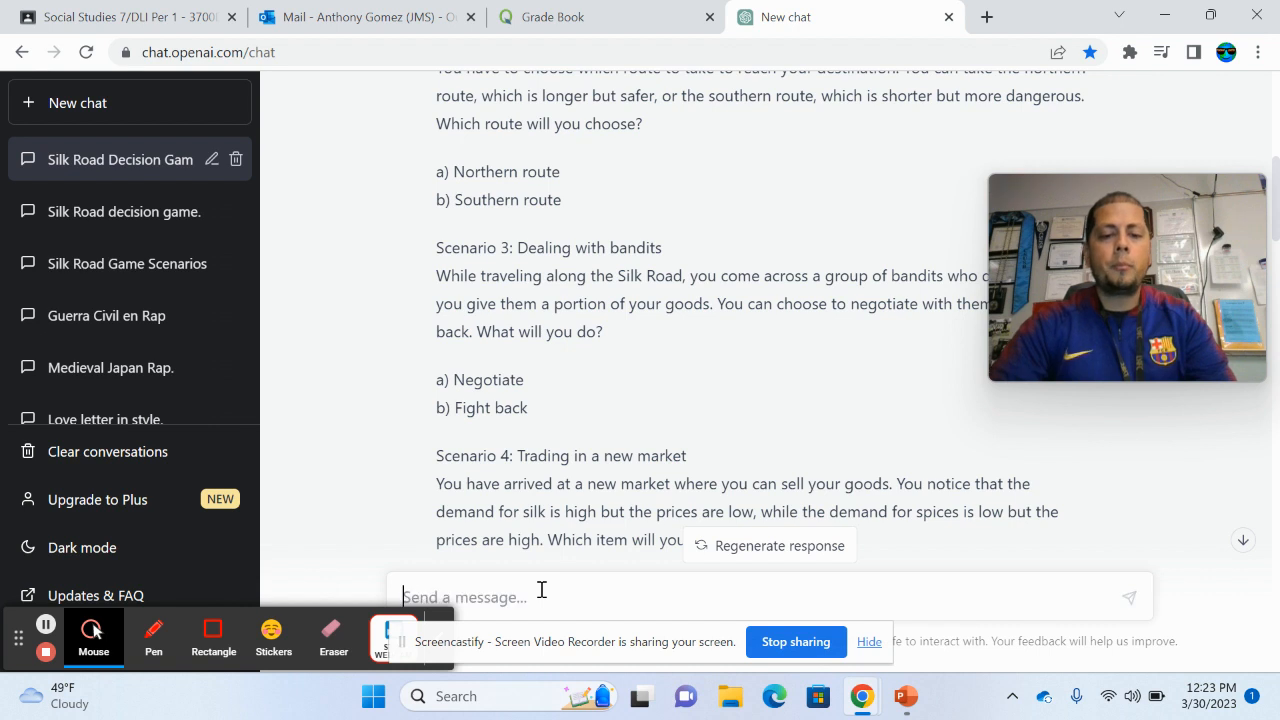
type("create a")
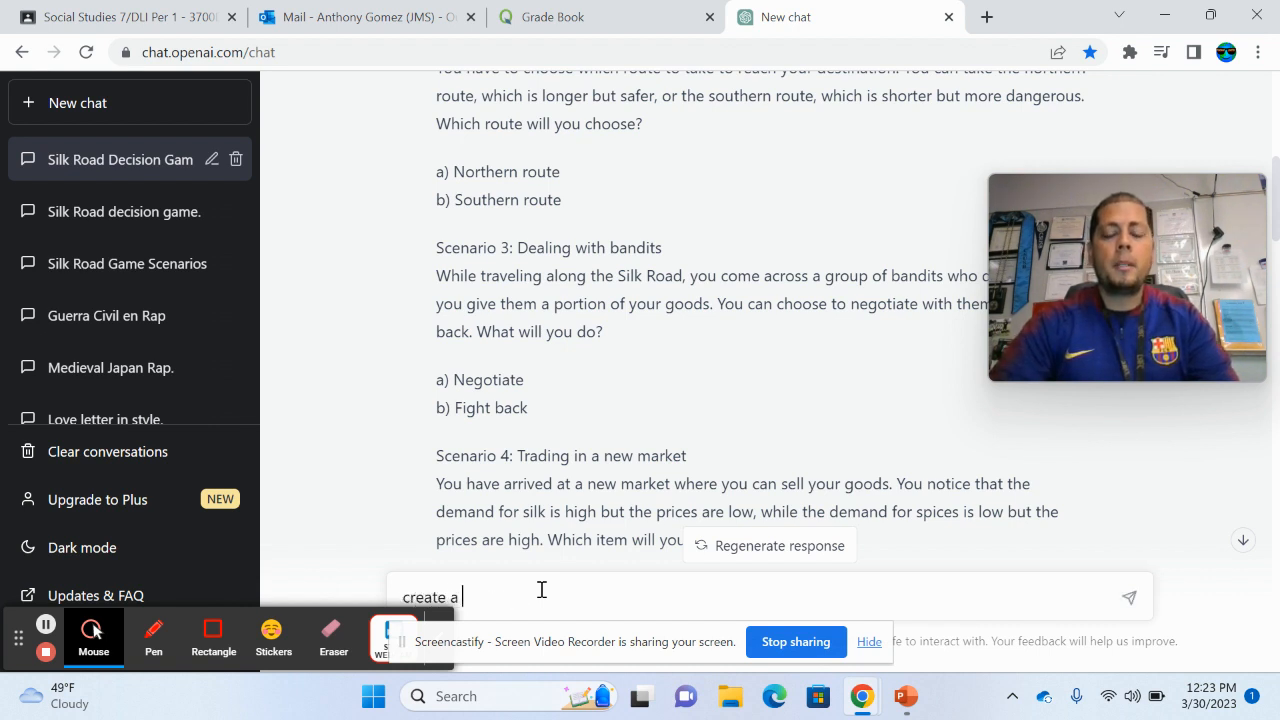
type("simu")
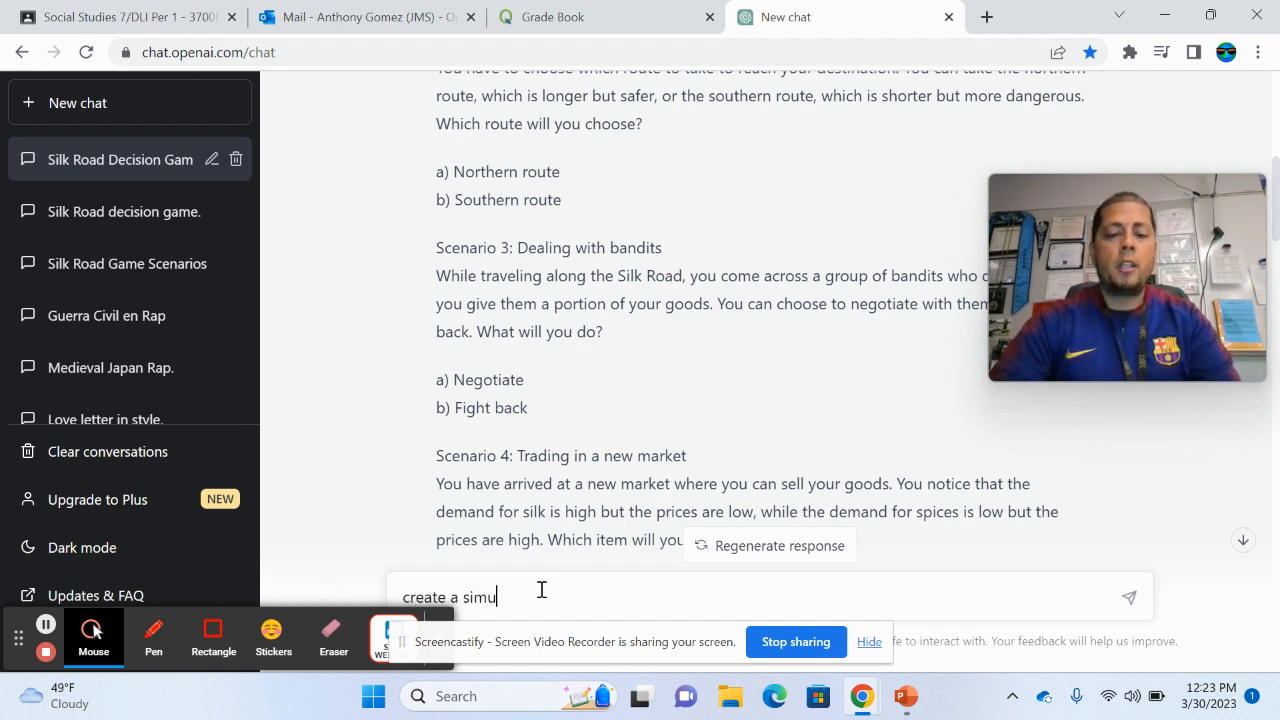
type("lation ga")
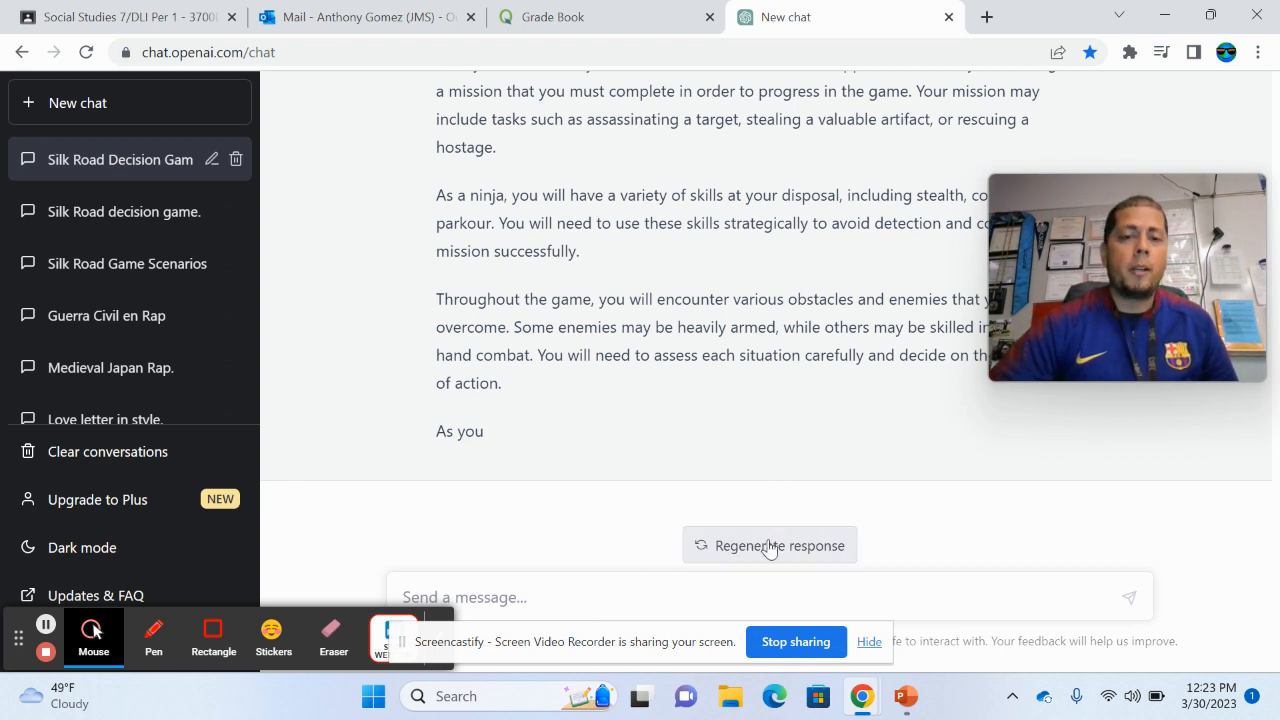
- Regenerate the ninja simulation game to get a third version
left_click(770, 544)
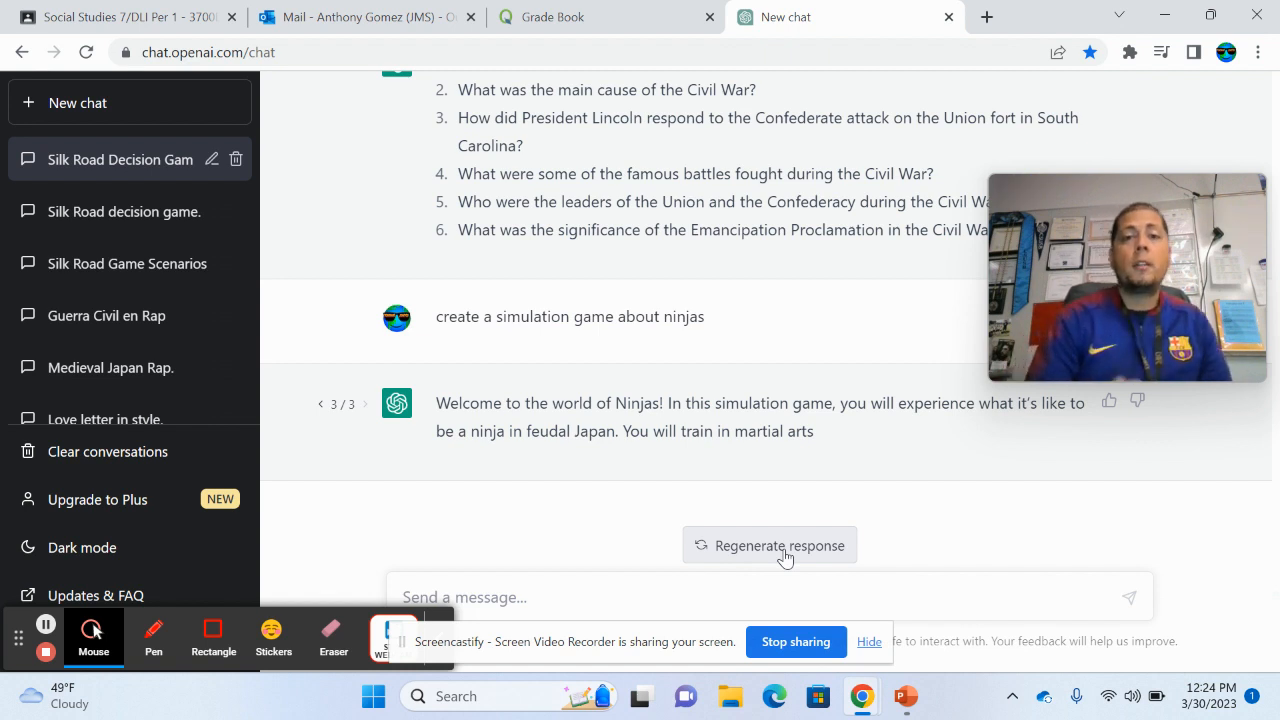
mouse_move(792, 584)
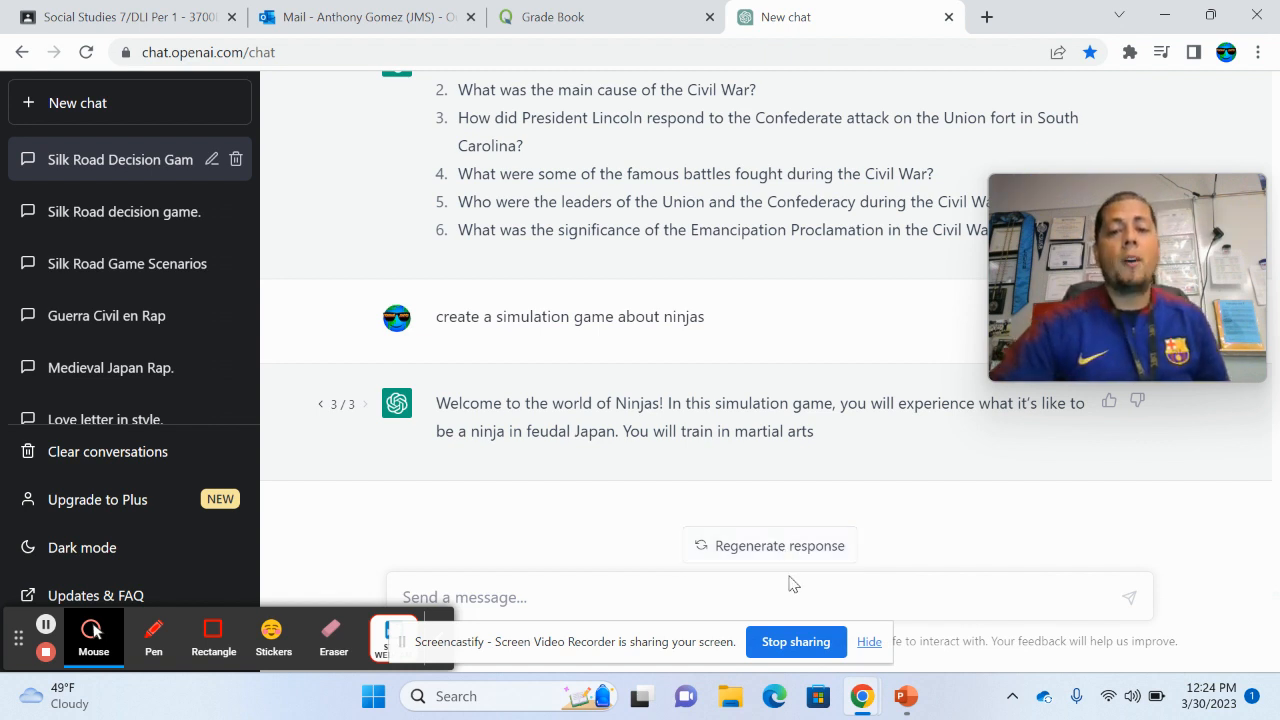
mouse_move(624, 522)
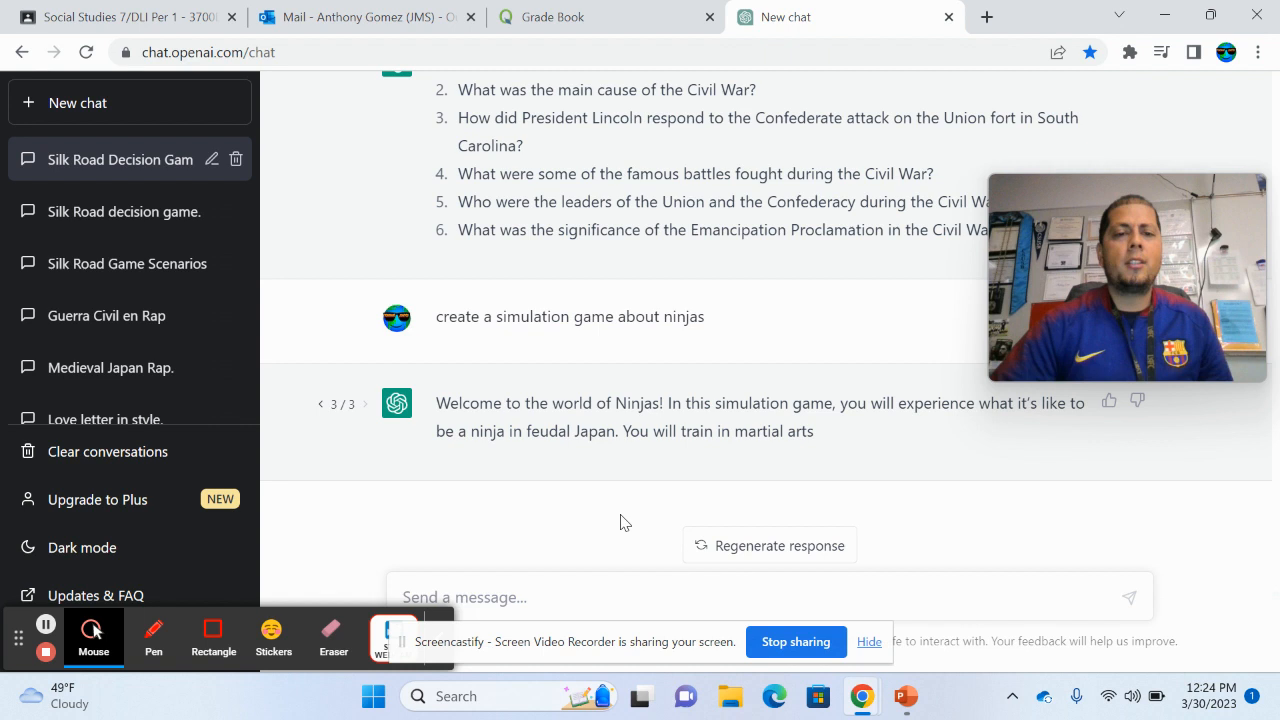
mouse_move(576, 542)
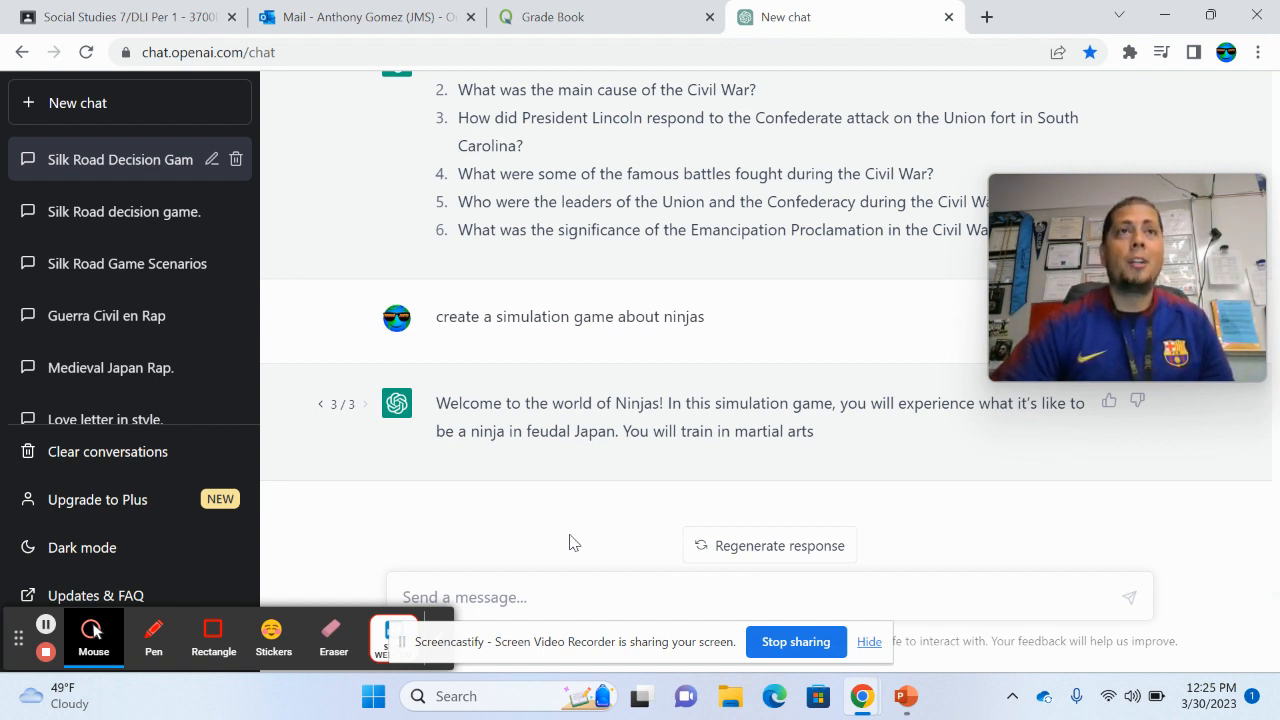
mouse_move(588, 532)
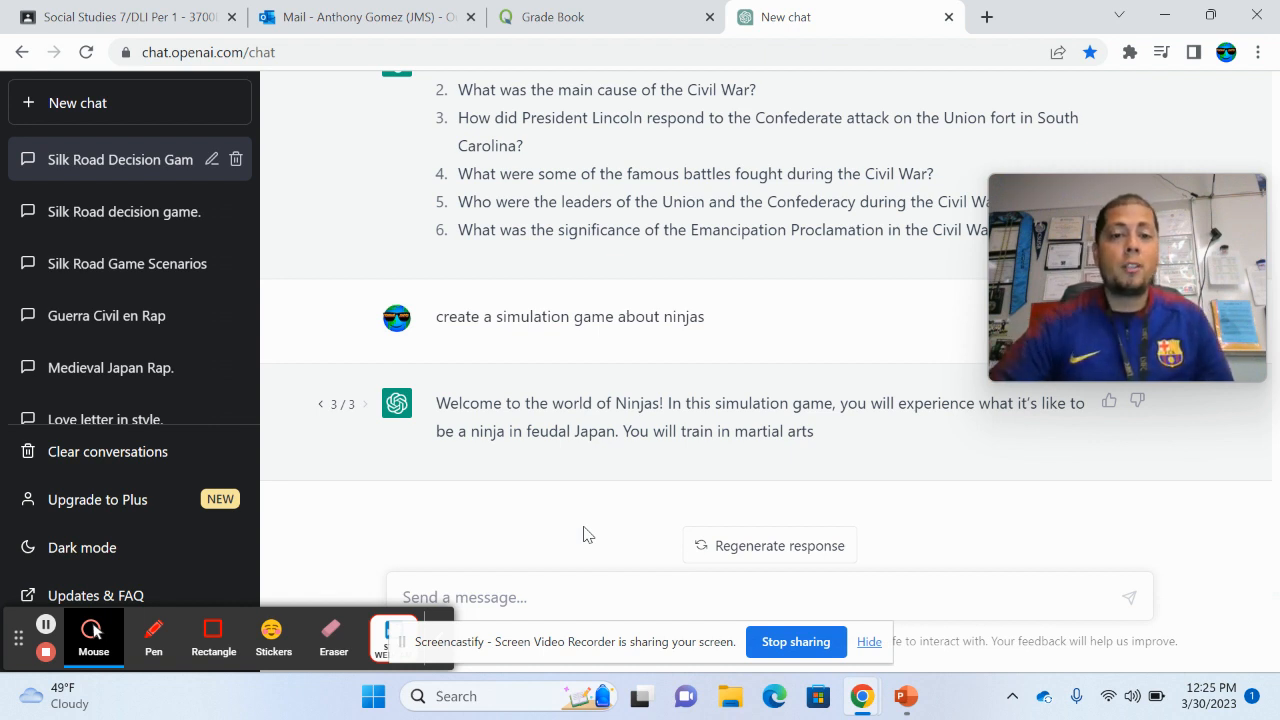
mouse_move(630, 552)
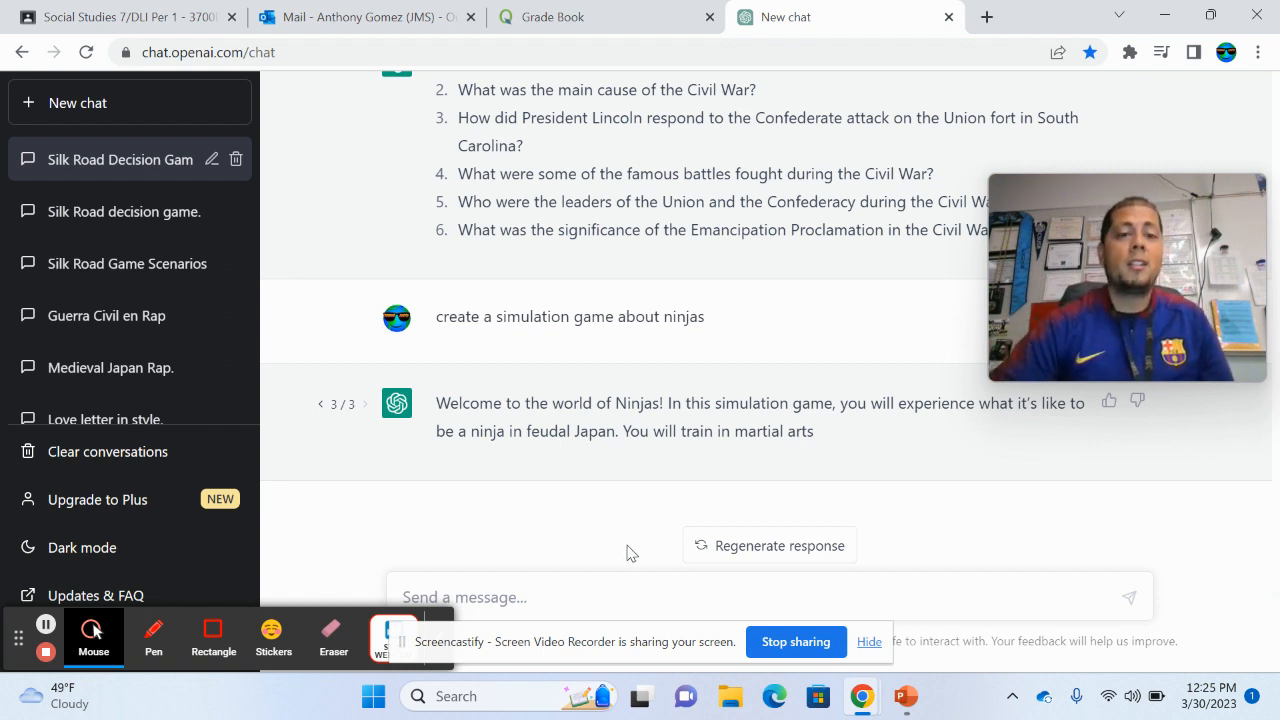